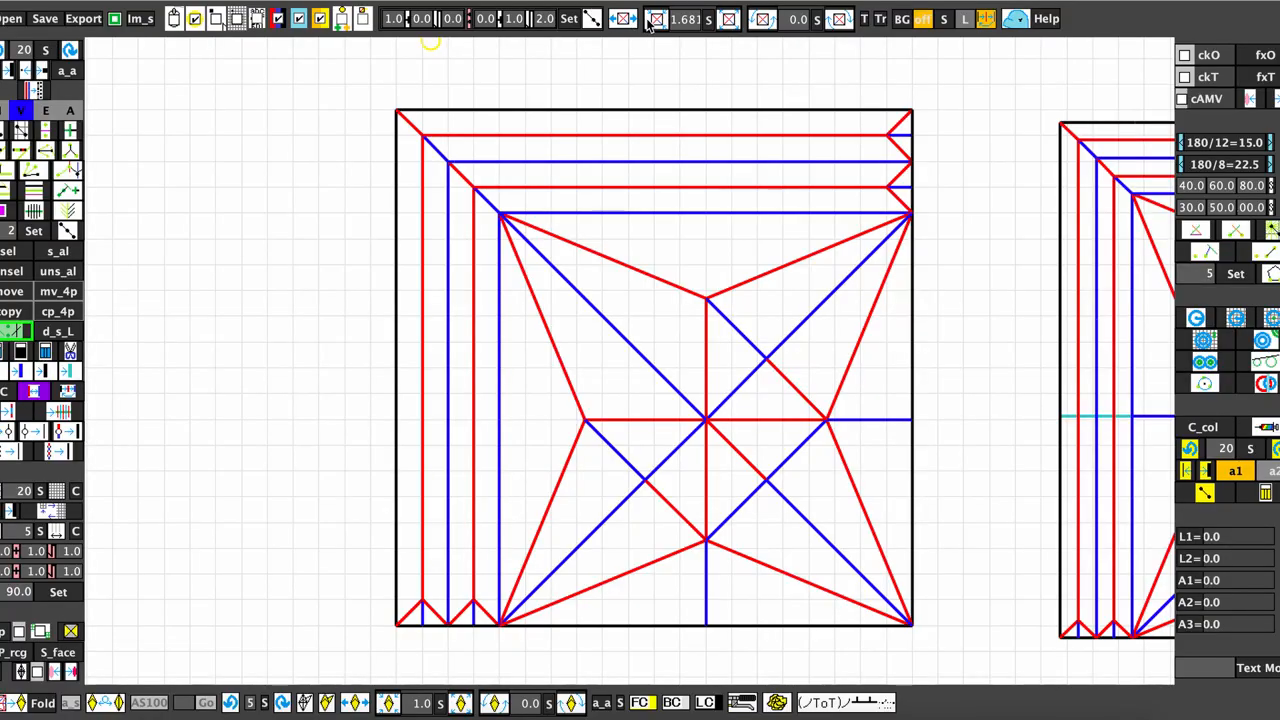
mouse_move(656, 20)
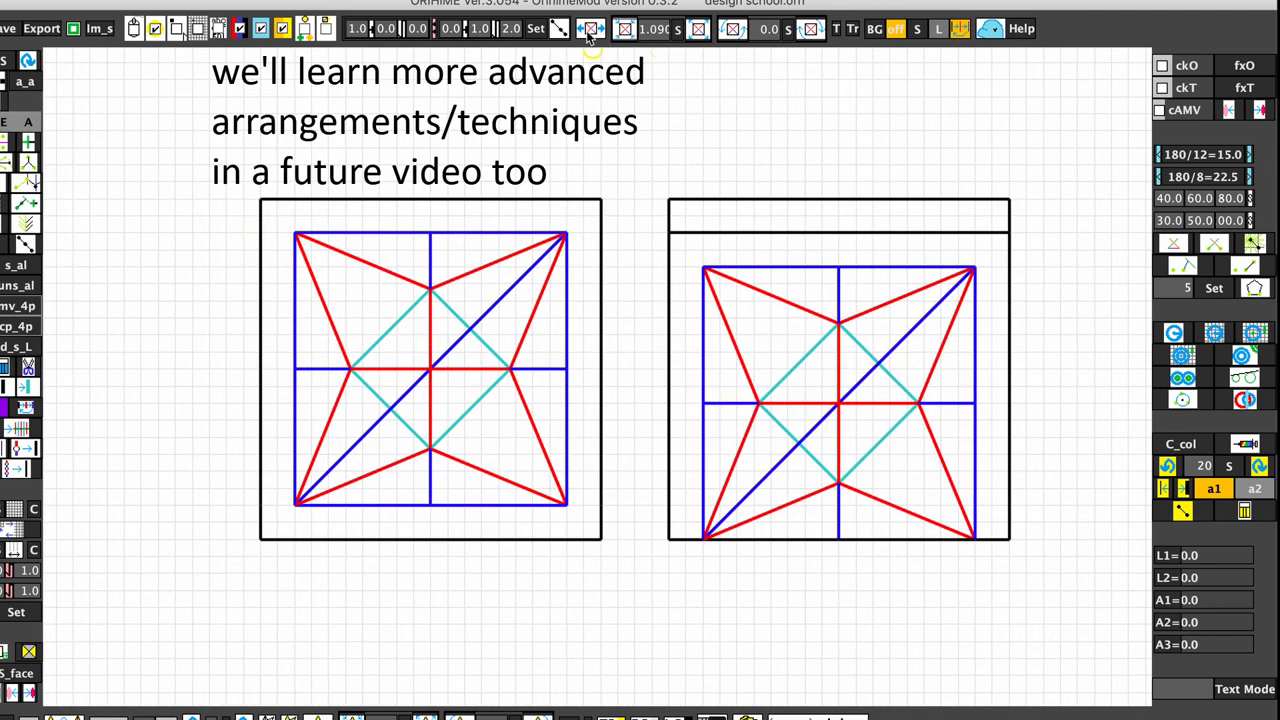
mouse_move(590, 28)
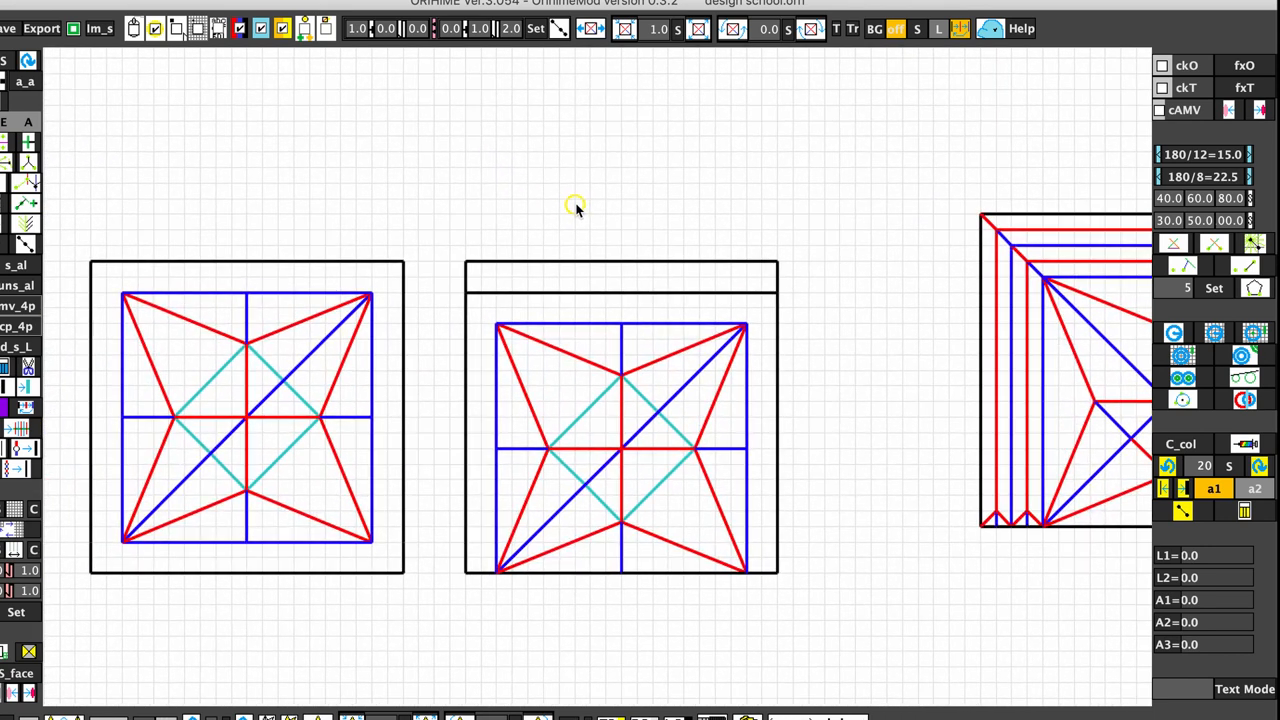
mouse_move(808, 378)
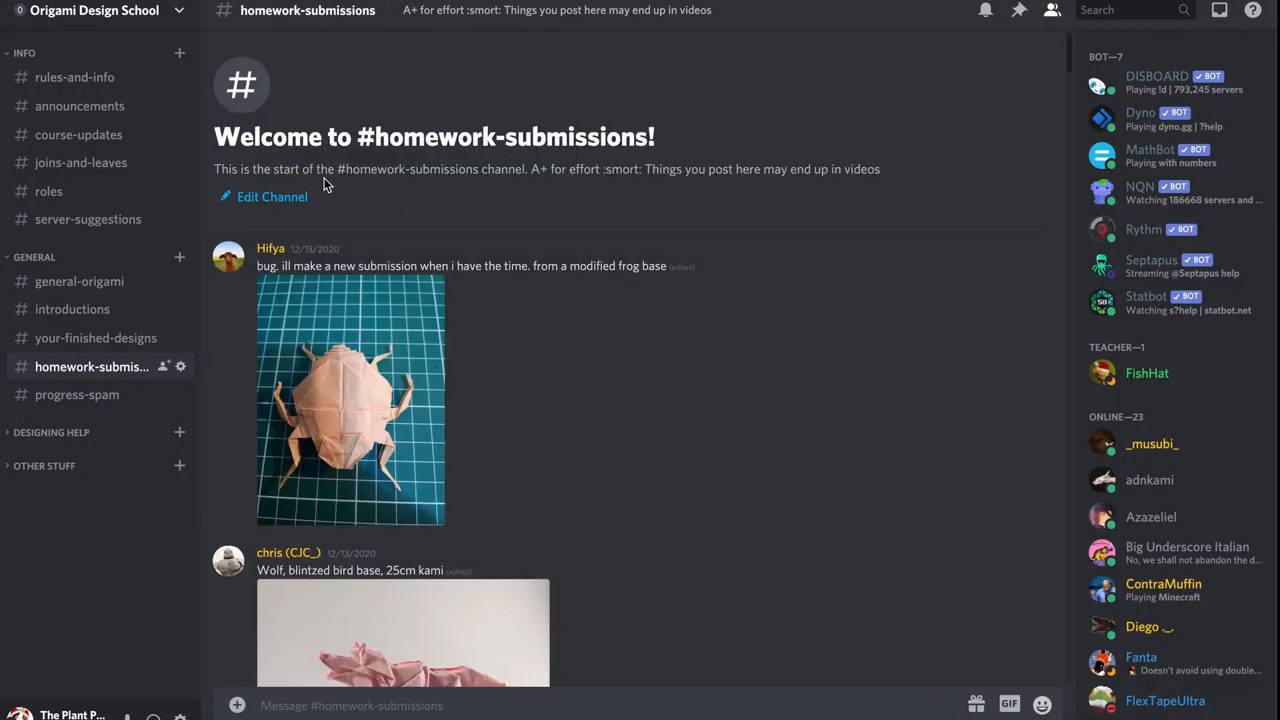
mouse_move(424, 210)
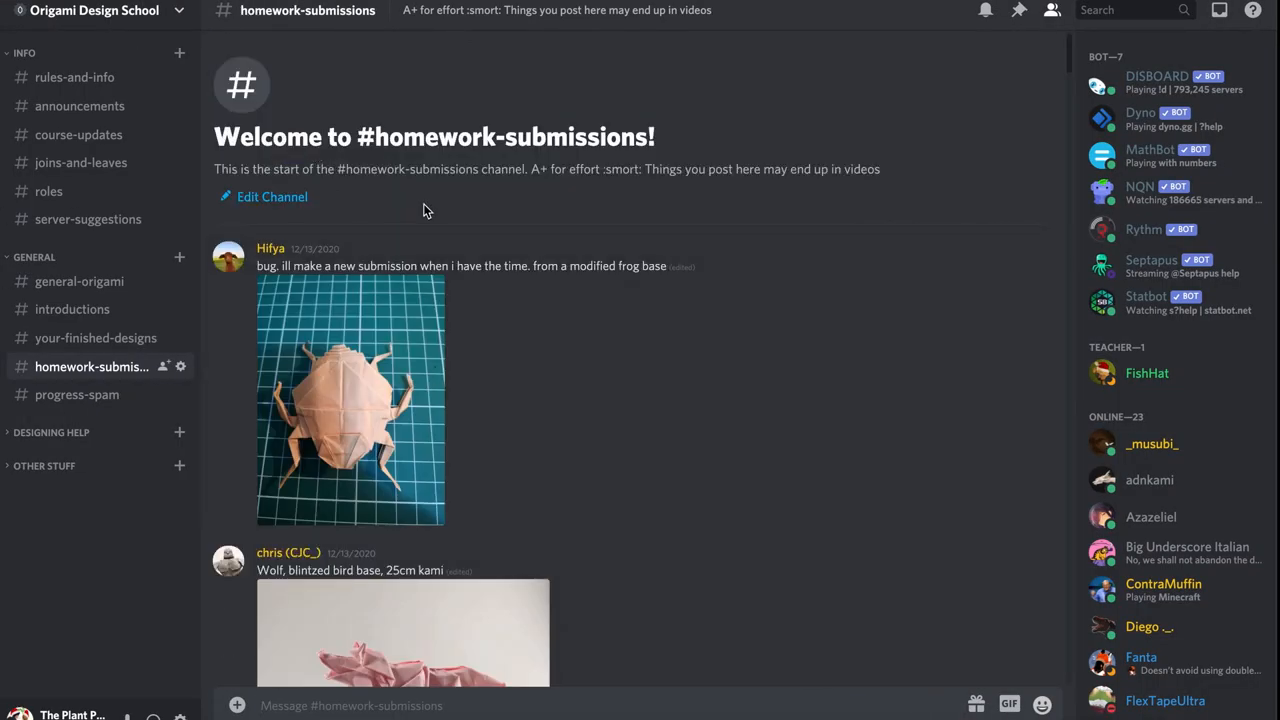
mouse_move(428, 160)
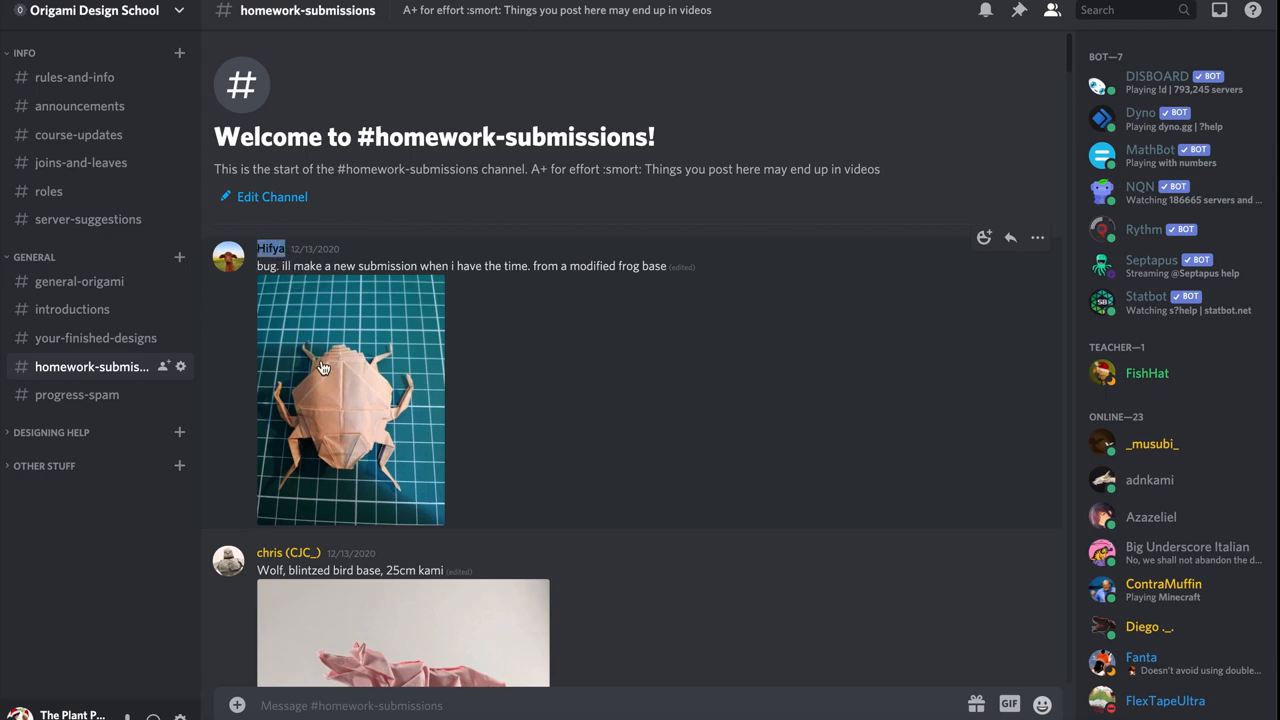
mouse_move(344, 404)
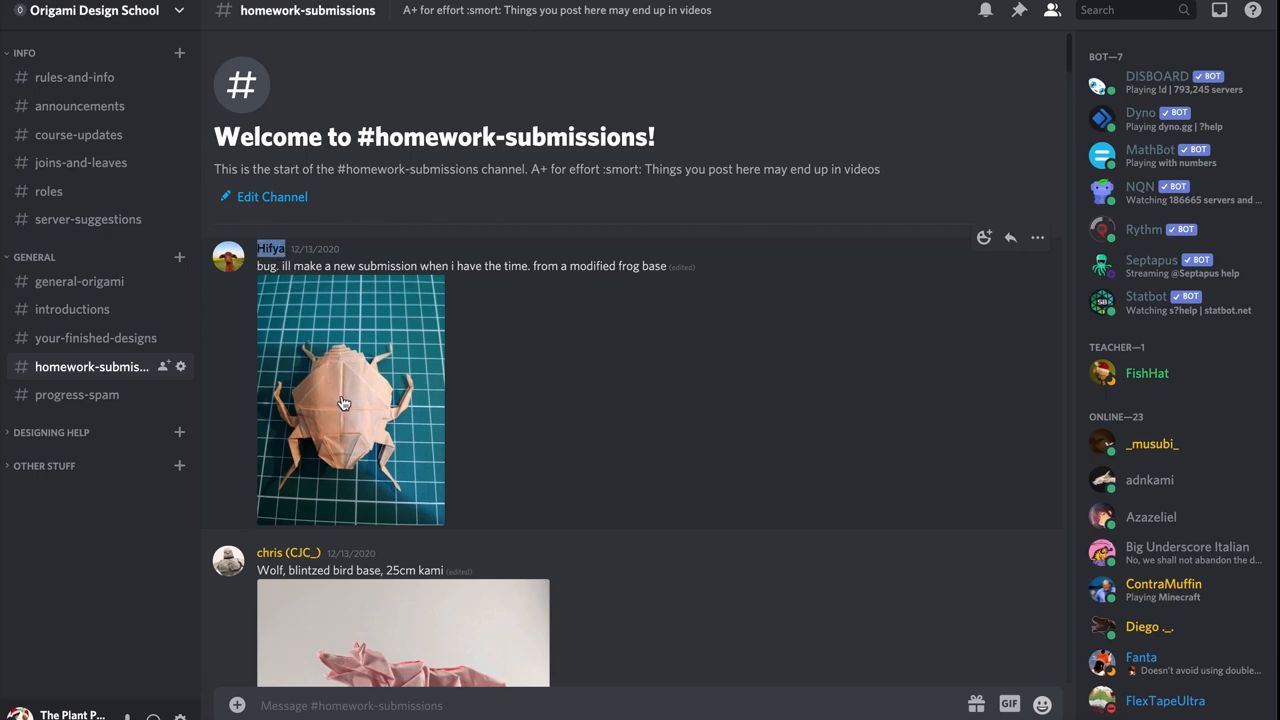
mouse_move(432, 404)
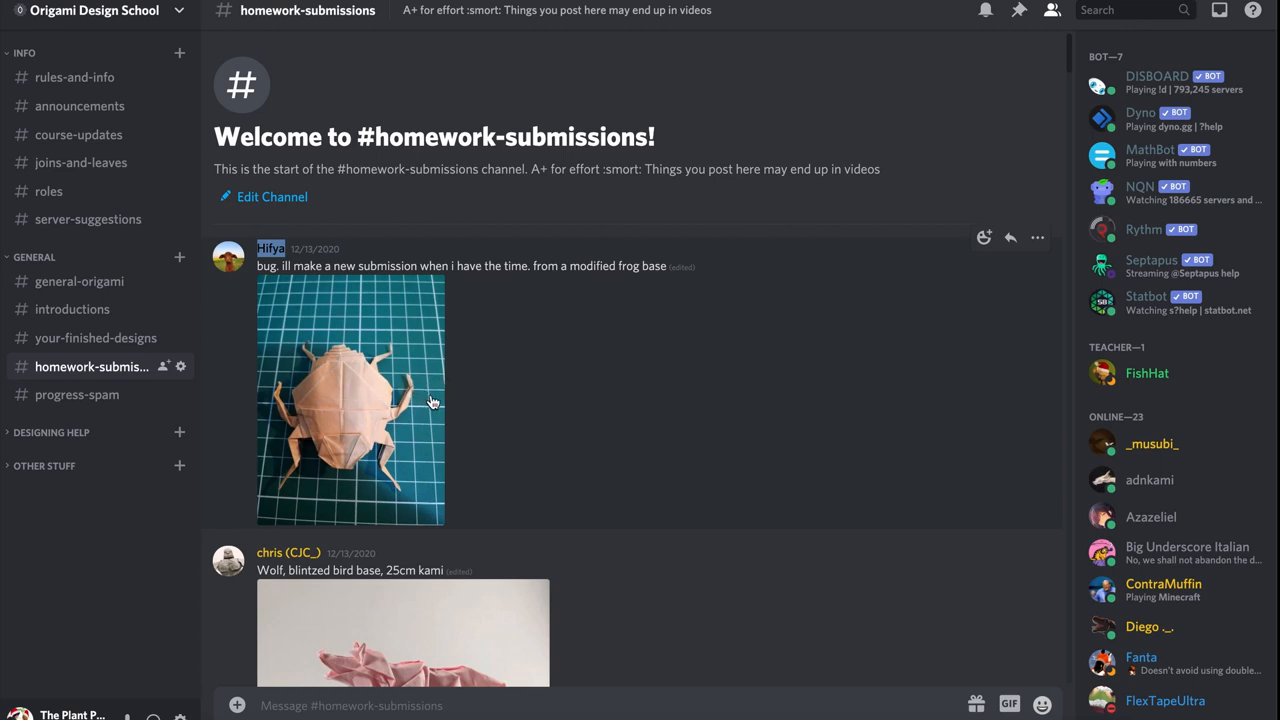
Step: View the pink paper wolf and the next wolf submission photos enlarged, then scroll on past them
scroll(down, 3)
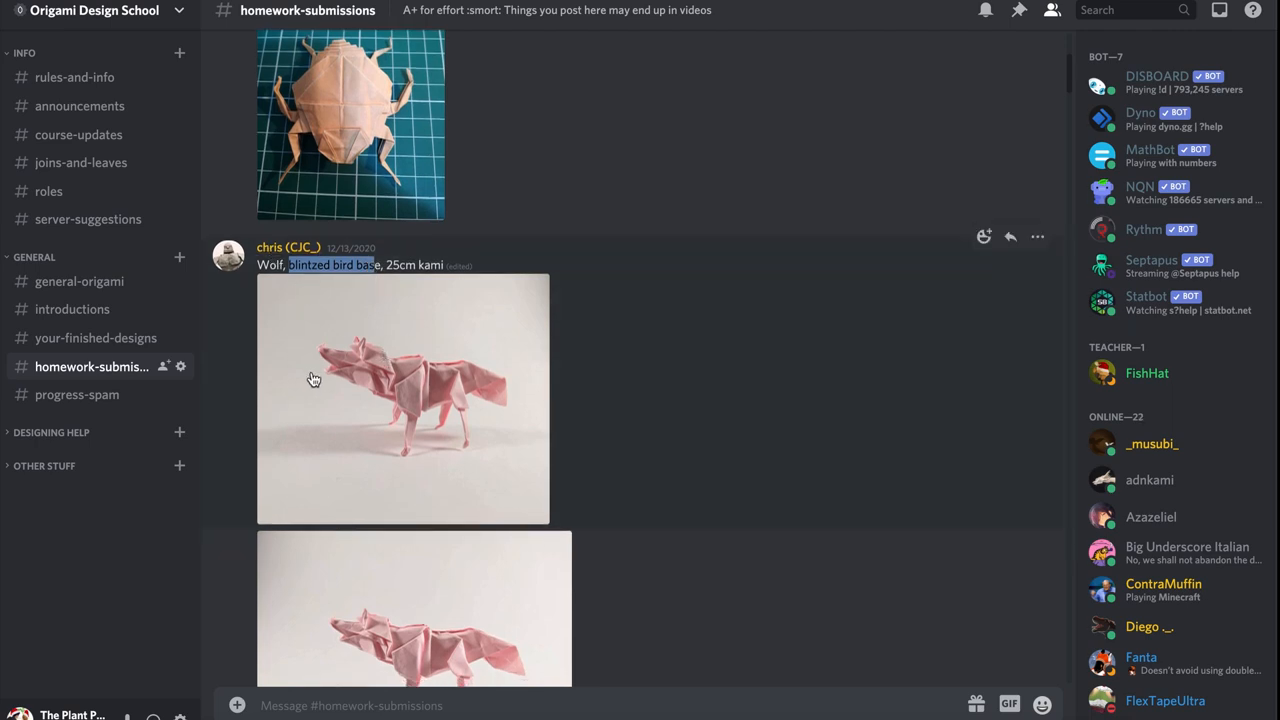
click(404, 398)
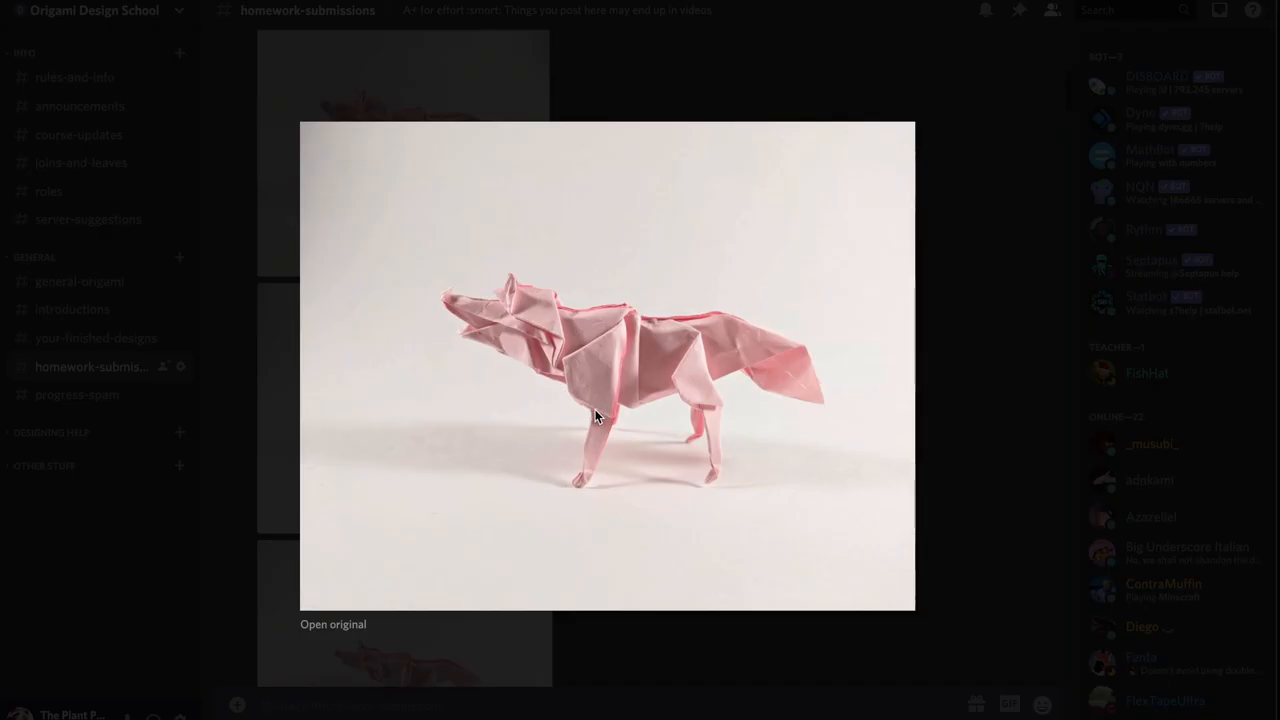
mouse_move(480, 356)
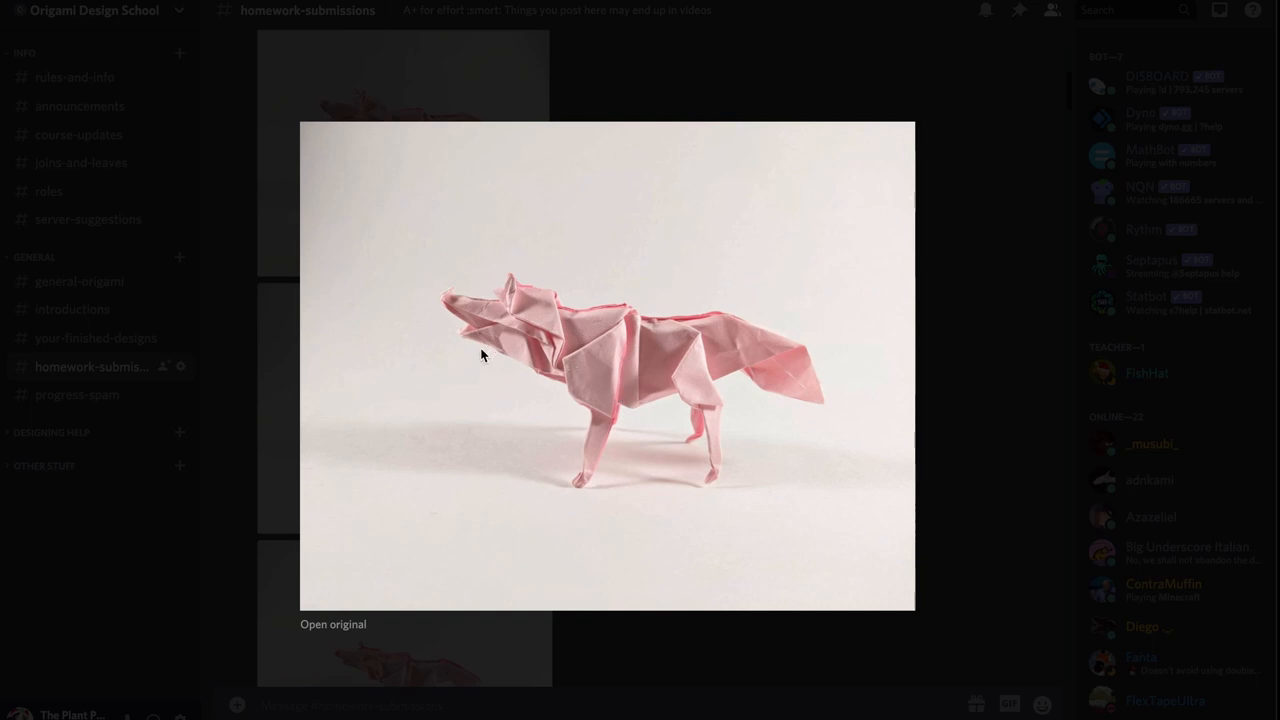
mouse_move(492, 310)
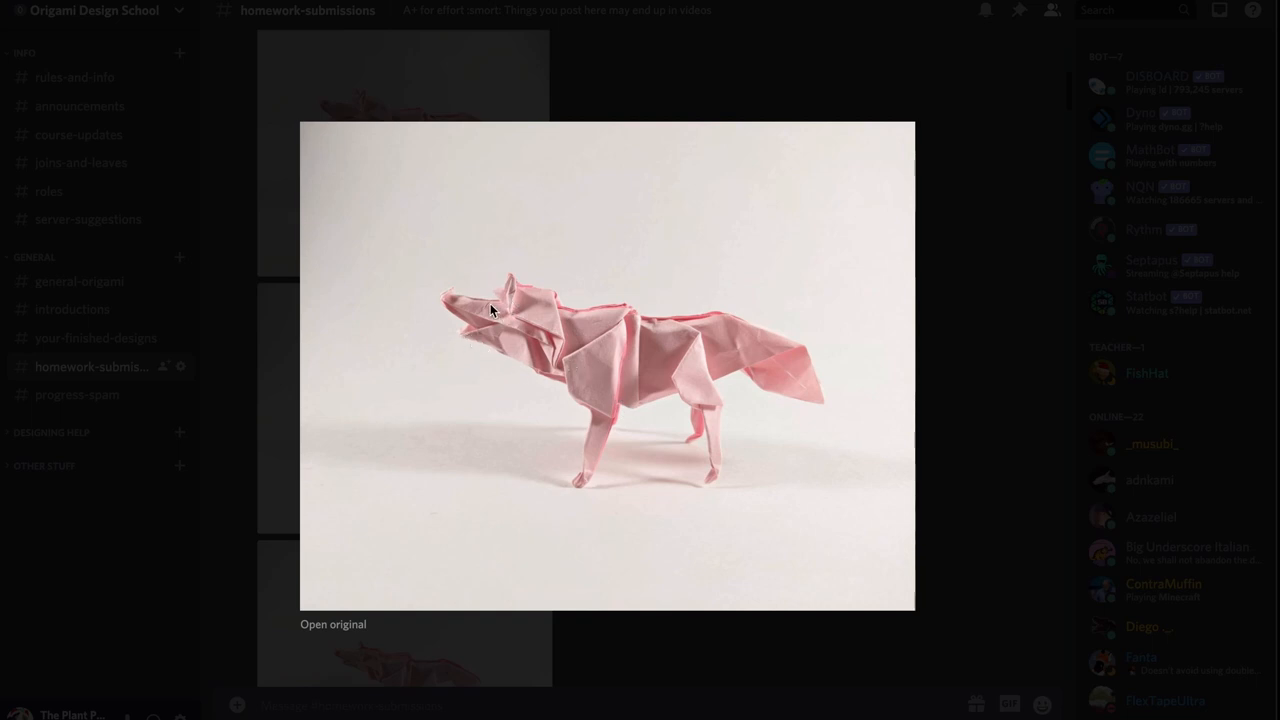
mouse_move(700, 396)
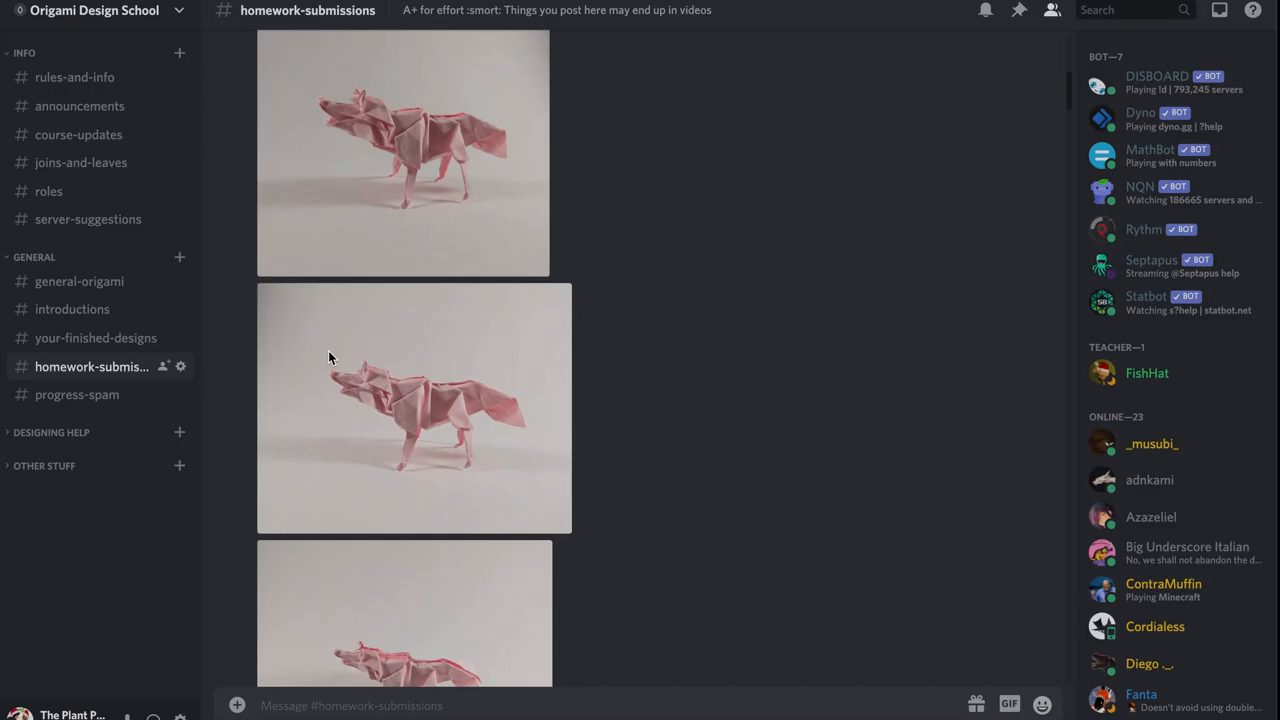
click(412, 408)
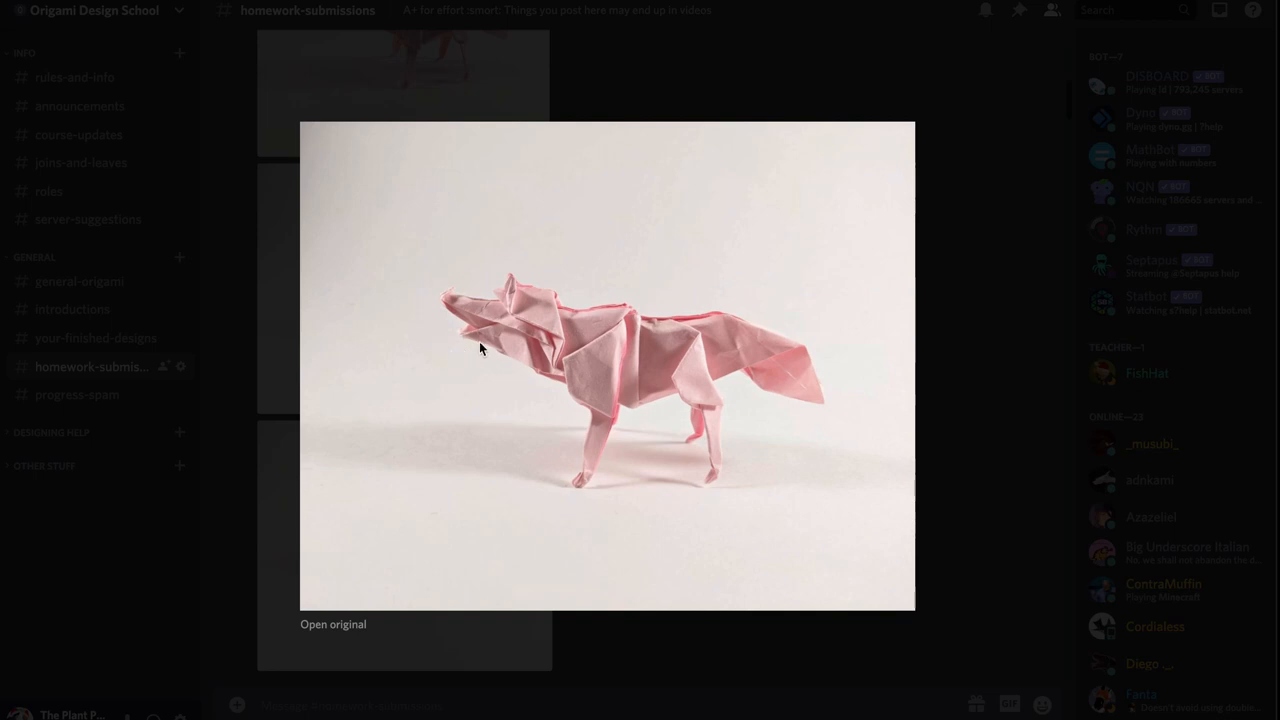
mouse_move(568, 344)
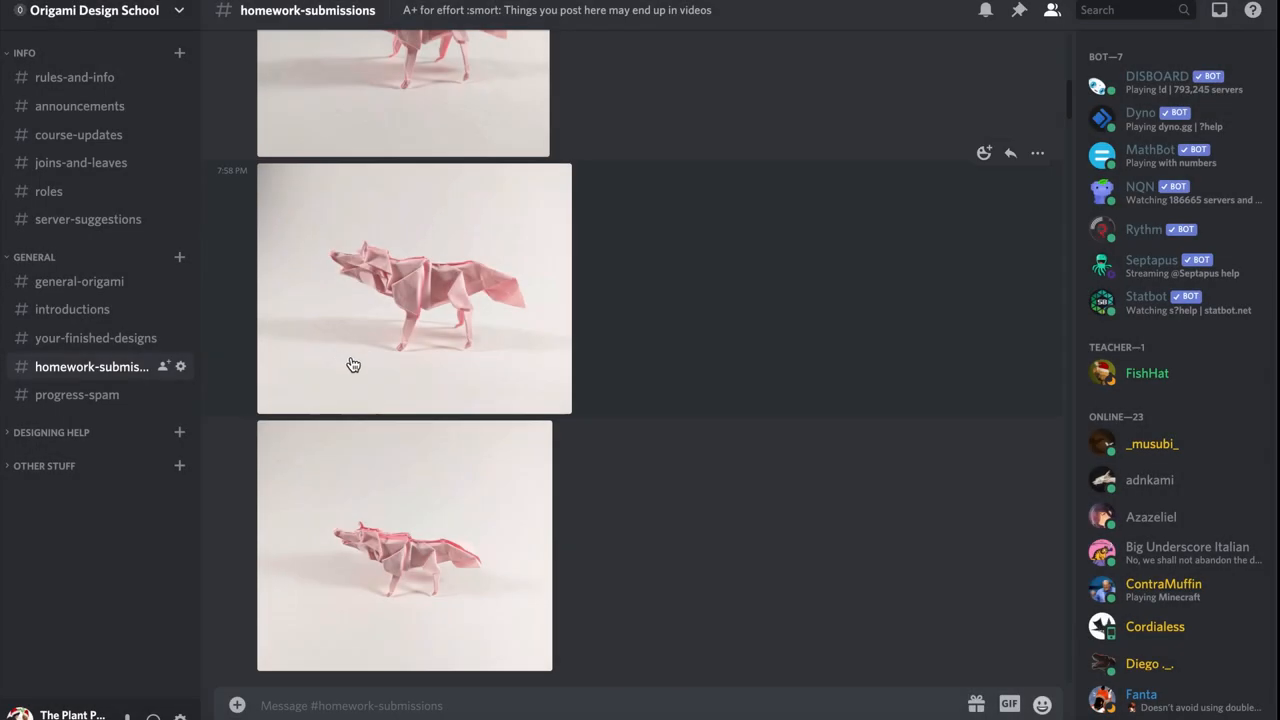
scroll(down, 3)
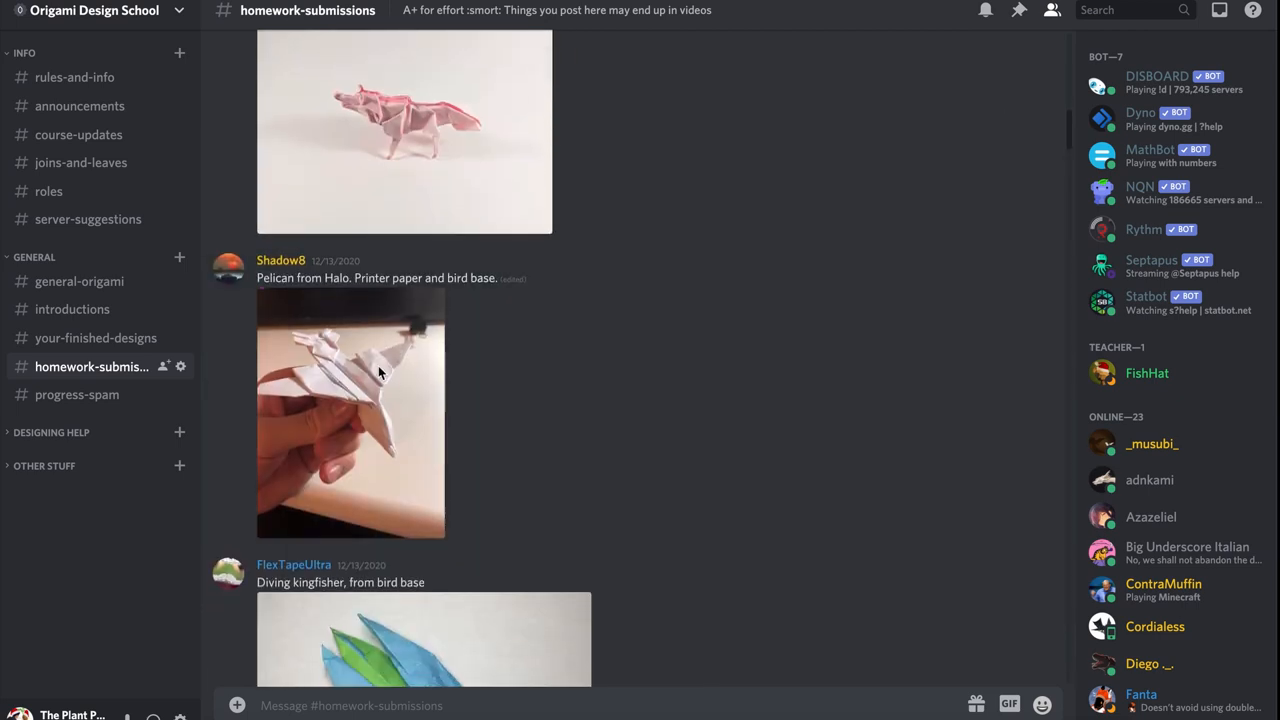
click(350, 412)
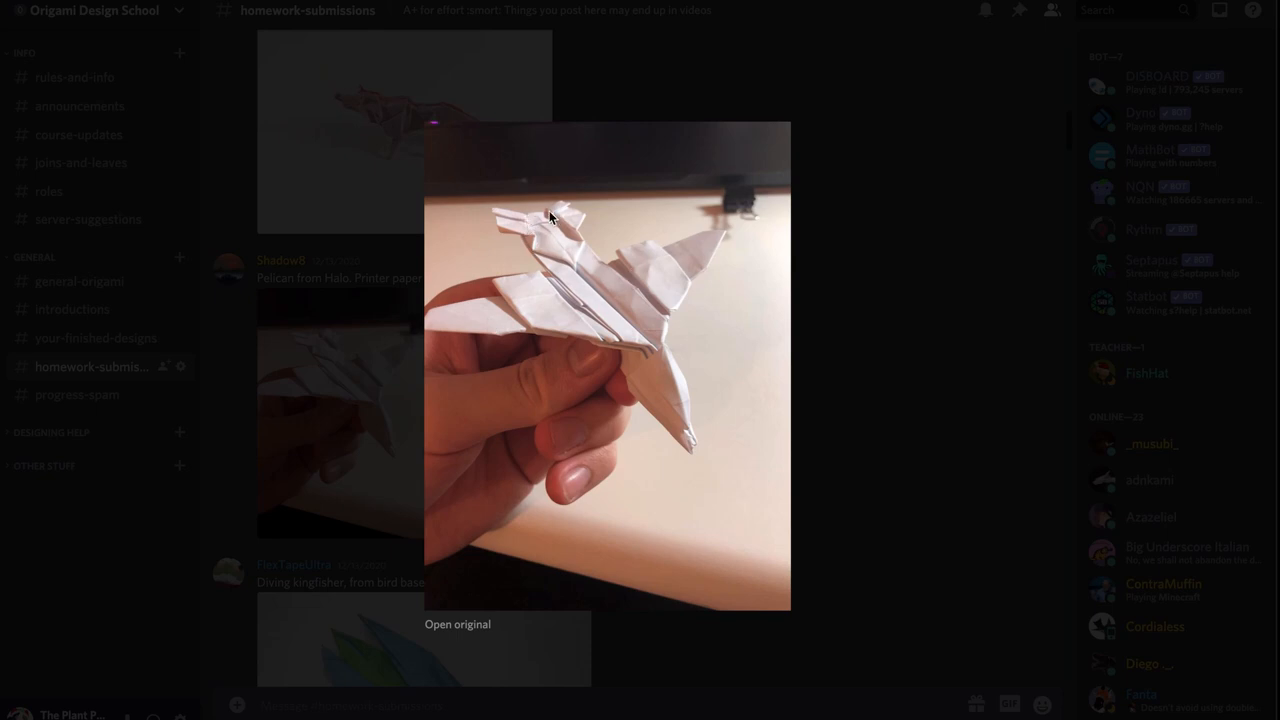
mouse_move(684, 412)
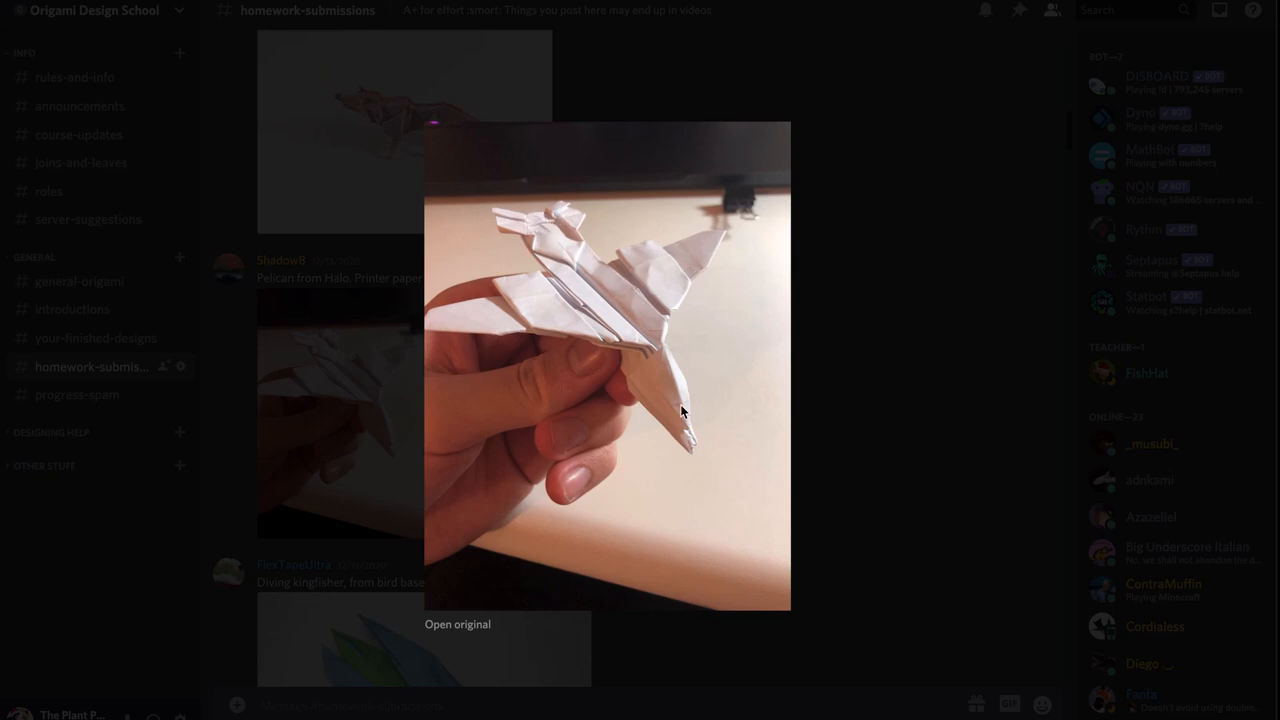
mouse_move(280, 412)
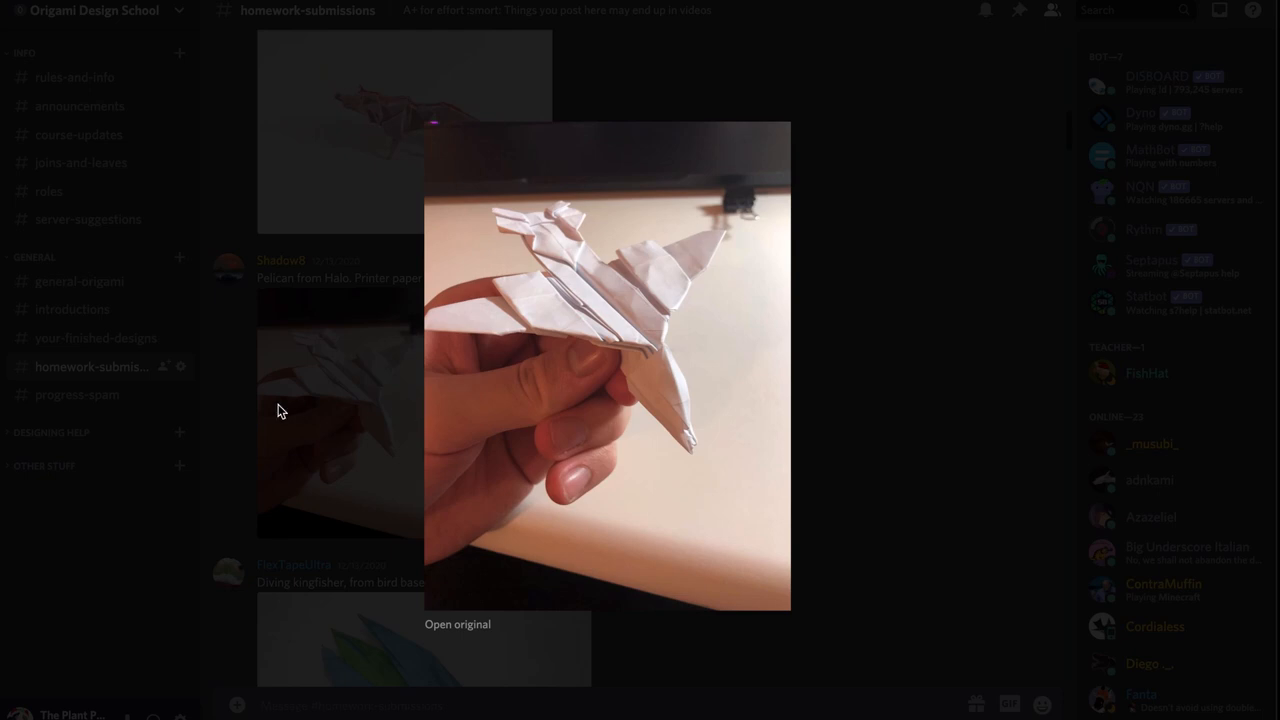
mouse_move(524, 320)
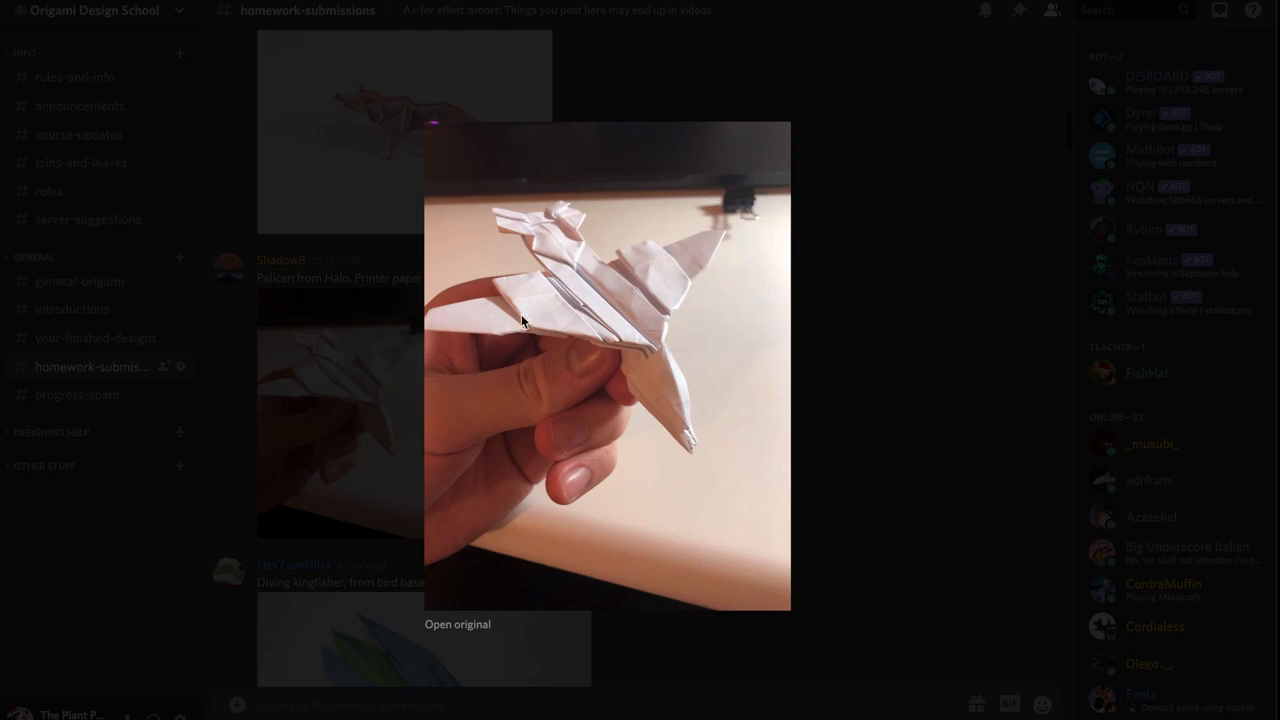
mouse_move(642, 408)
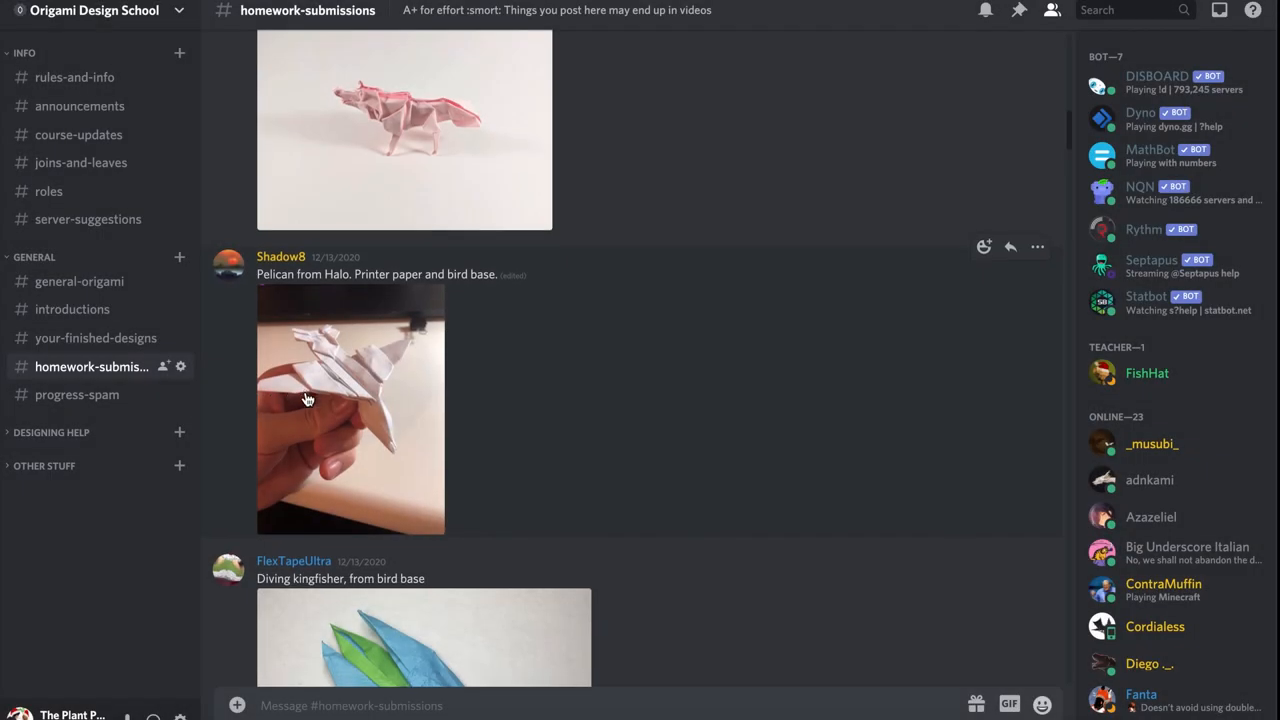
scroll(down, 3)
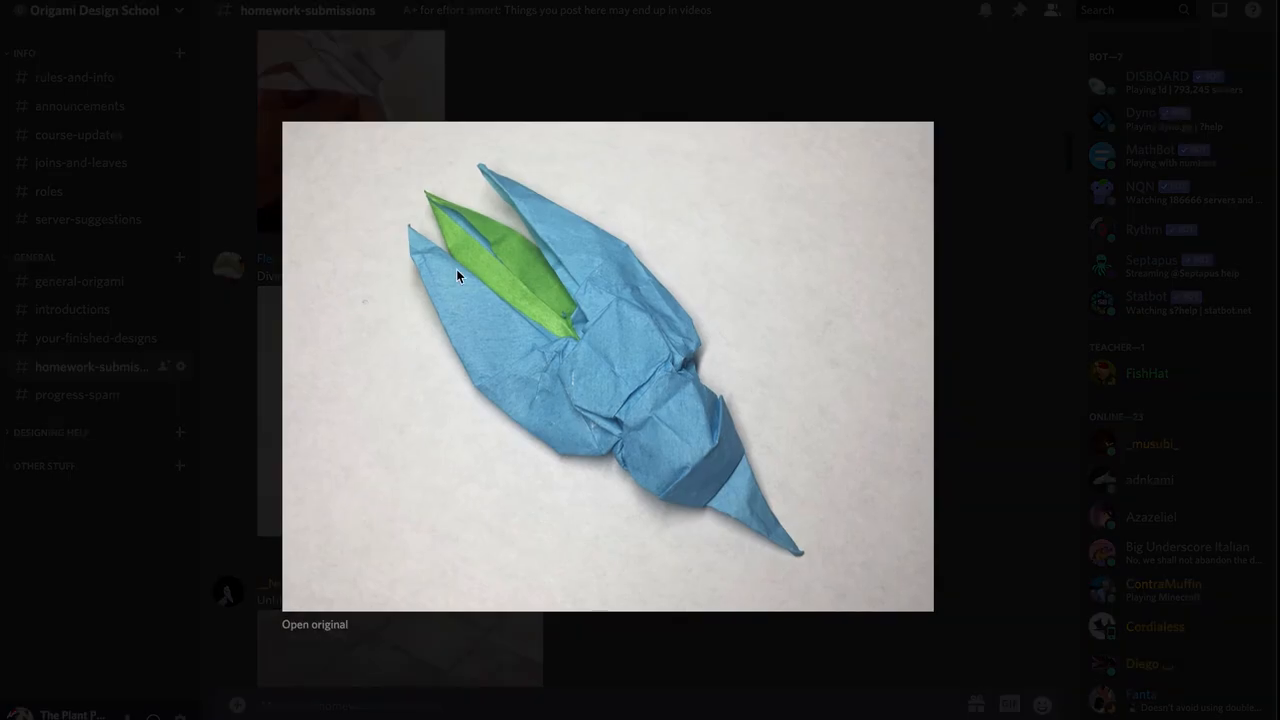
mouse_move(536, 290)
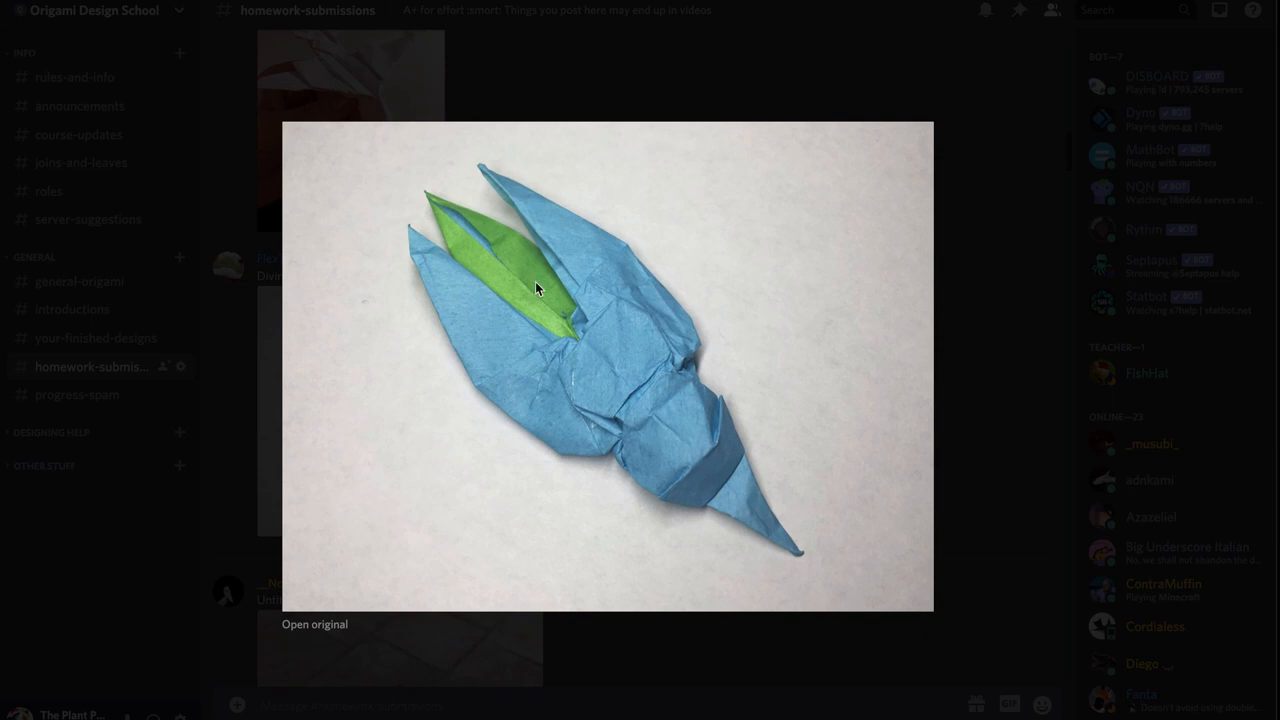
mouse_move(514, 258)
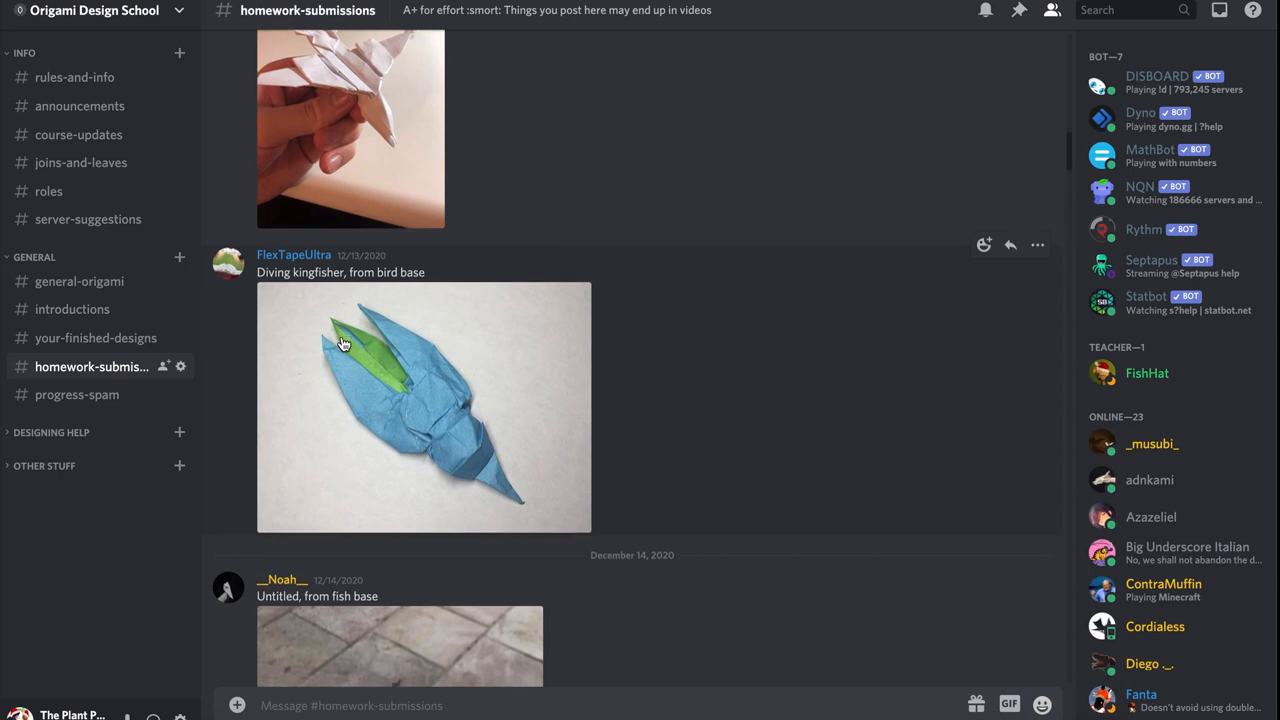
Step: Scroll past the kingfisher post and view the untitled fish-base bow model photo enlarged
scroll(down, 3)
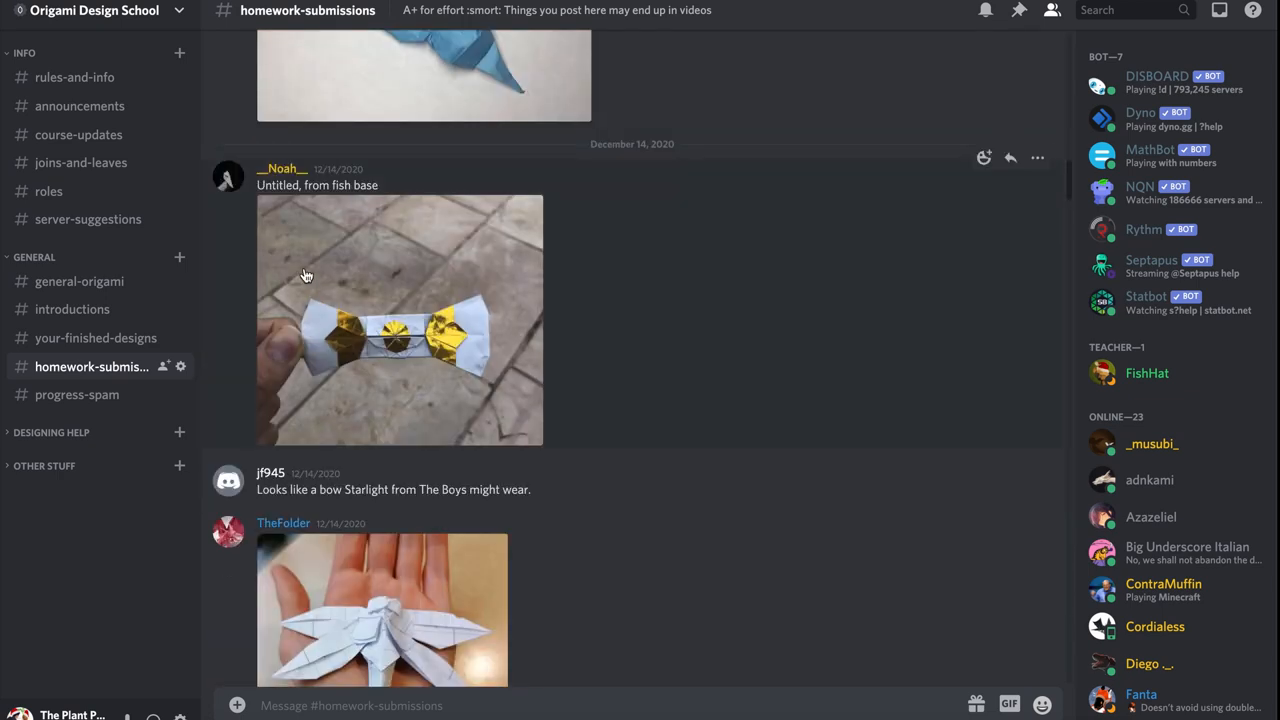
click(400, 320)
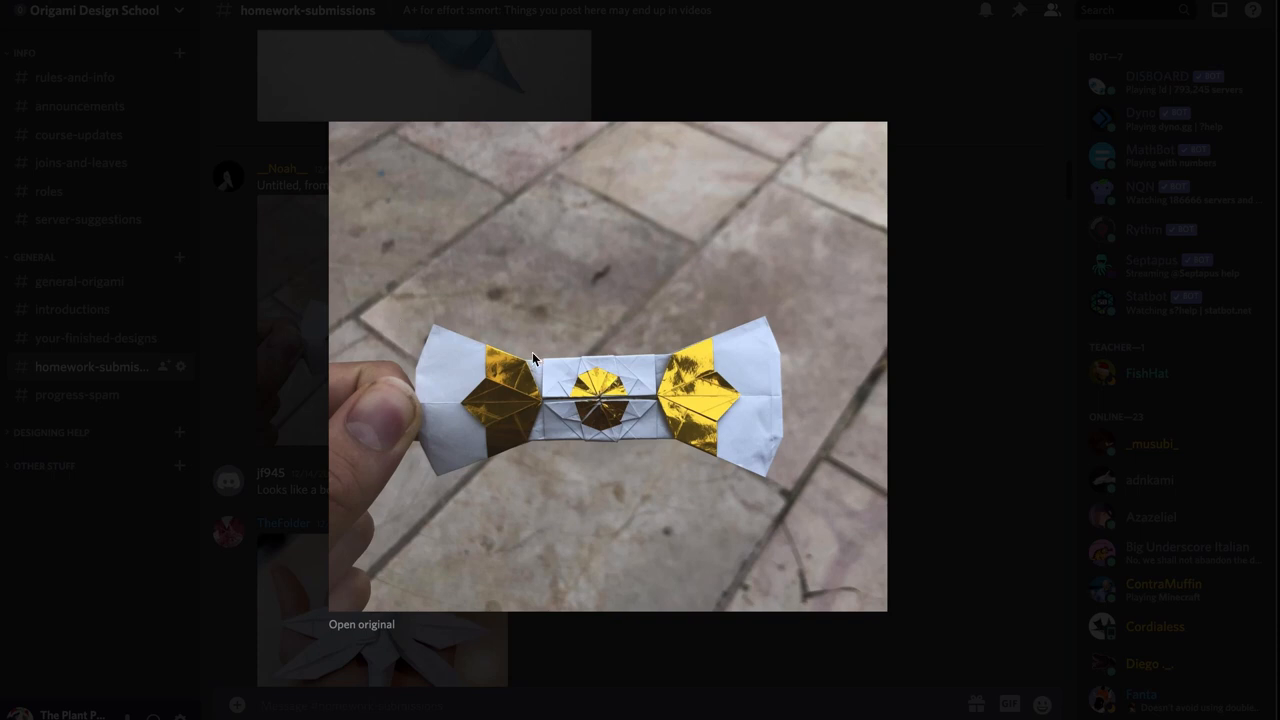
key(Escape)
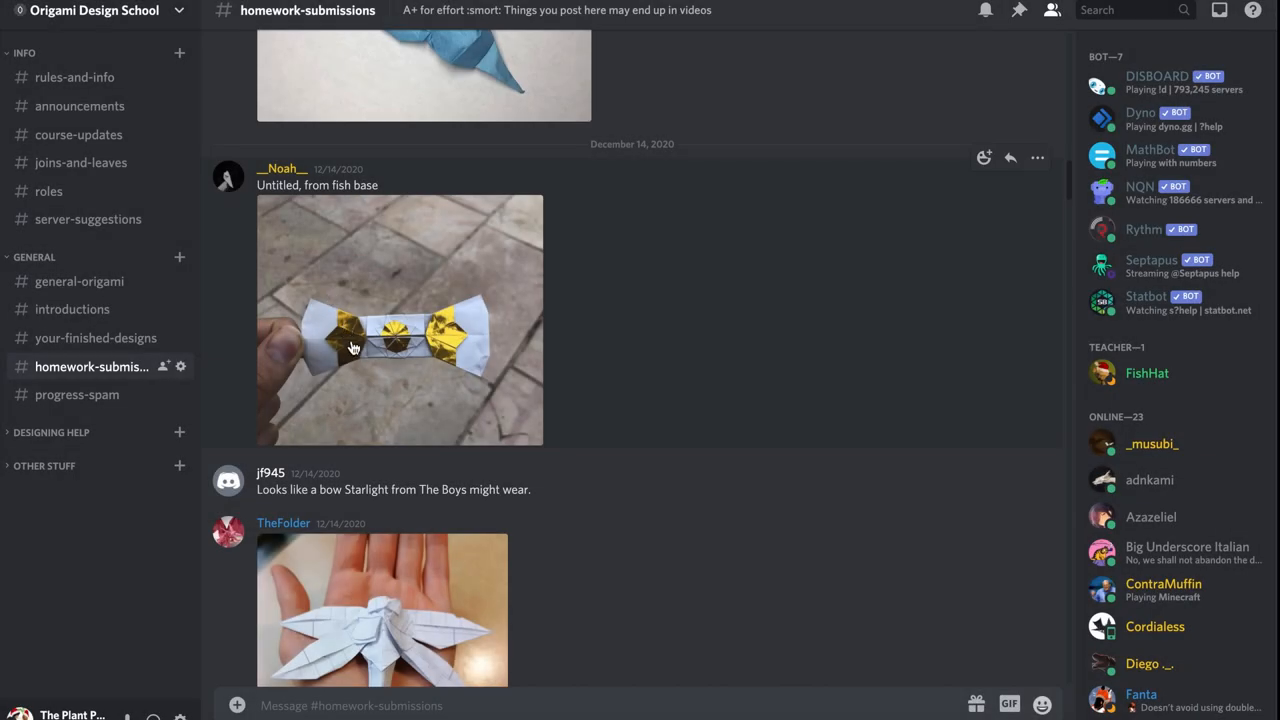
click(400, 320)
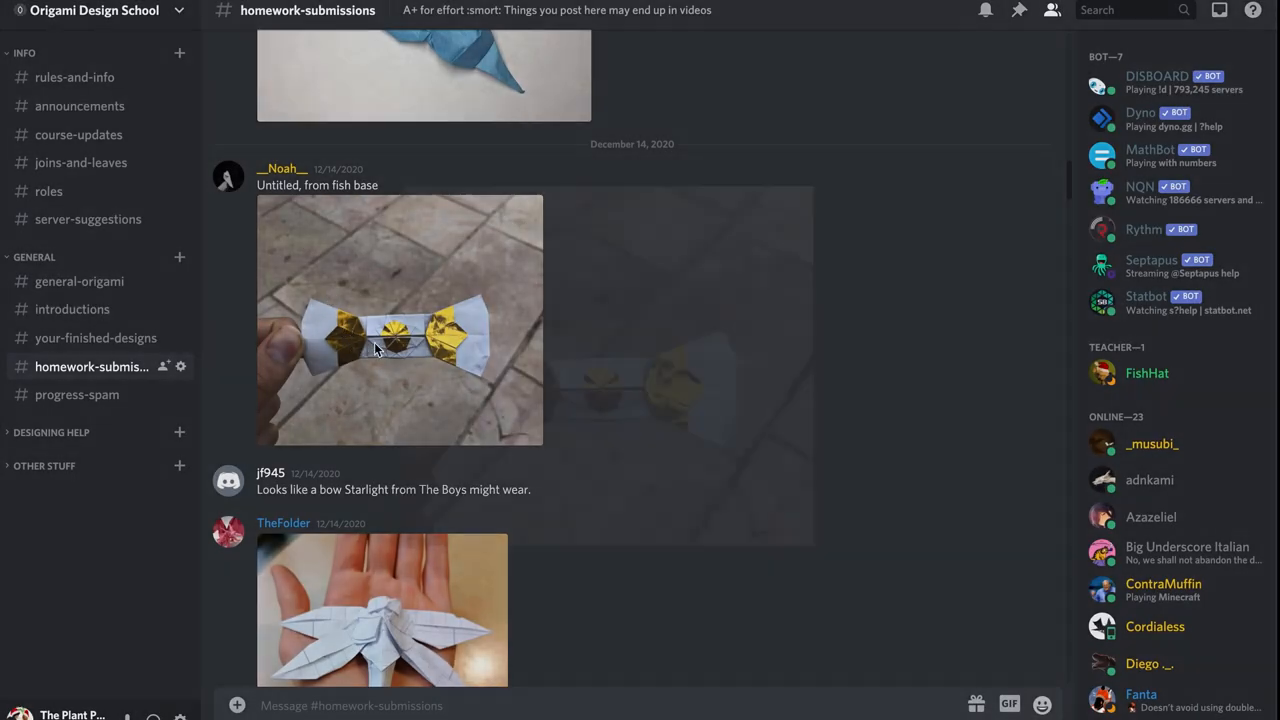
click(400, 320)
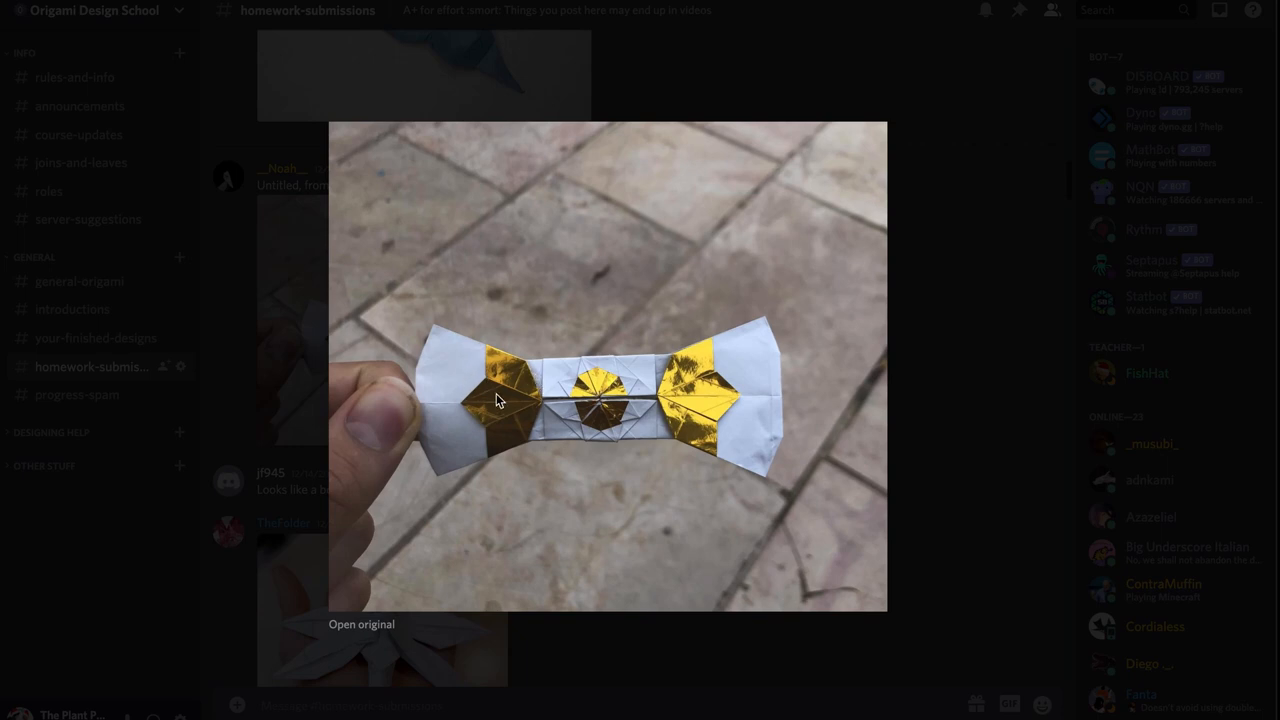
mouse_move(732, 404)
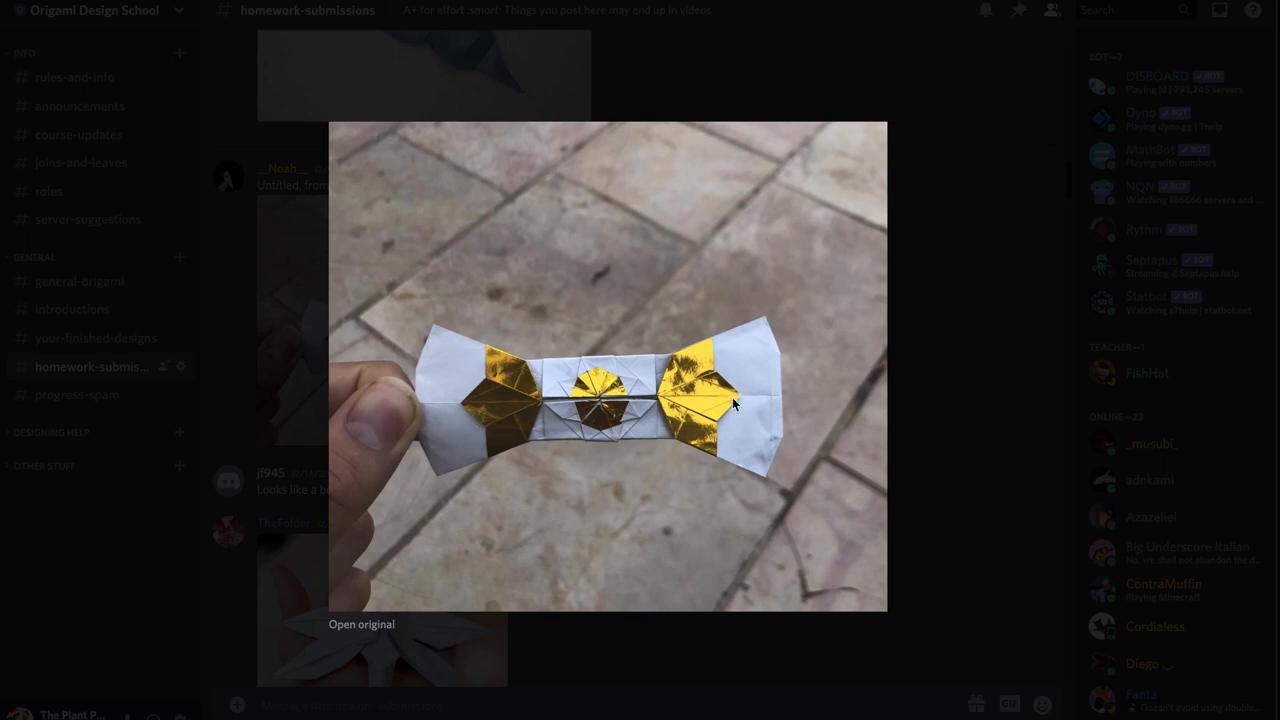
mouse_move(590, 388)
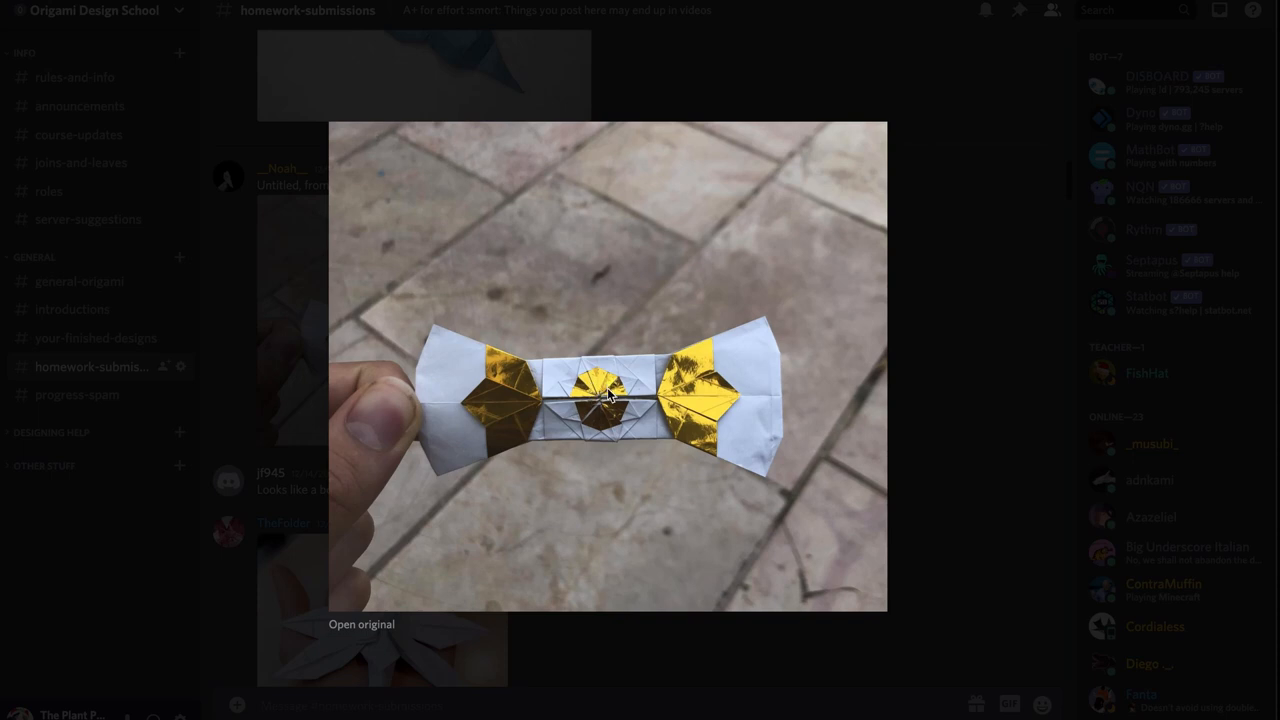
mouse_move(336, 376)
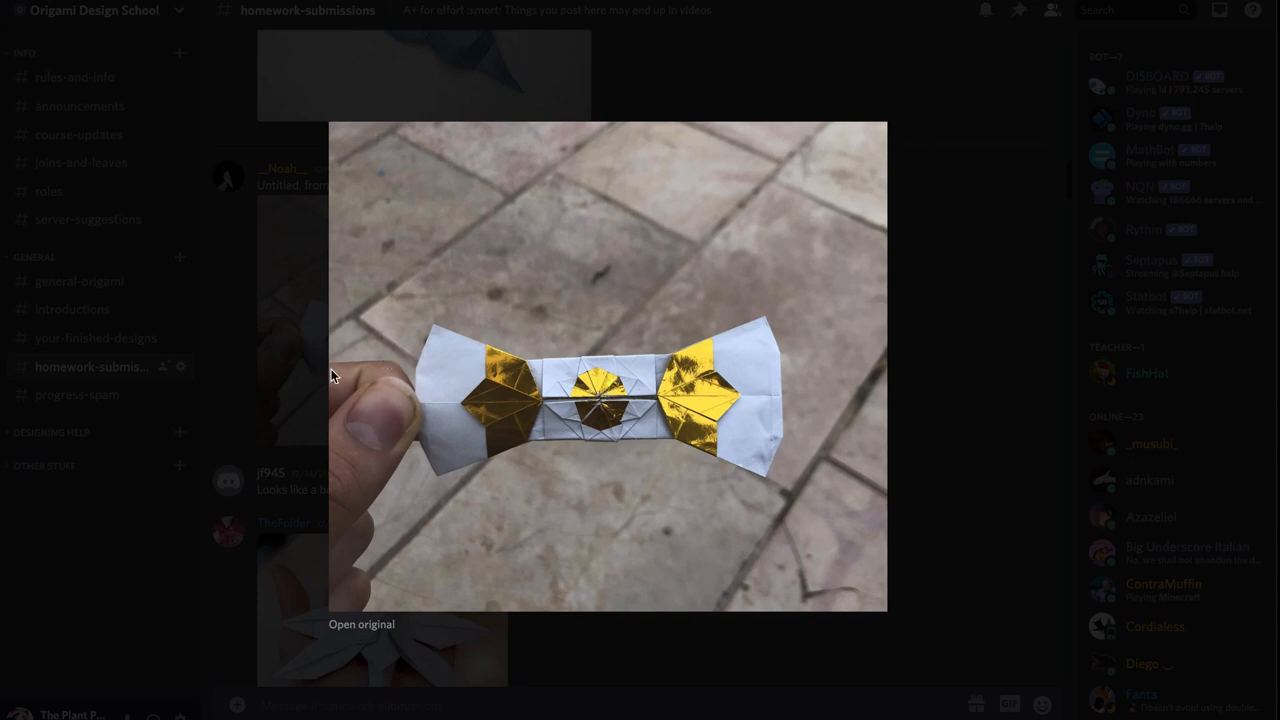
mouse_move(202, 352)
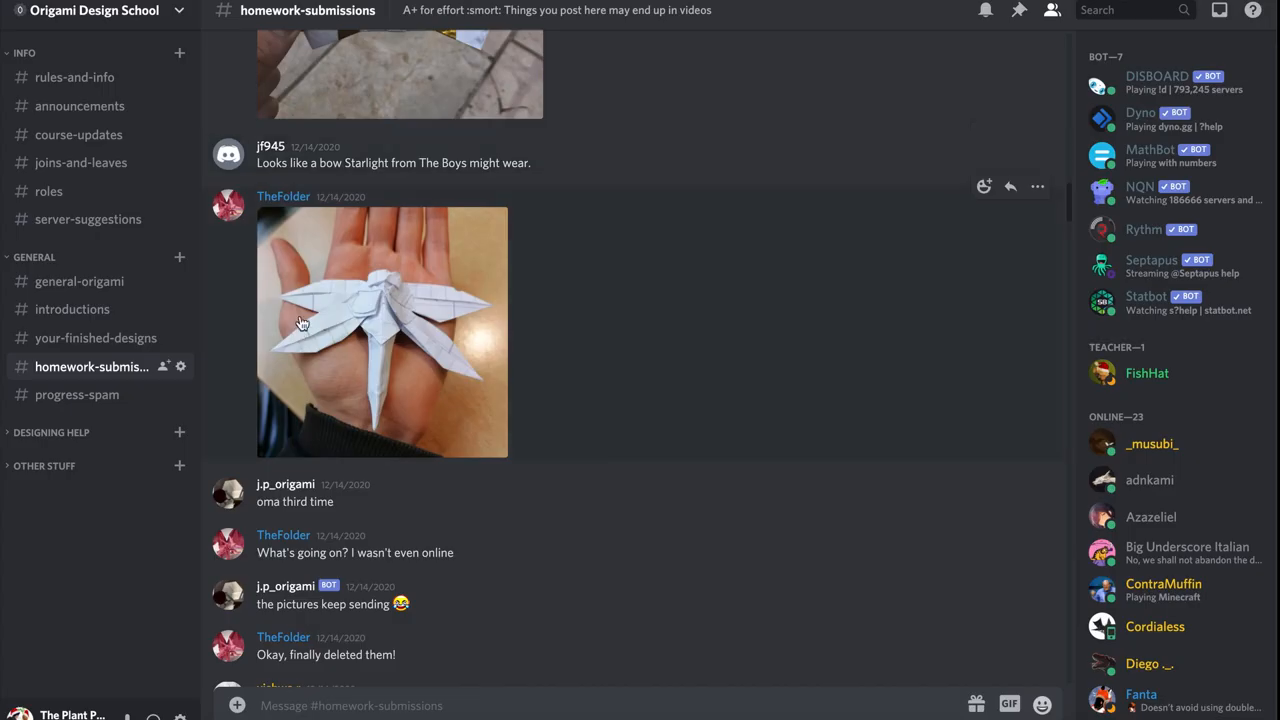
Step: View the red dragon submission photo enlarged, then close it
scroll(down, 3)
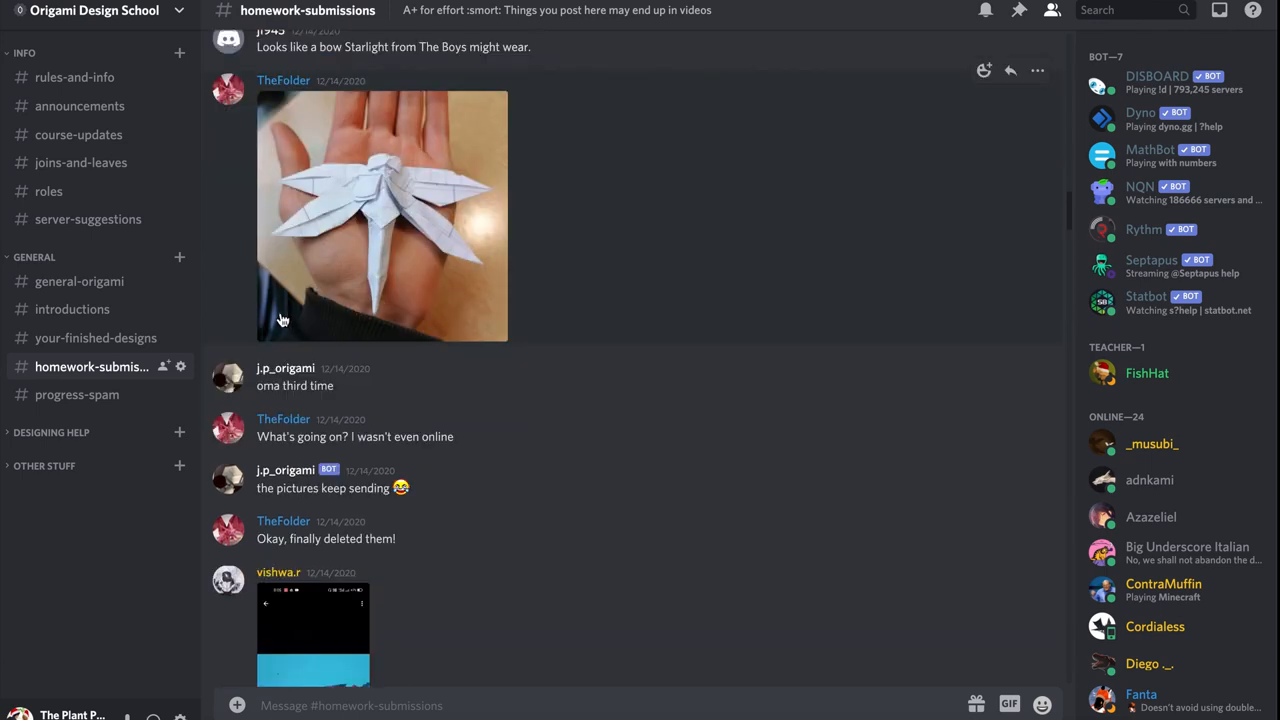
click(312, 630)
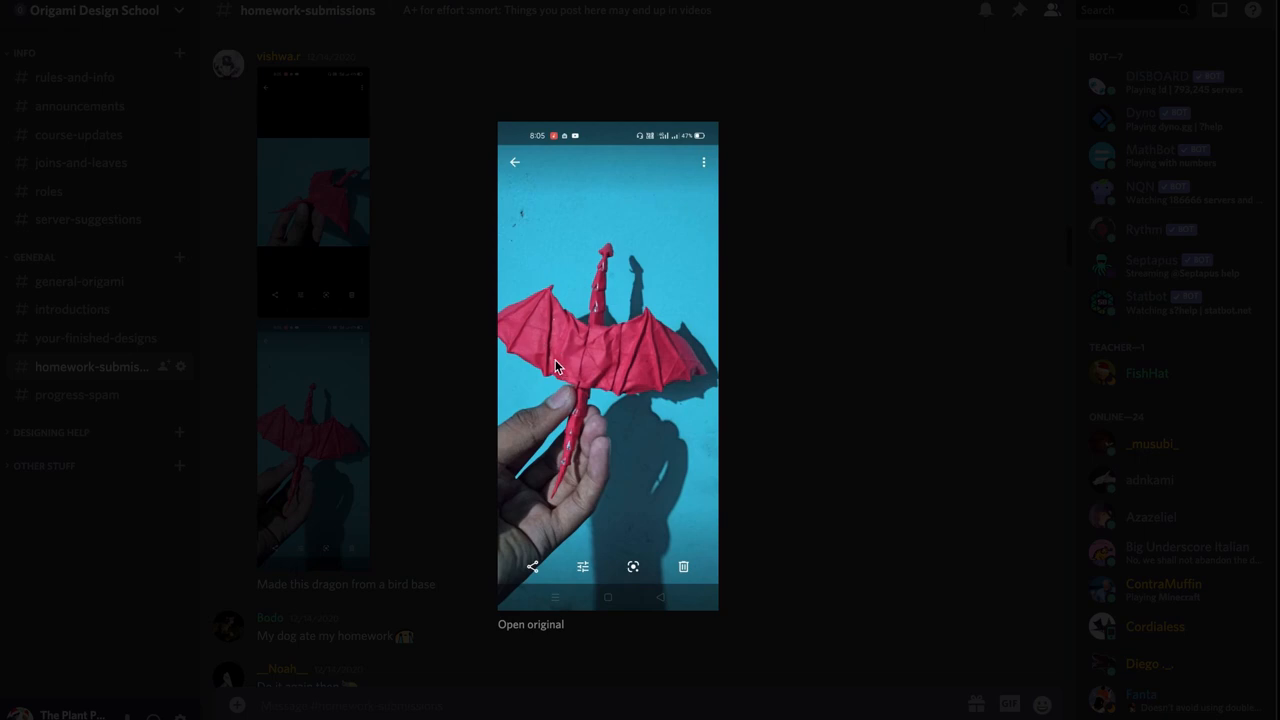
mouse_move(446, 424)
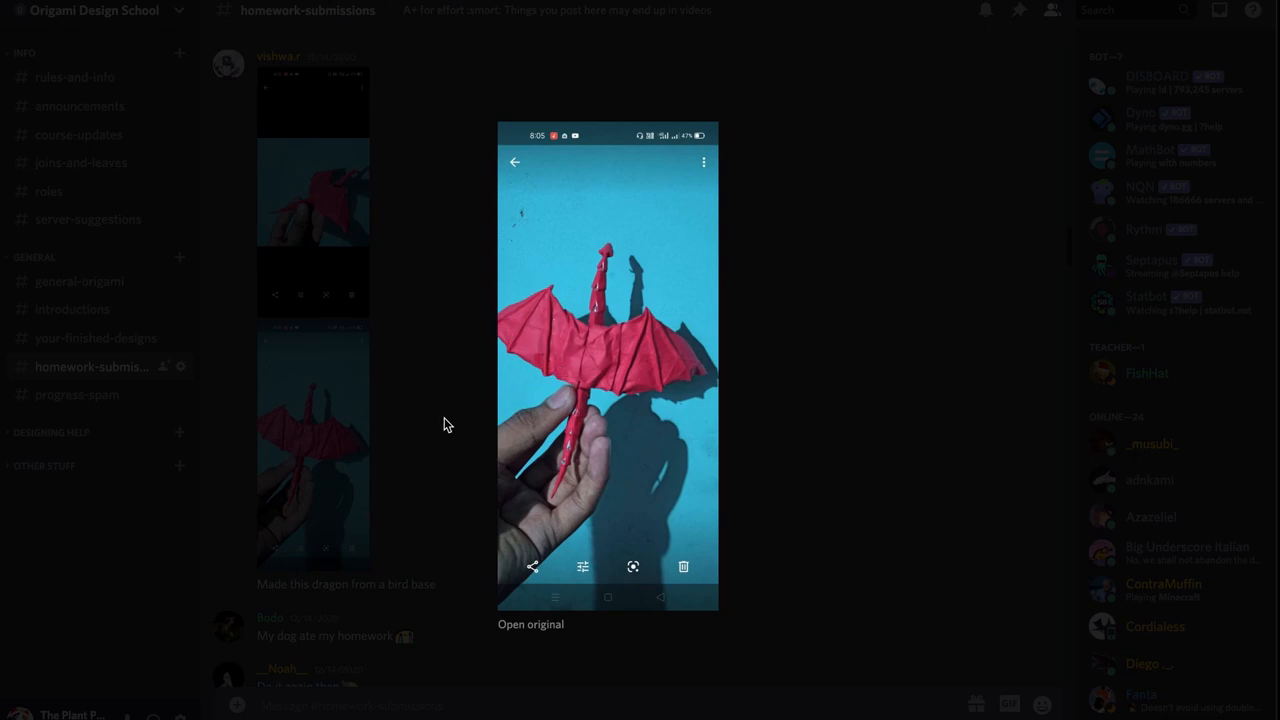
mouse_move(610, 264)
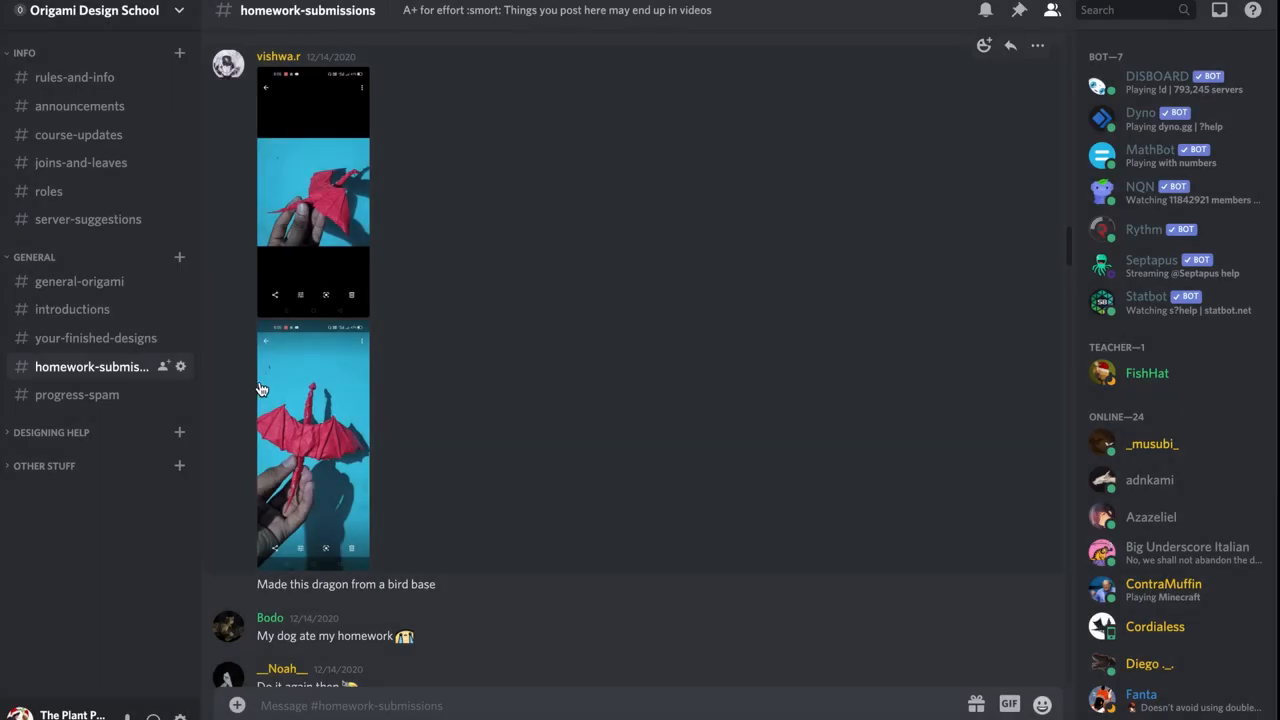
scroll(up, 3)
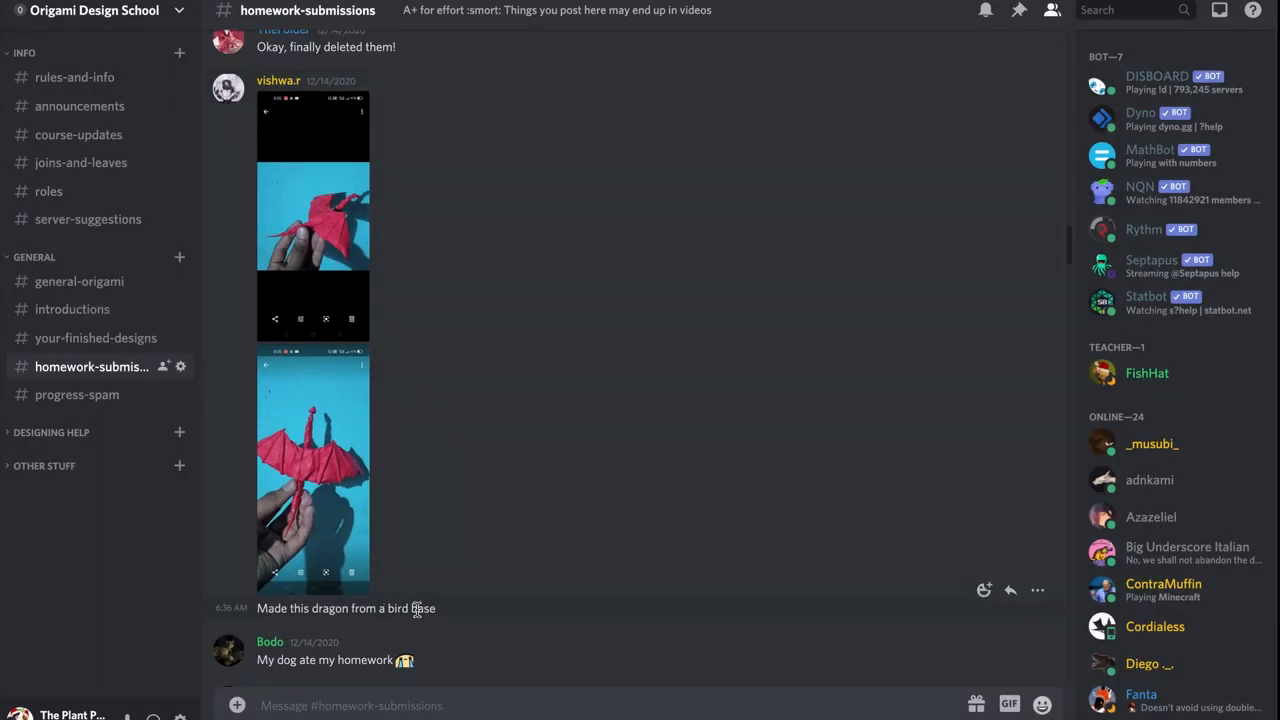
click(312, 470)
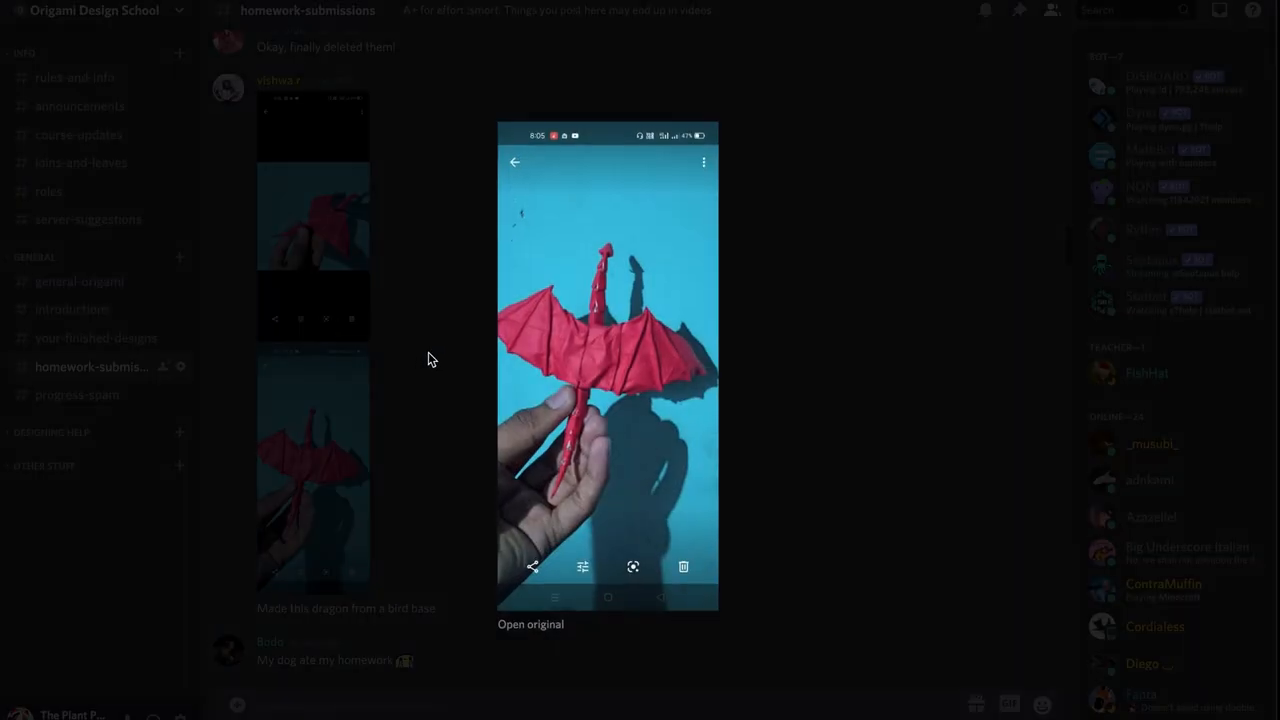
mouse_move(392, 460)
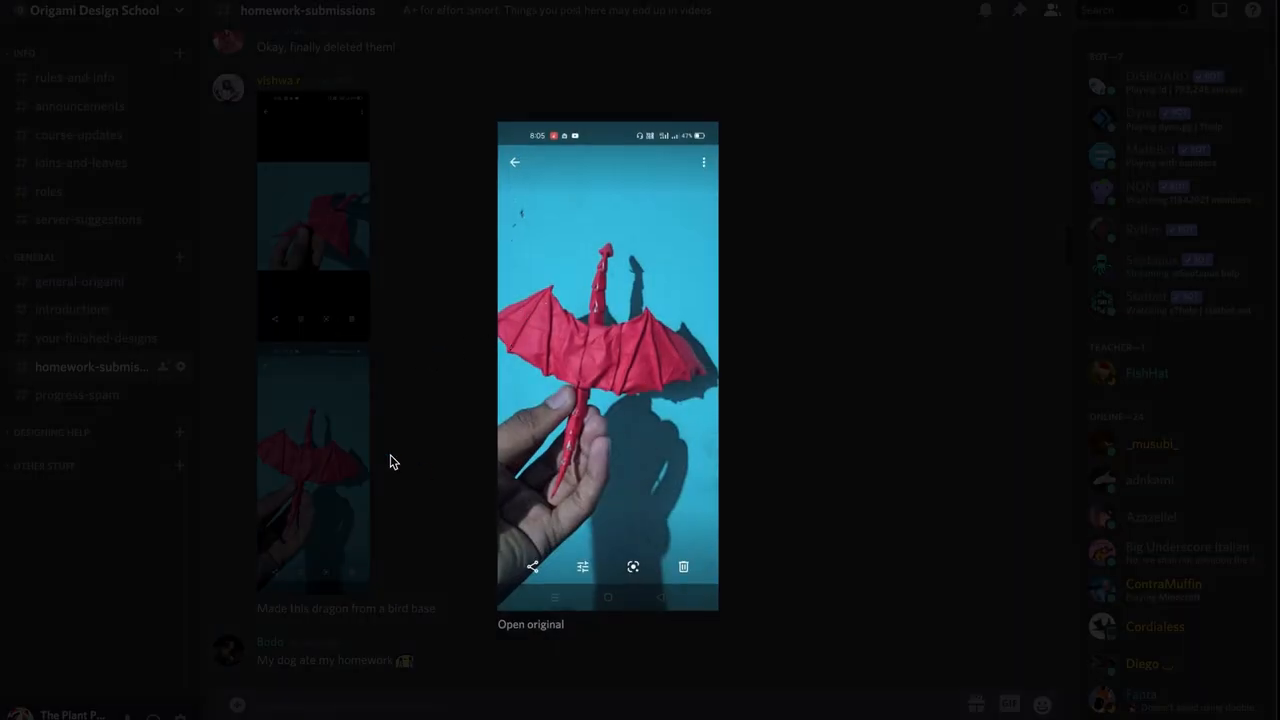
click(390, 460)
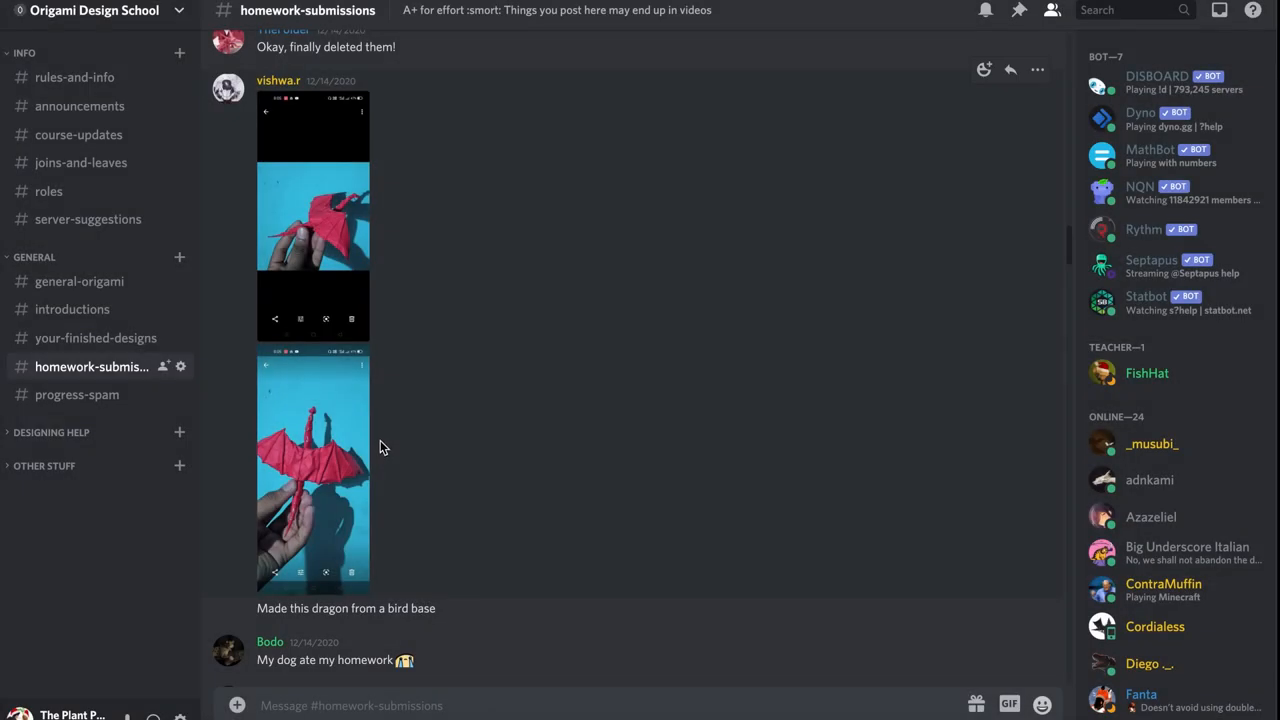
Step: View the green figure from a blintzed frog base enlarged
scroll(down, 3)
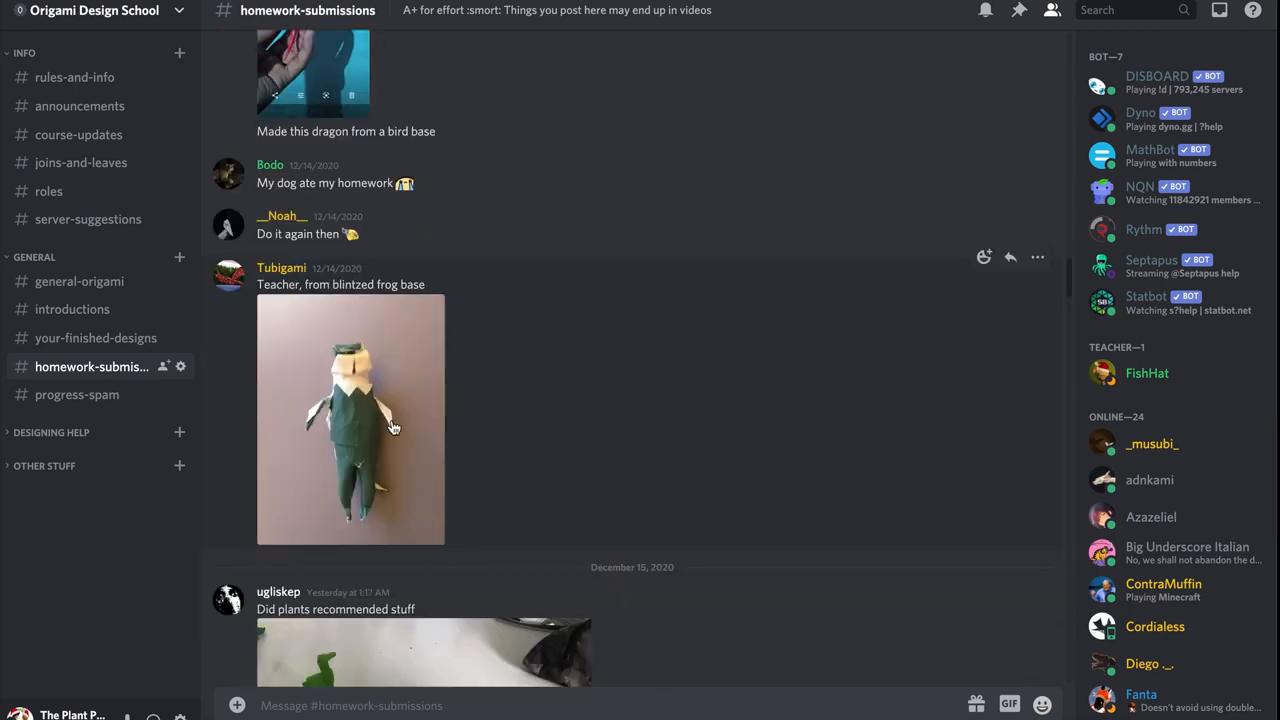
click(350, 420)
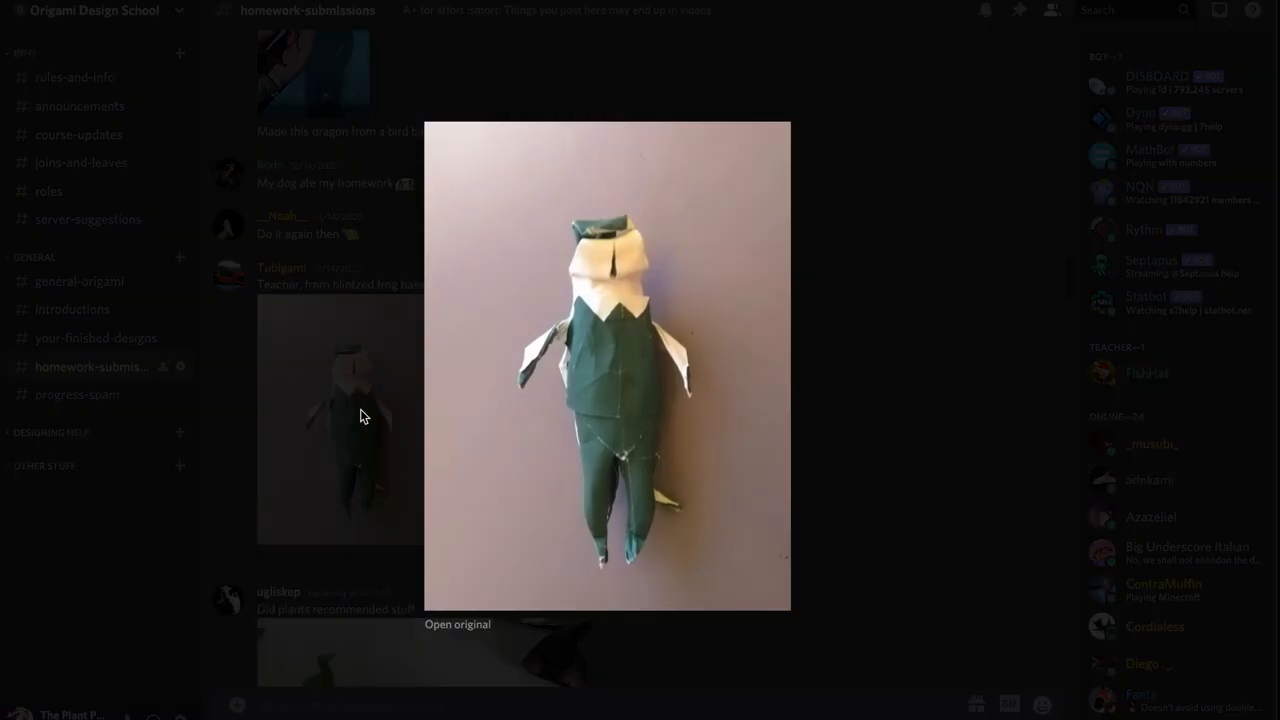
mouse_move(342, 396)
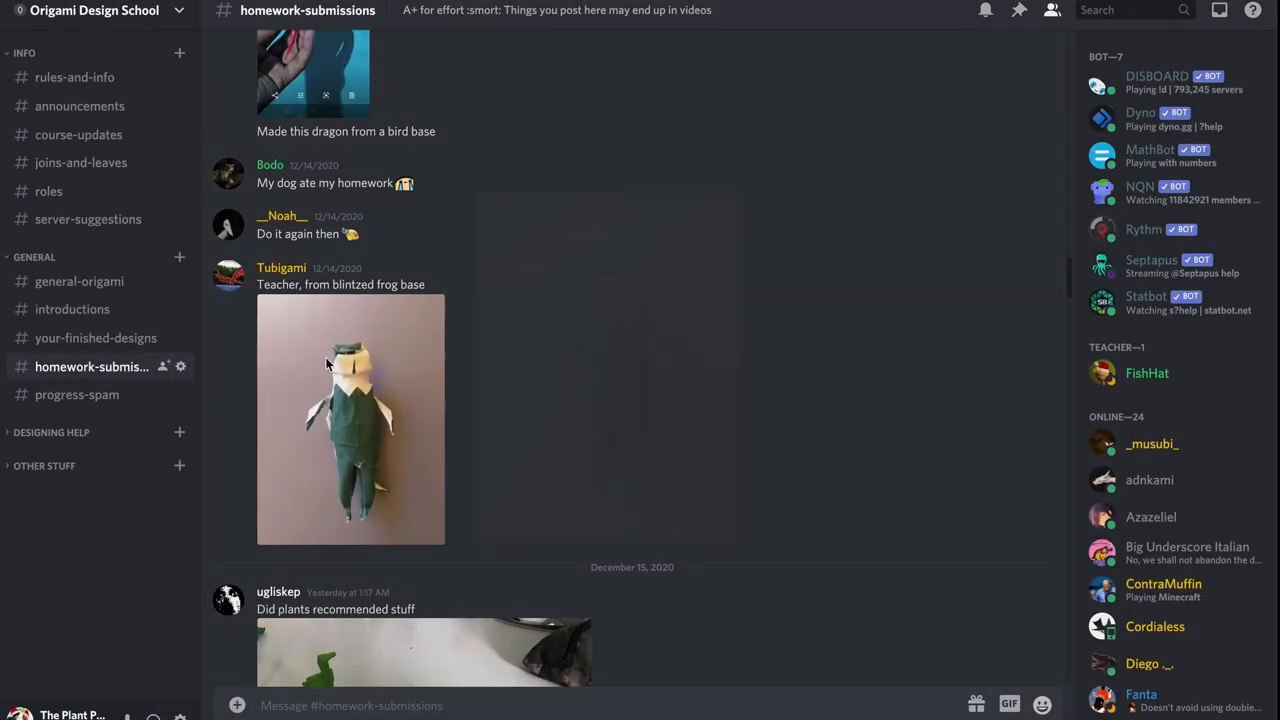
click(350, 420)
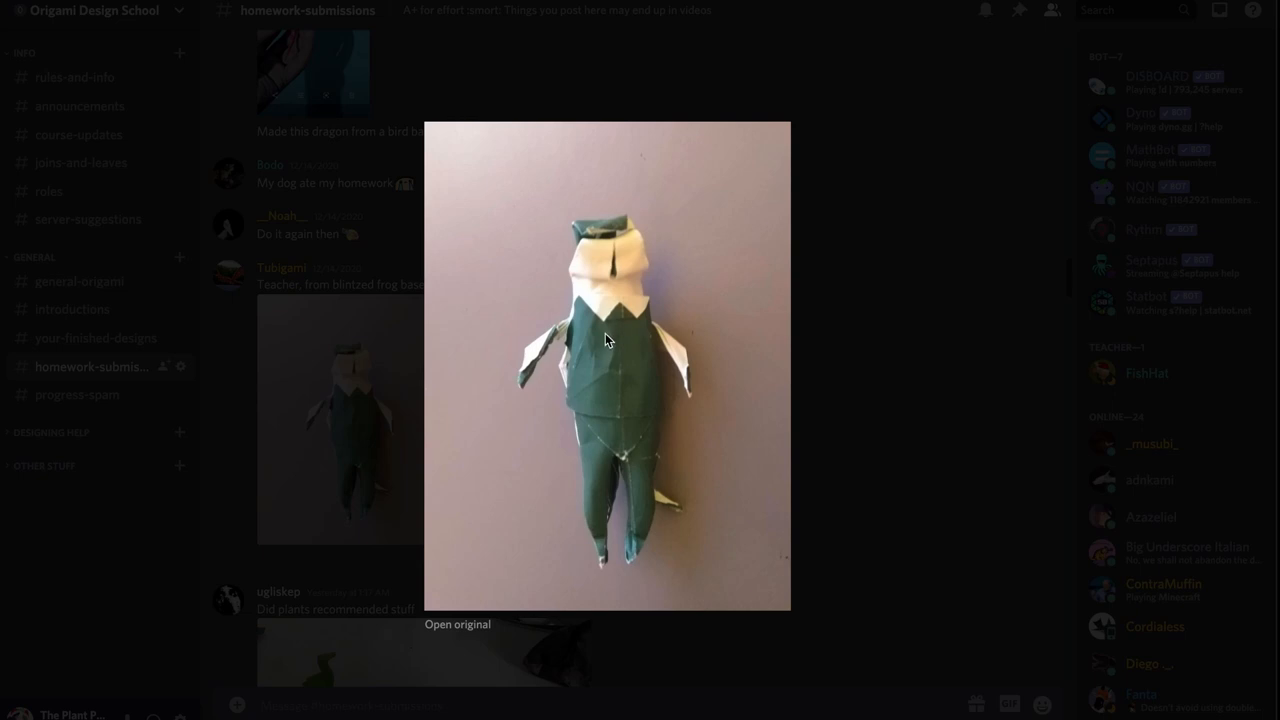
mouse_move(588, 260)
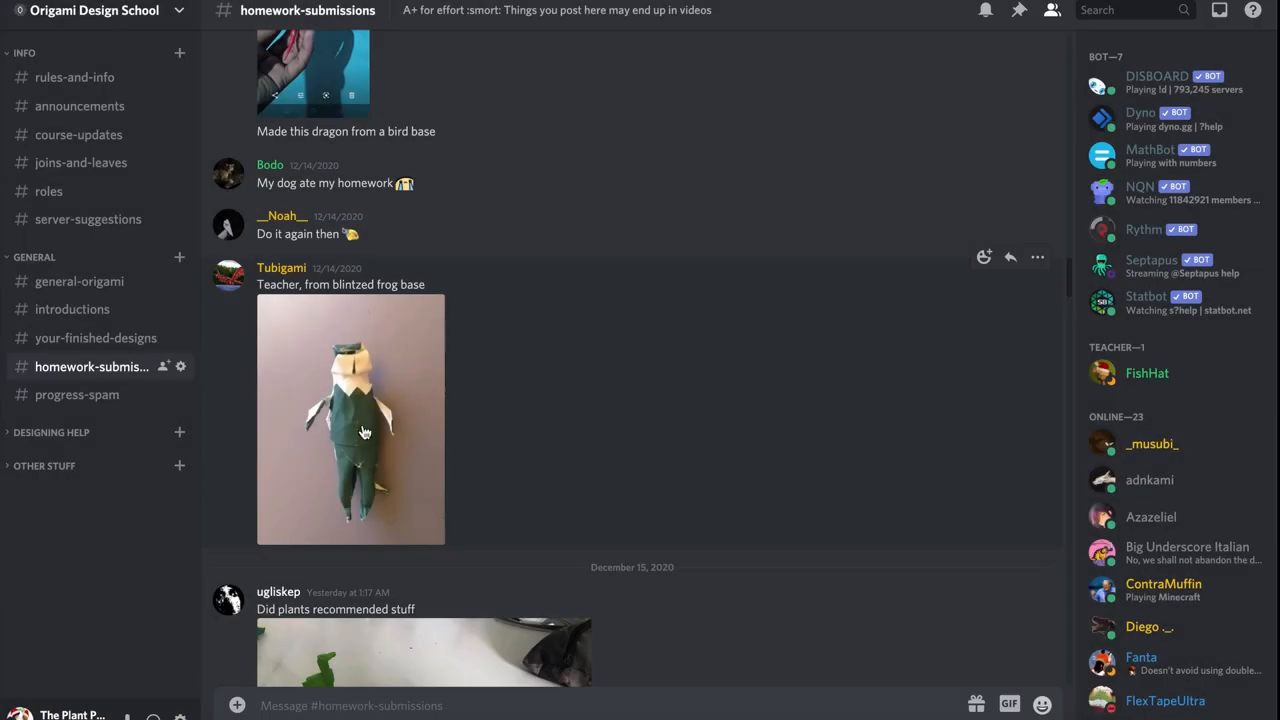
Step: View the 'plants recommended stuff' photo of three origami animals enlarged
scroll(down, 3)
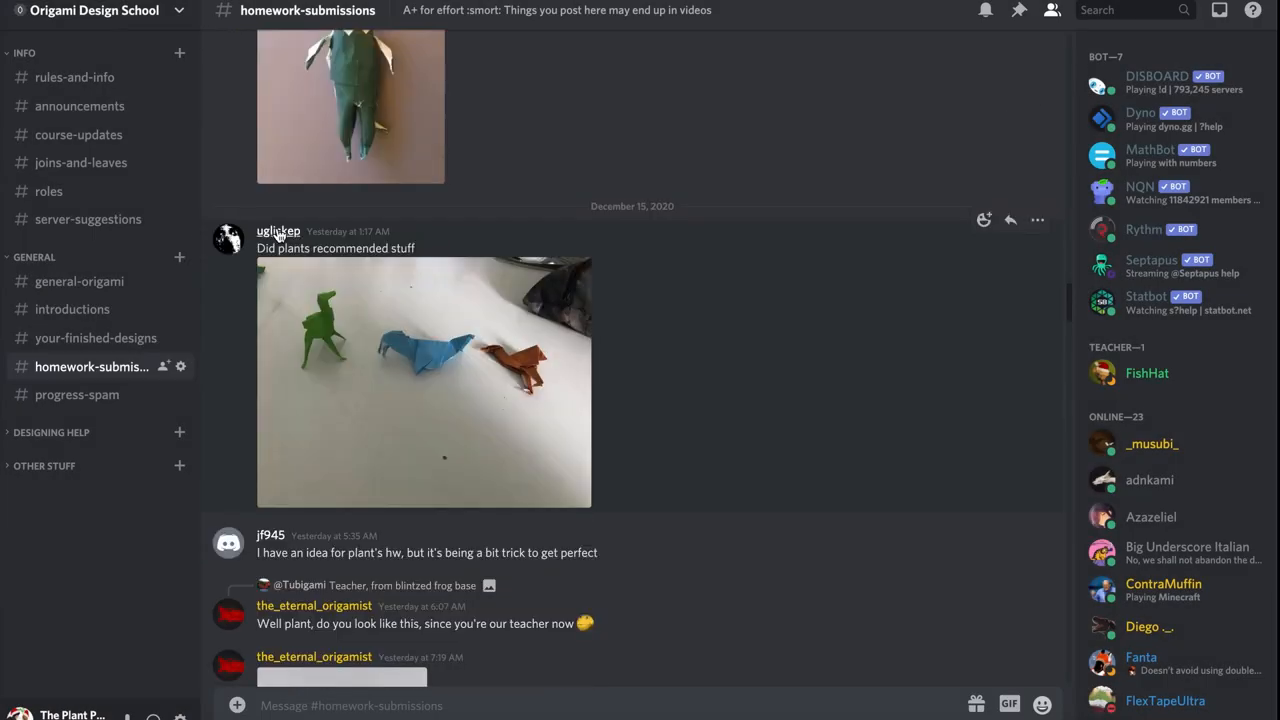
click(424, 382)
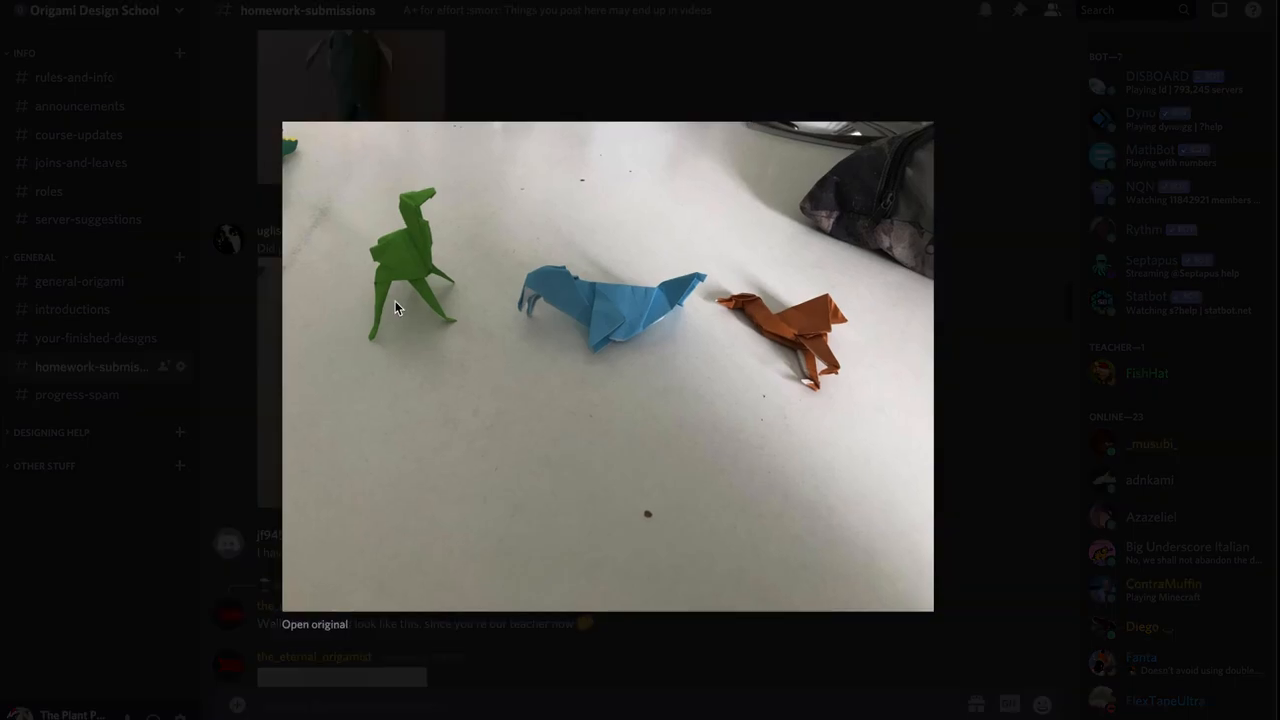
mouse_move(662, 310)
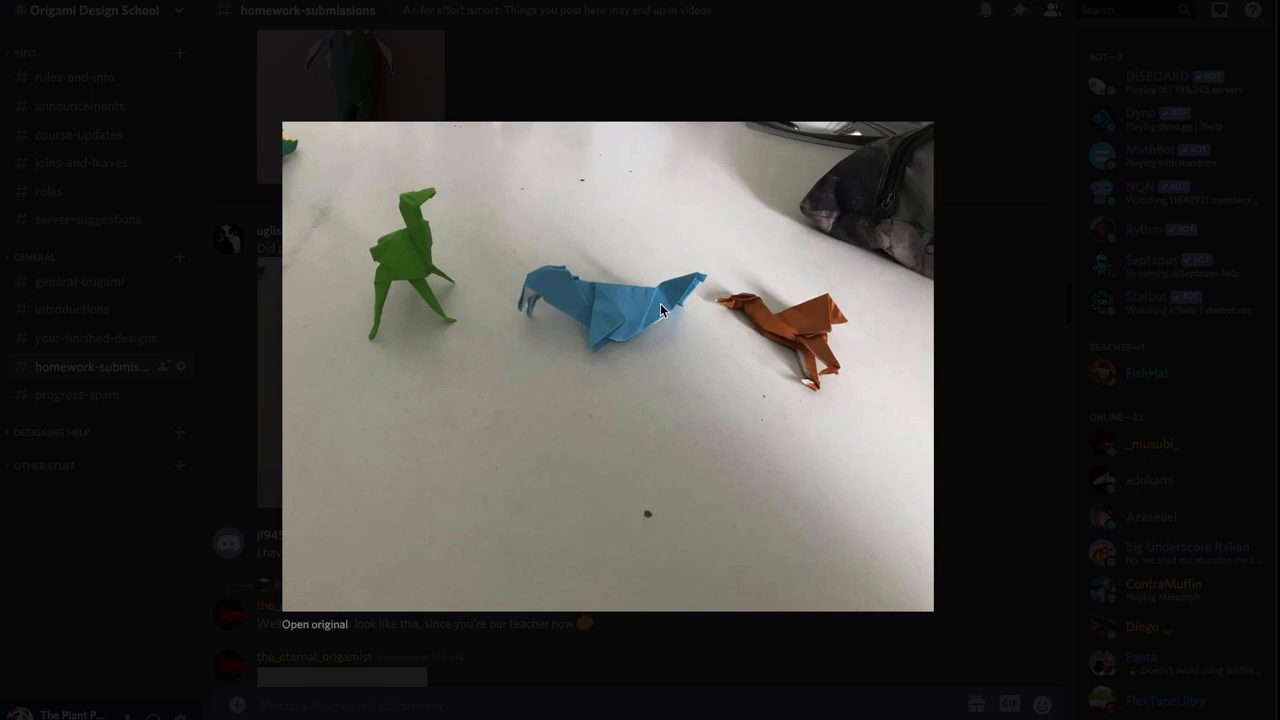
mouse_move(592, 302)
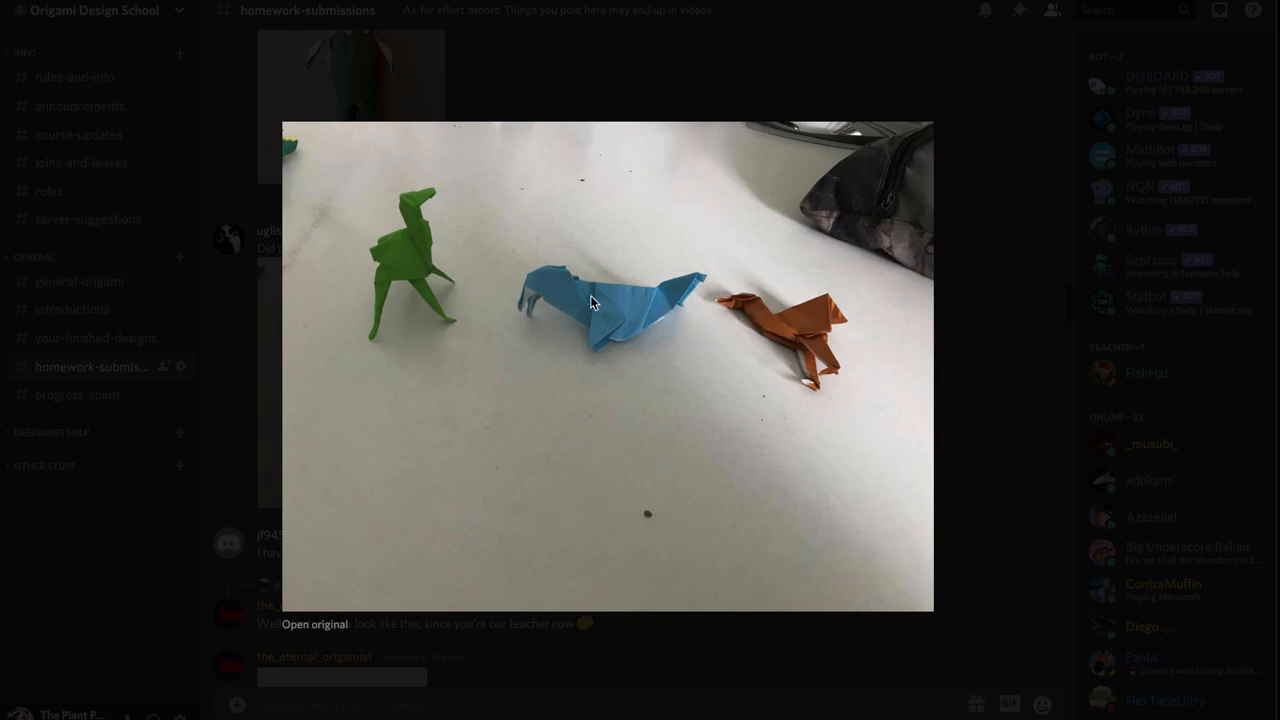
mouse_move(436, 310)
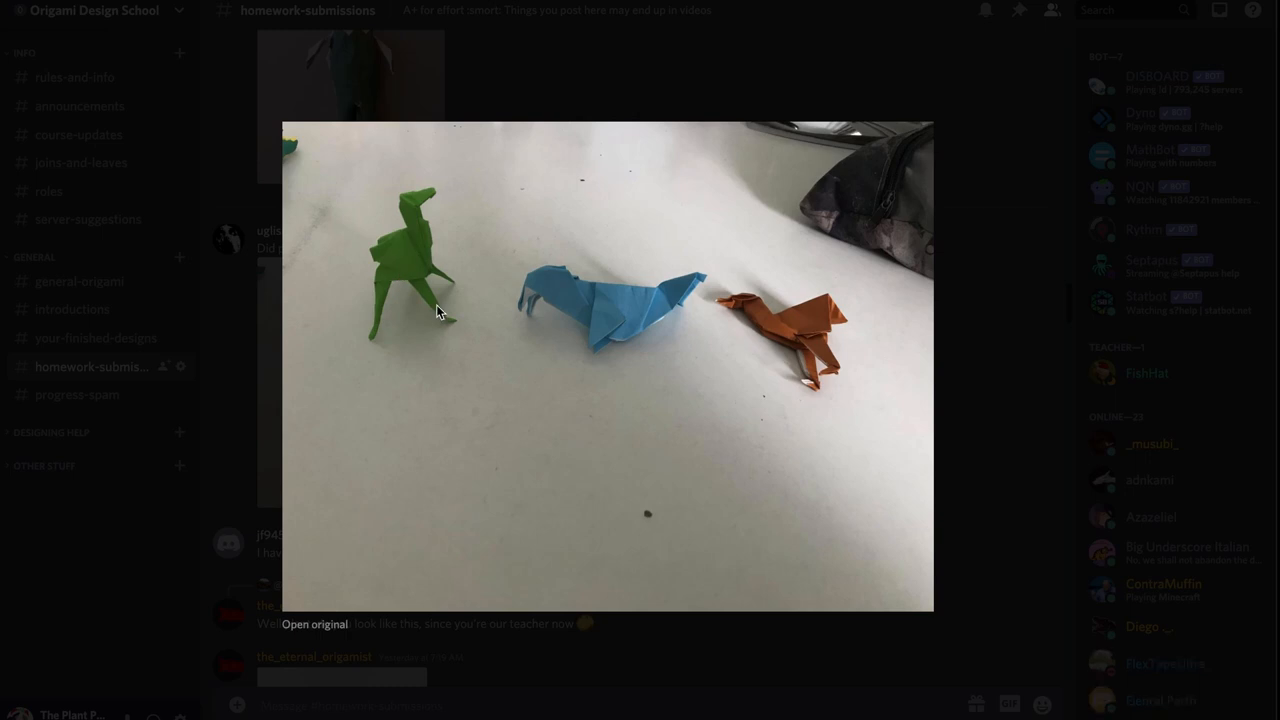
mouse_move(404, 276)
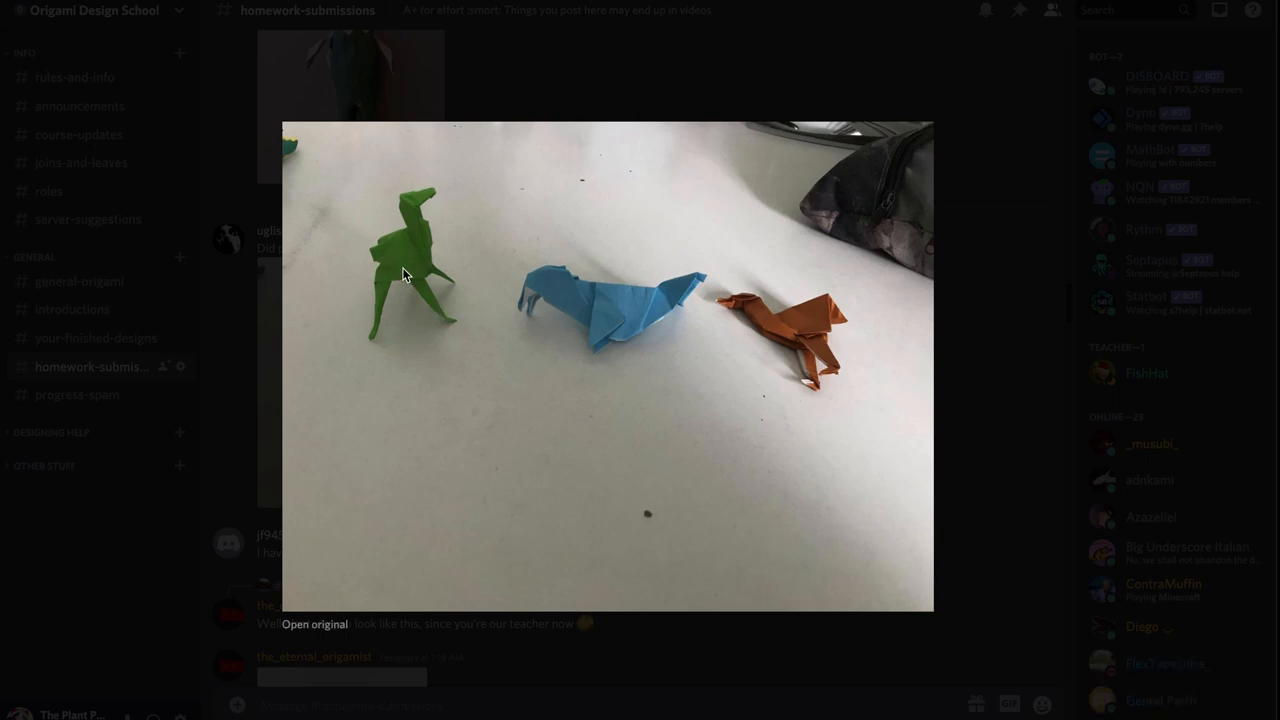
mouse_move(624, 324)
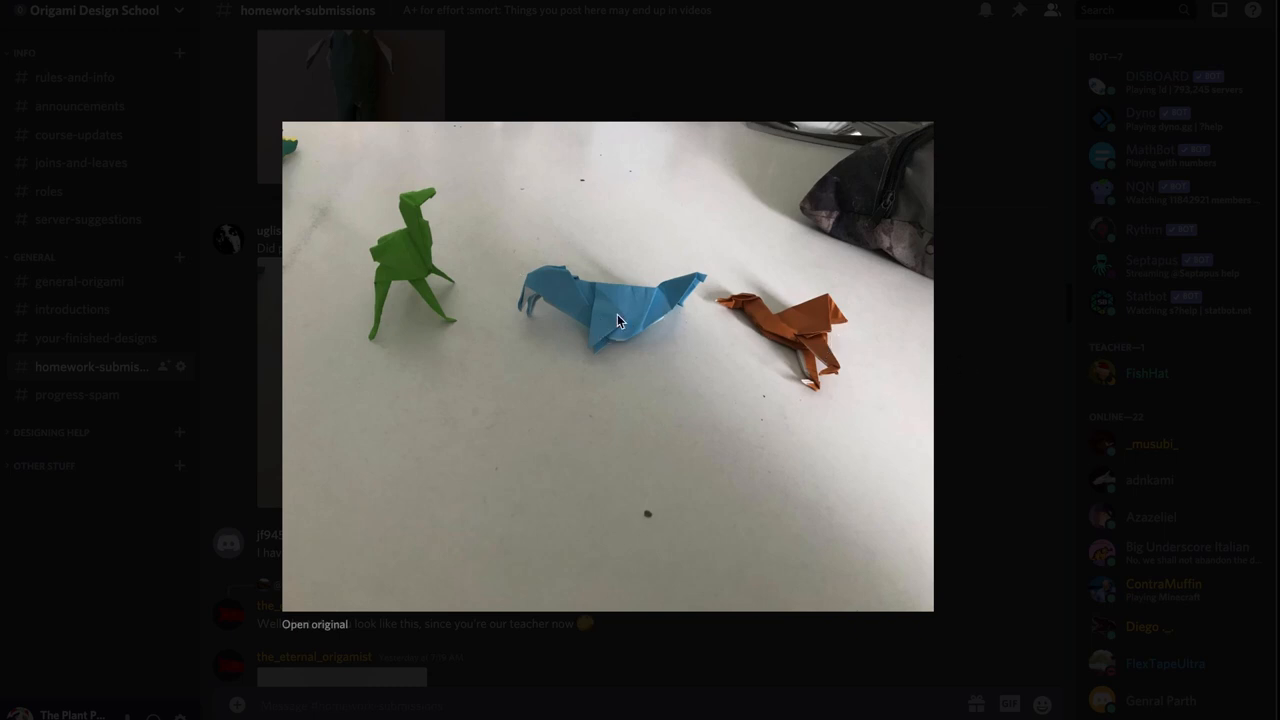
mouse_move(532, 304)
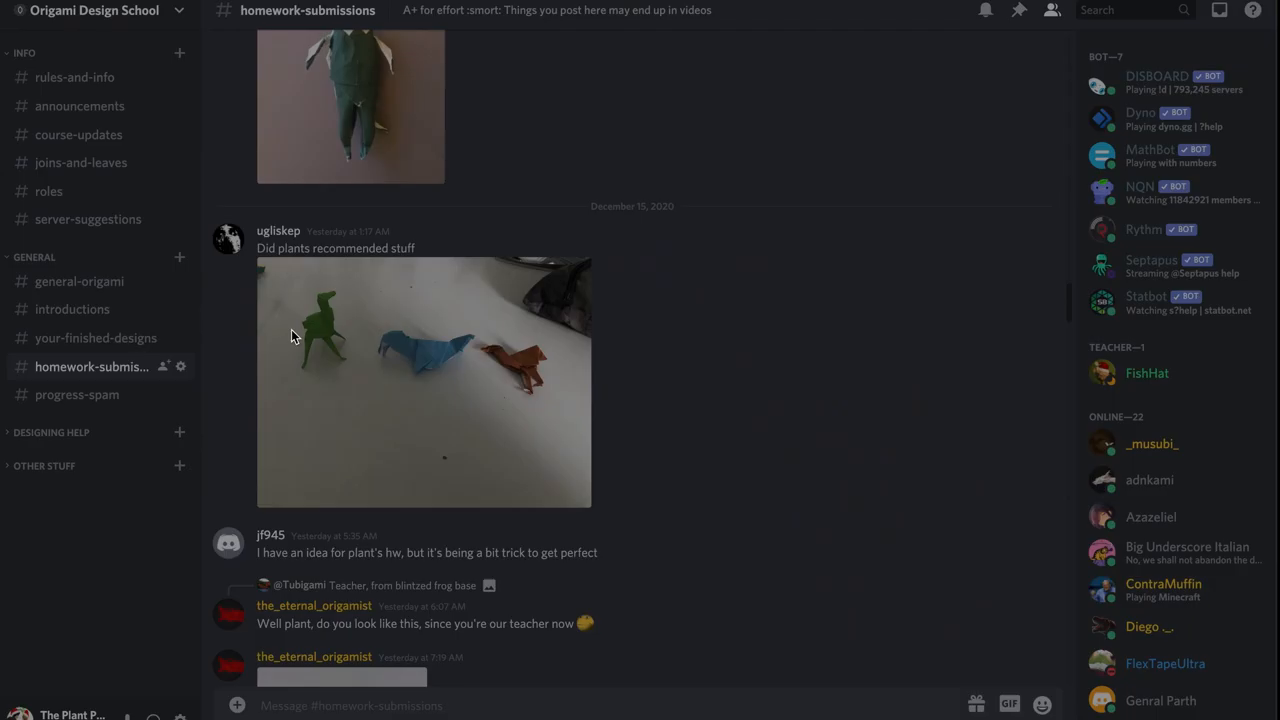
Step: View the white ostrich submission enlarged, then the jerboa photo at full size
scroll(down, 3)
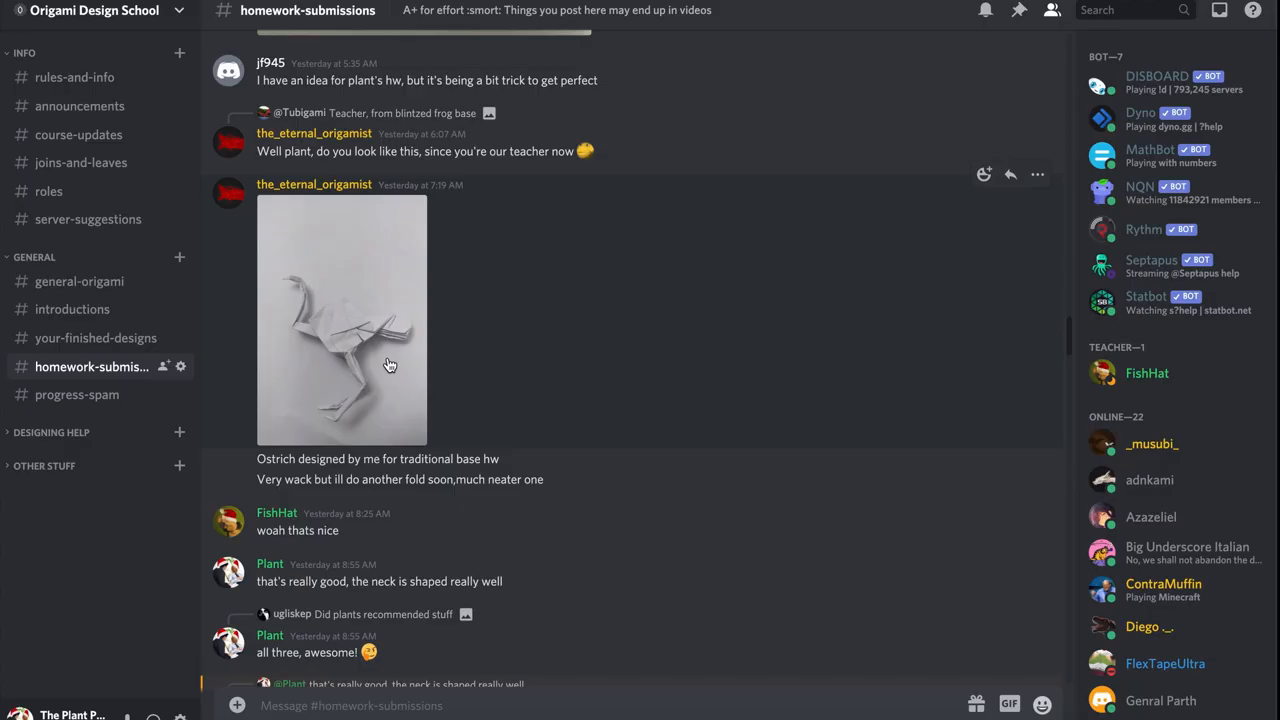
click(340, 320)
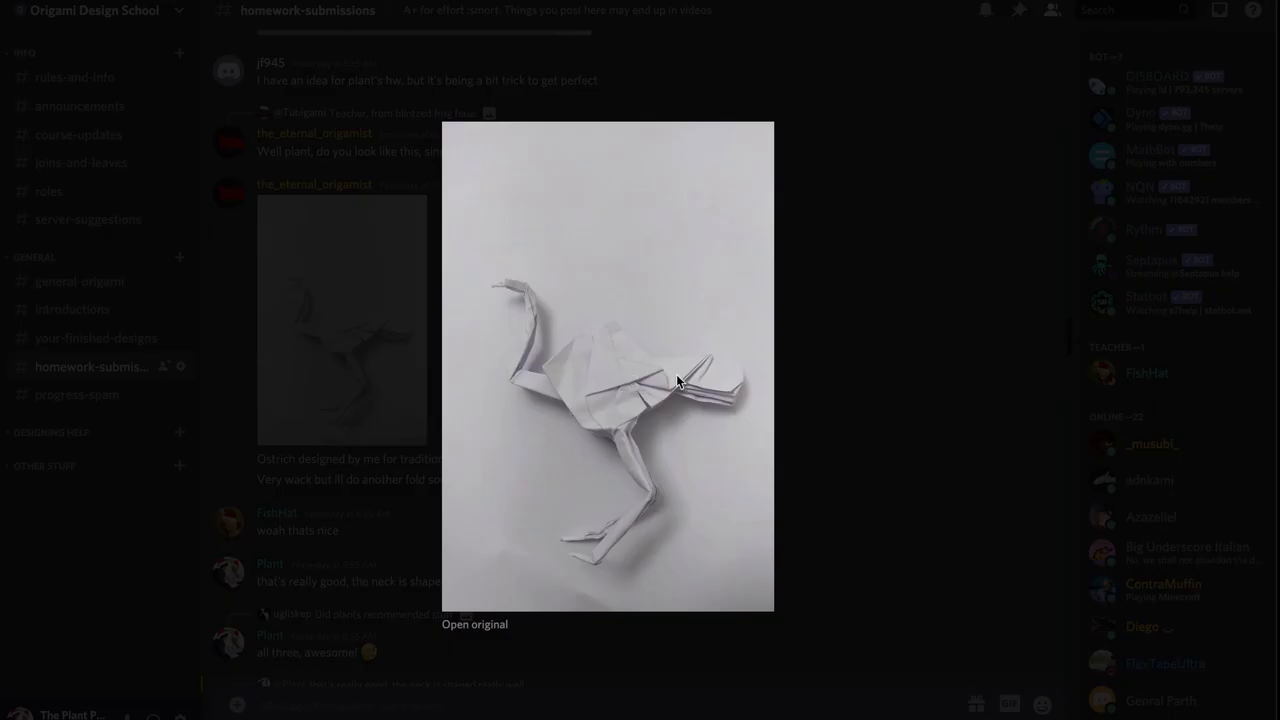
mouse_move(658, 412)
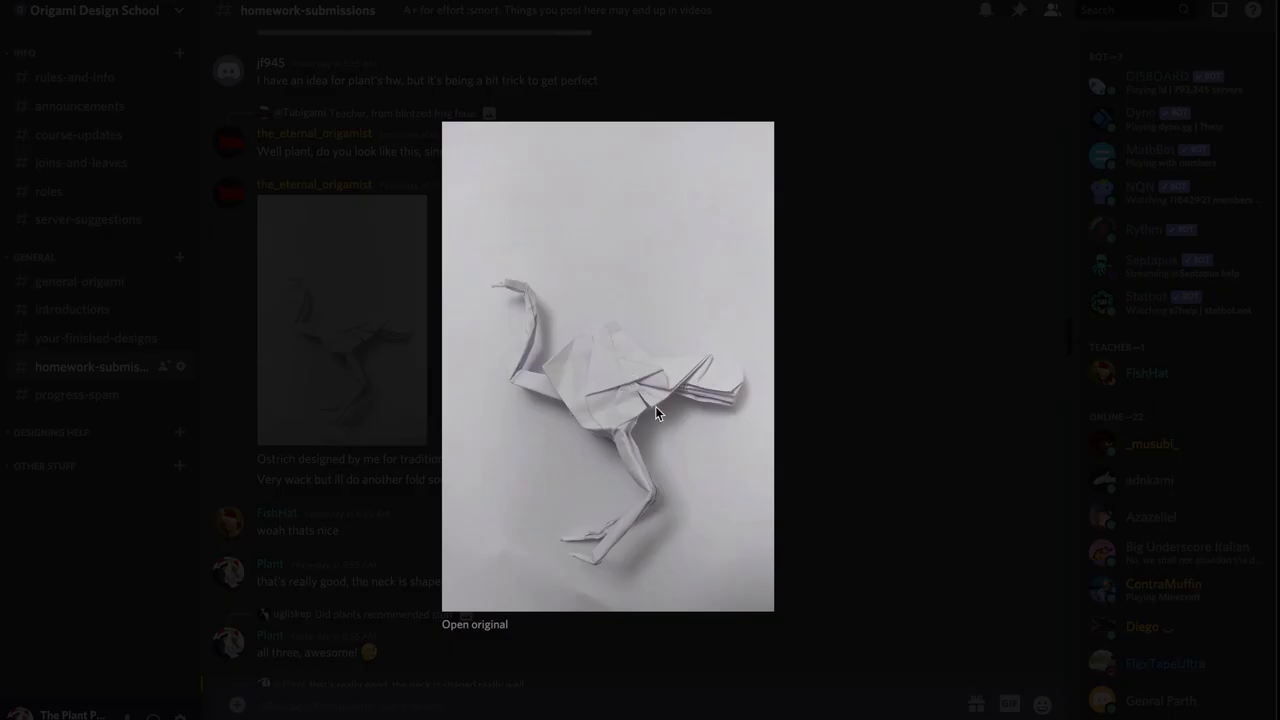
mouse_move(532, 382)
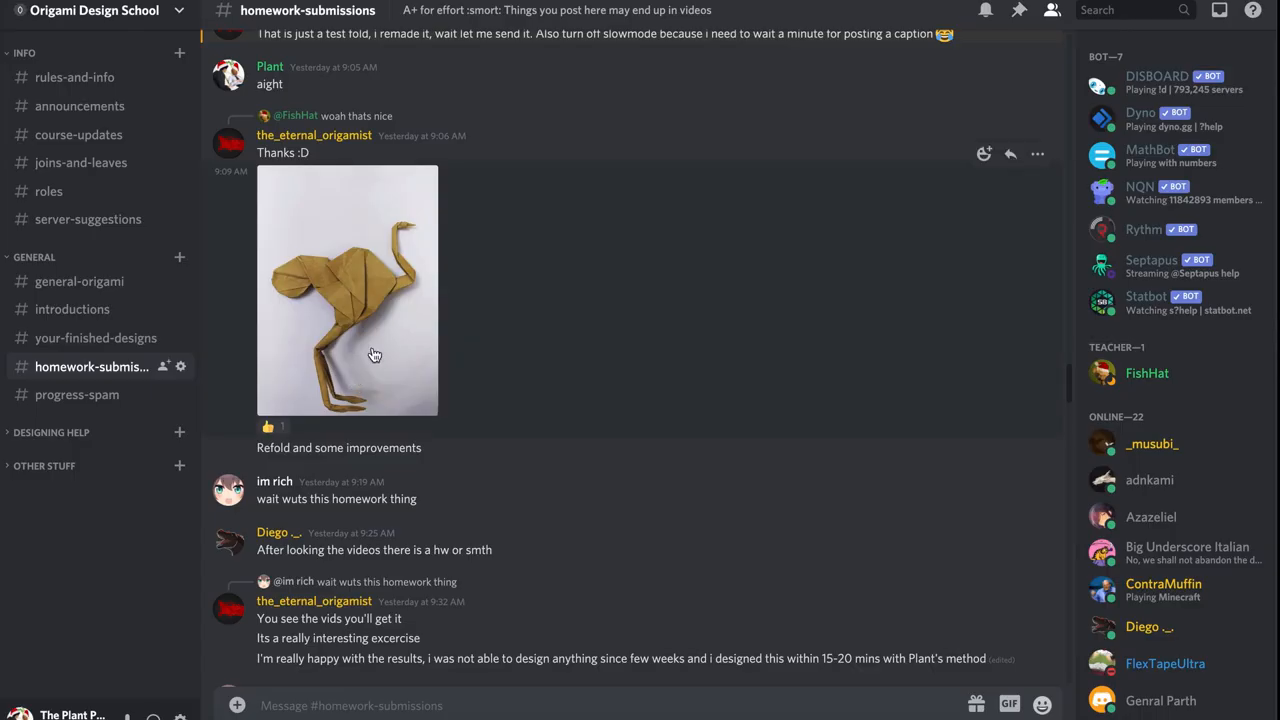
mouse_move(372, 374)
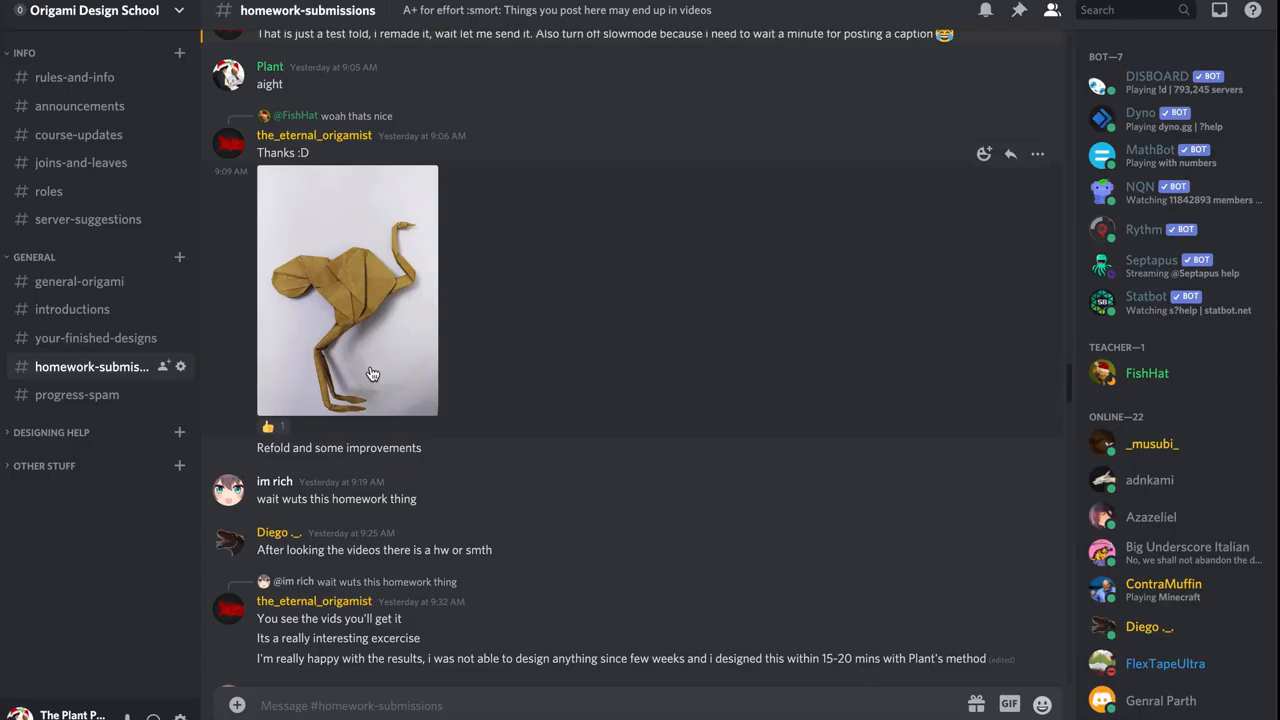
click(348, 292)
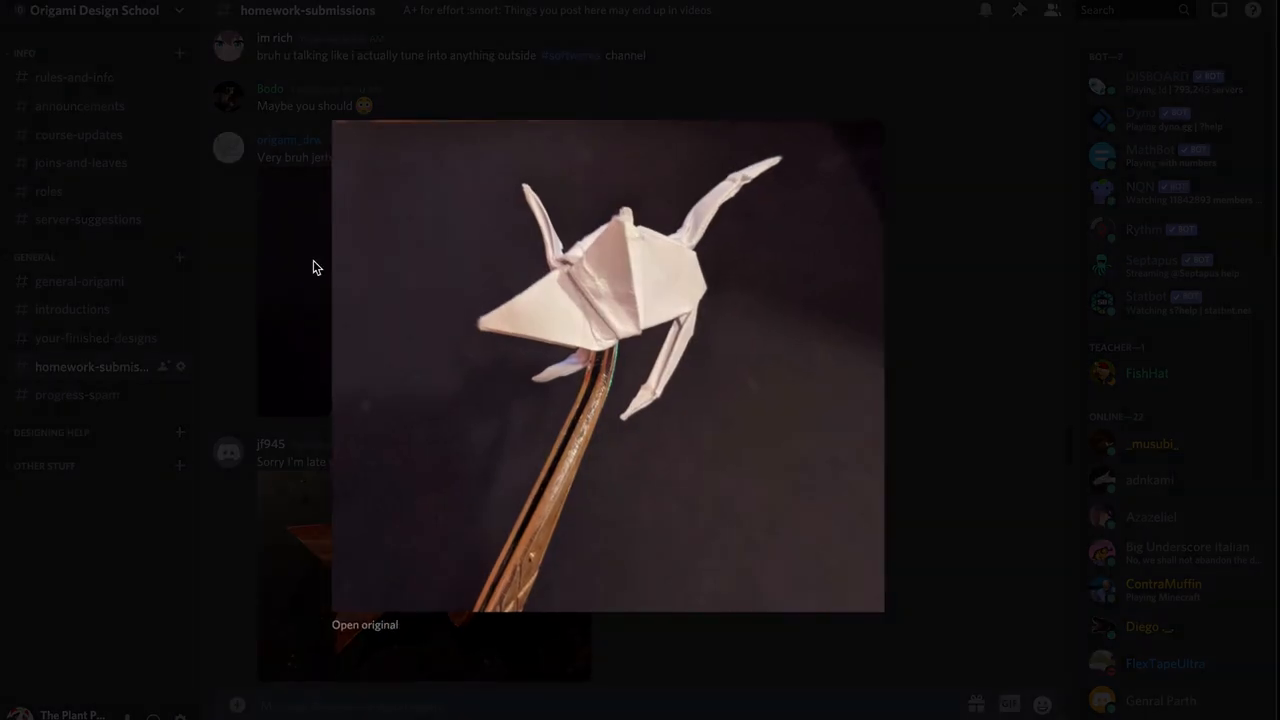
Step: Close and re-inspect the jerboa photo, then move down to the red goldfish post
click(316, 268)
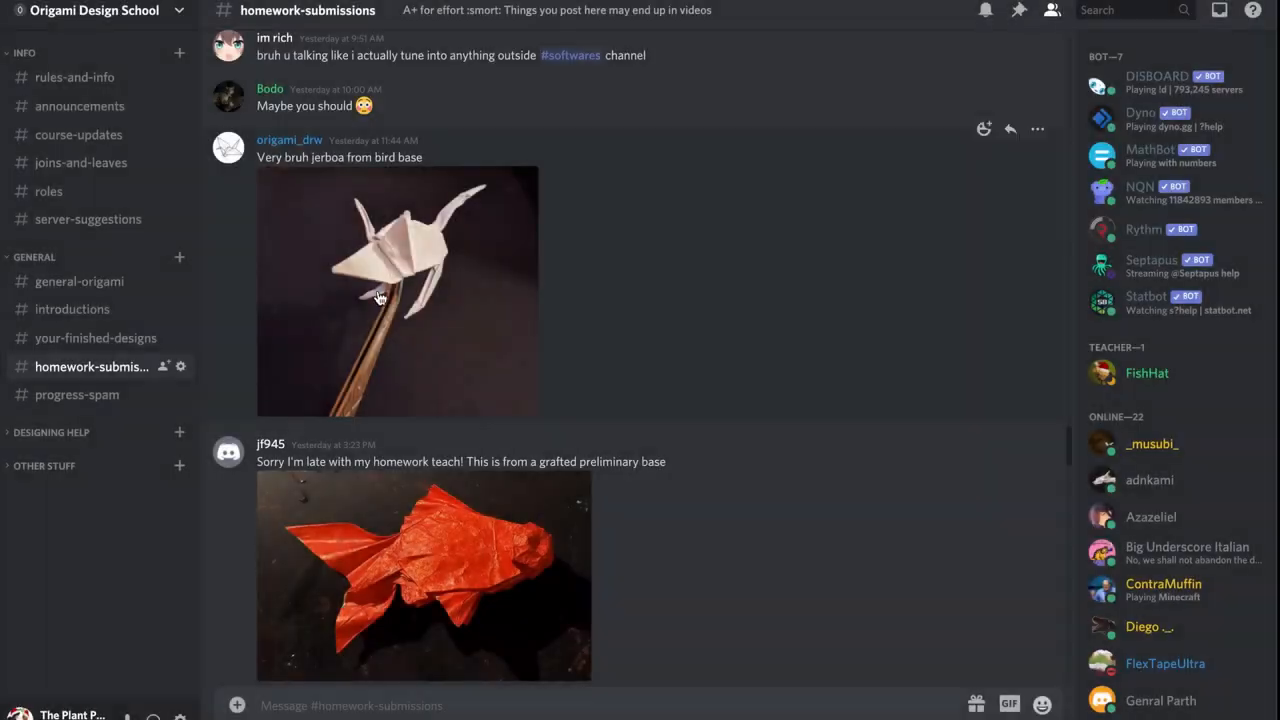
click(396, 290)
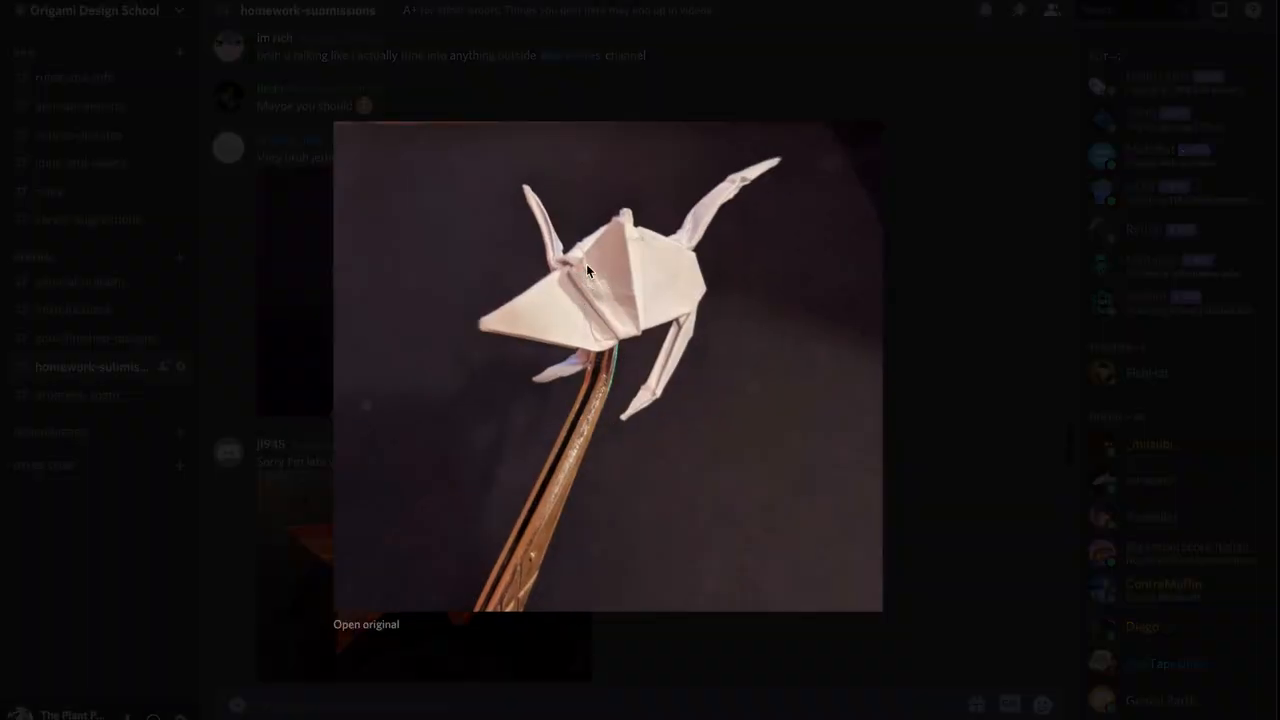
mouse_move(570, 264)
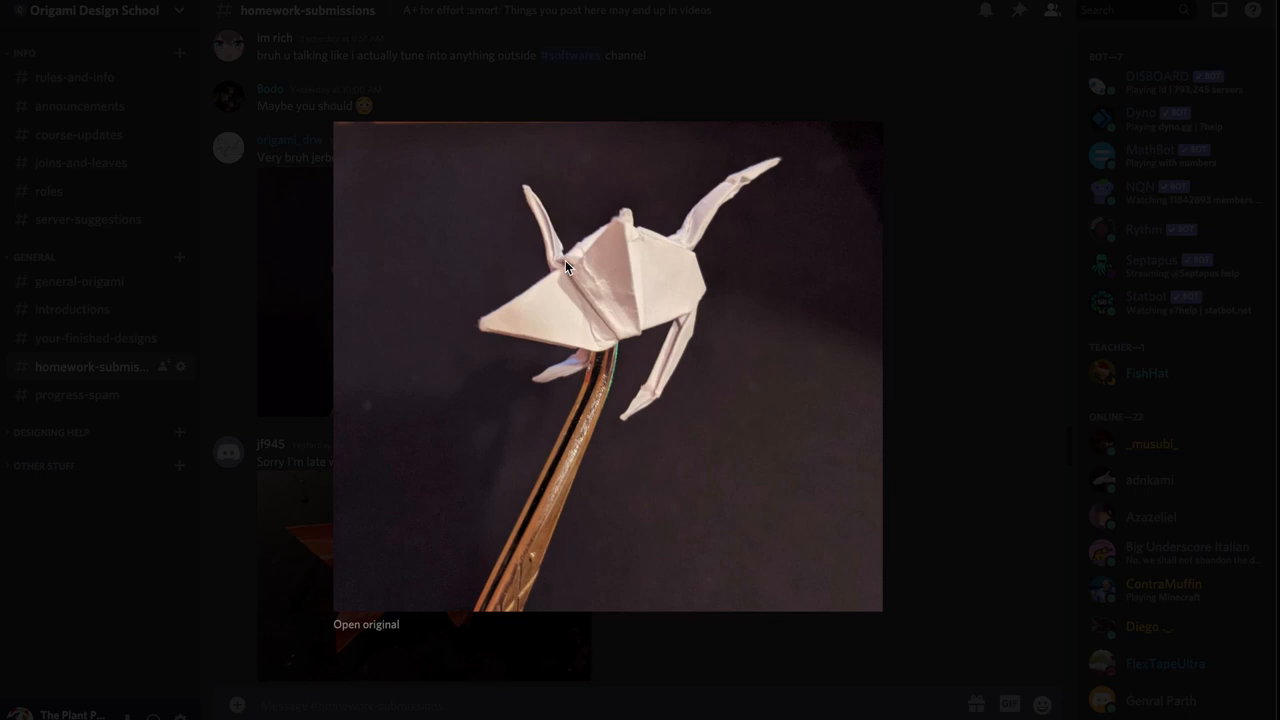
mouse_move(506, 332)
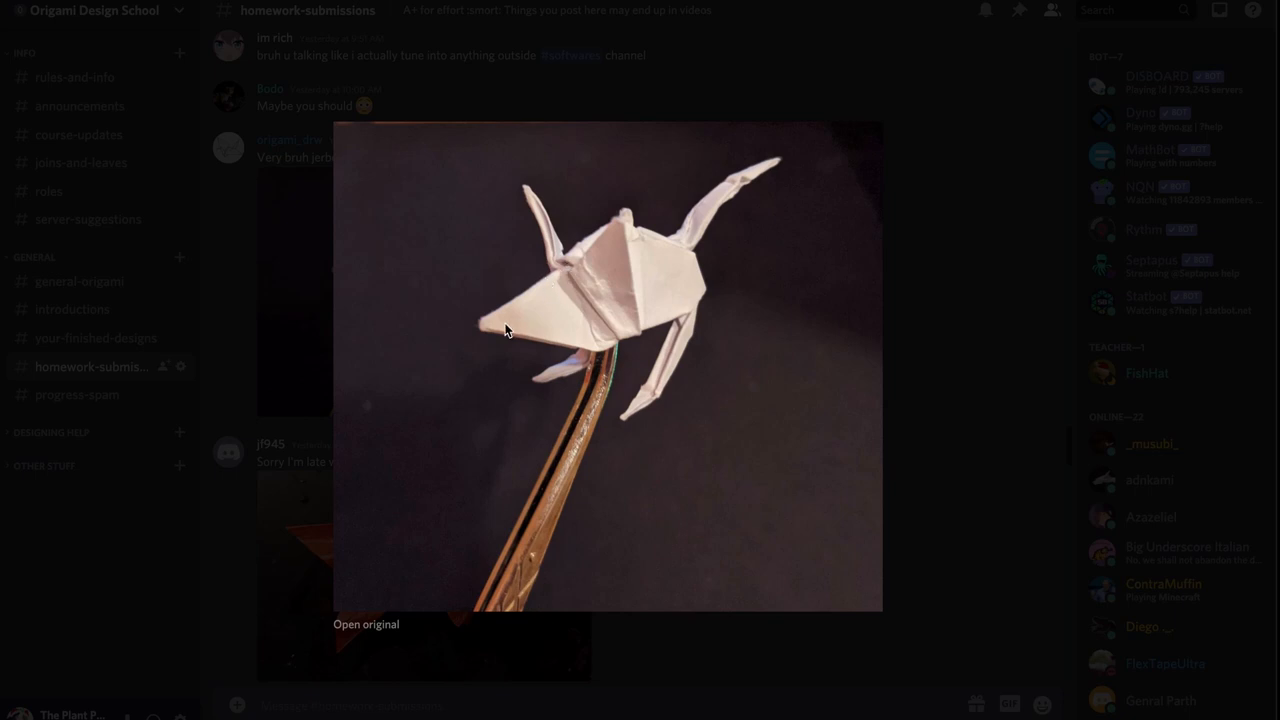
mouse_move(536, 396)
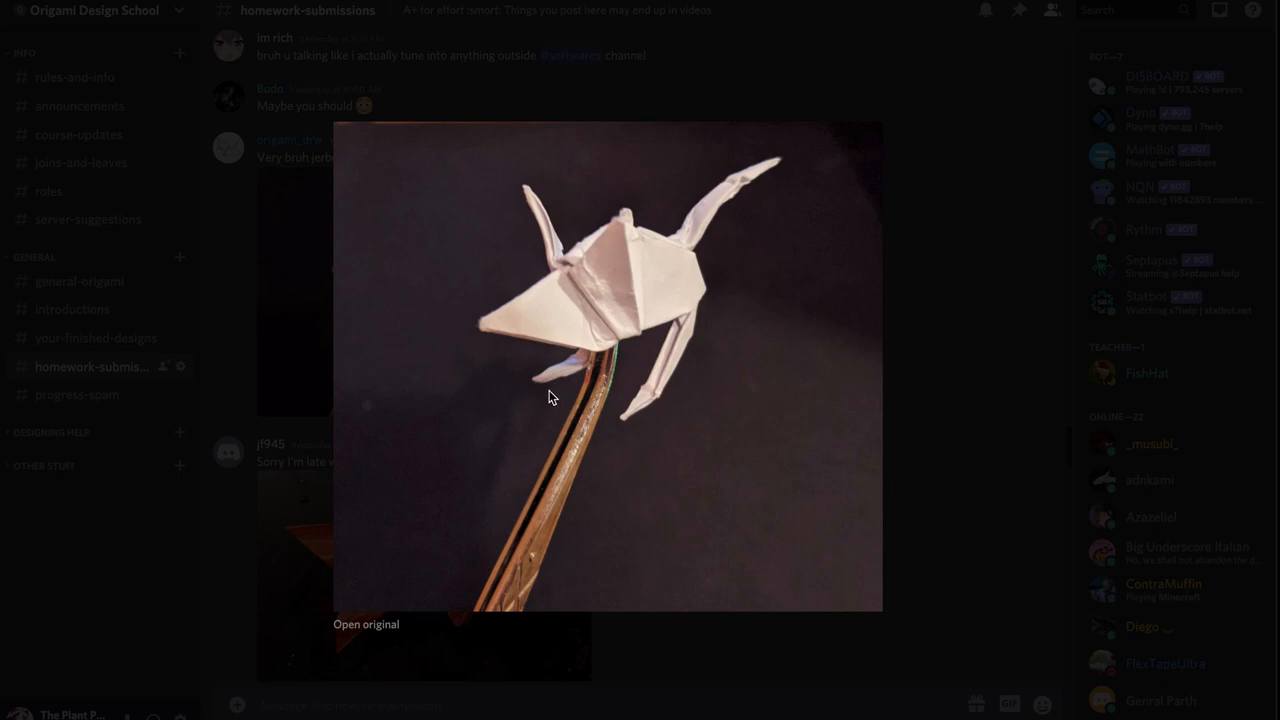
mouse_move(640, 300)
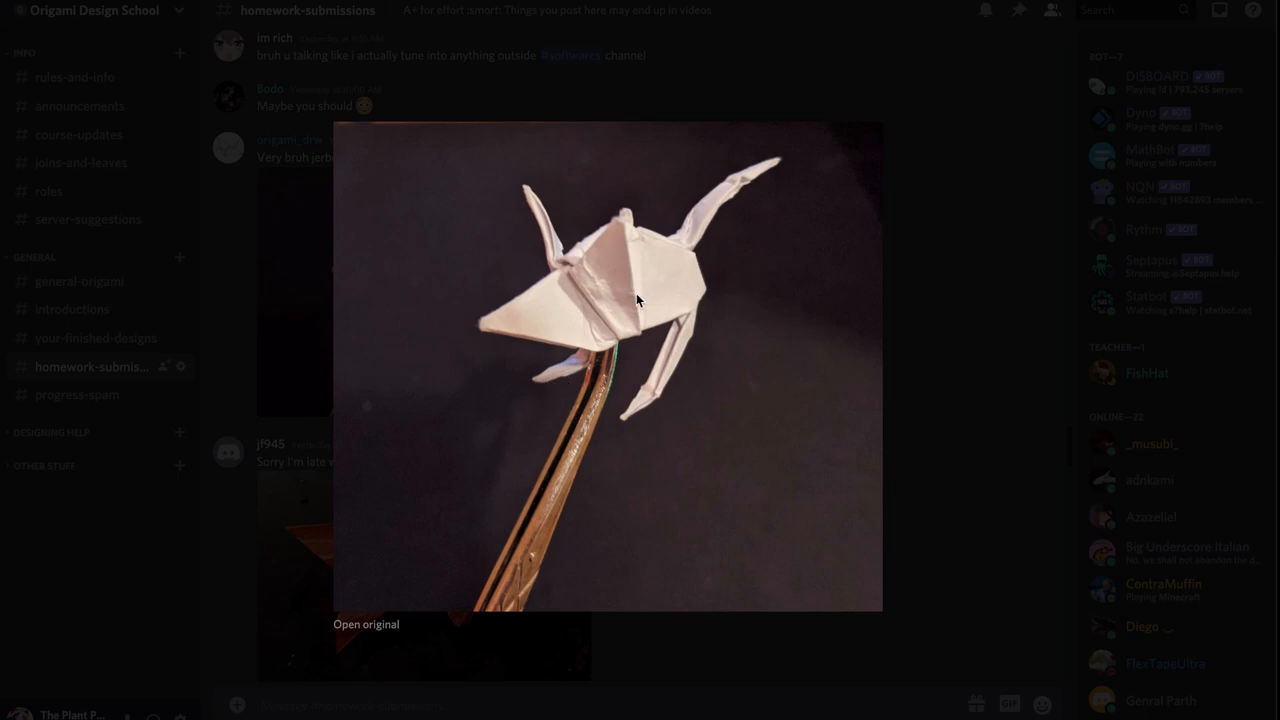
click(640, 300)
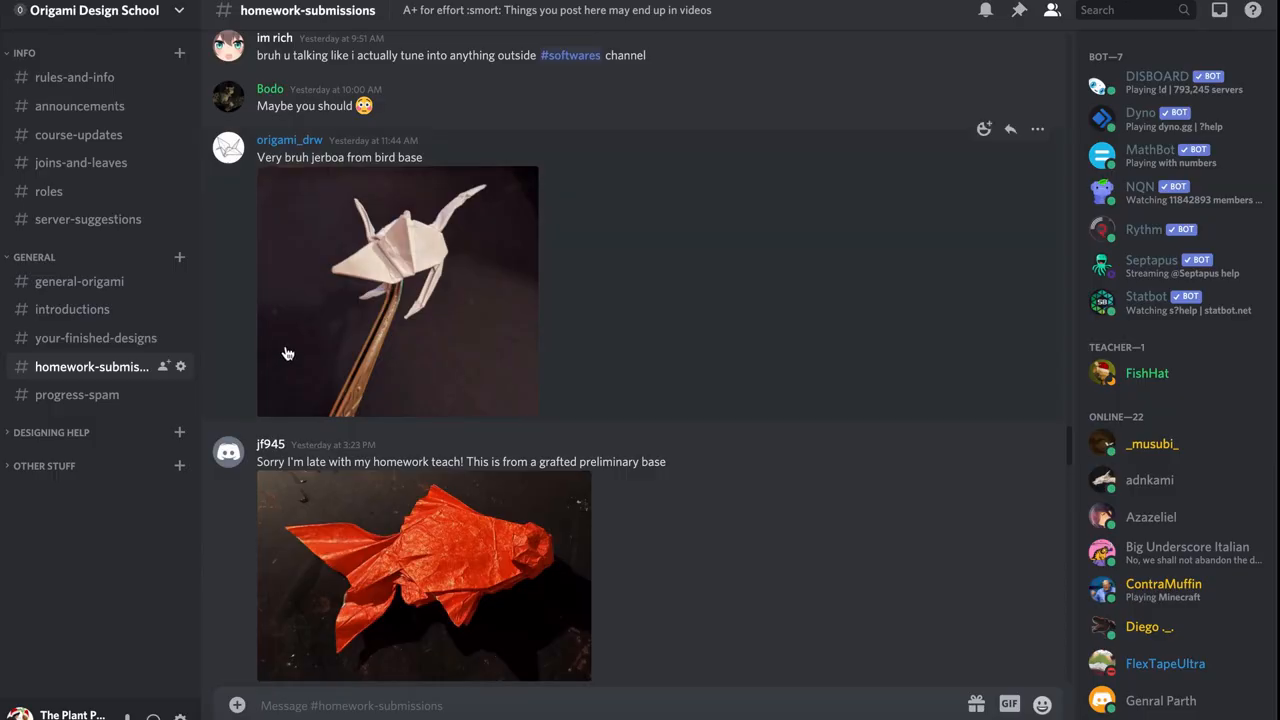
click(424, 576)
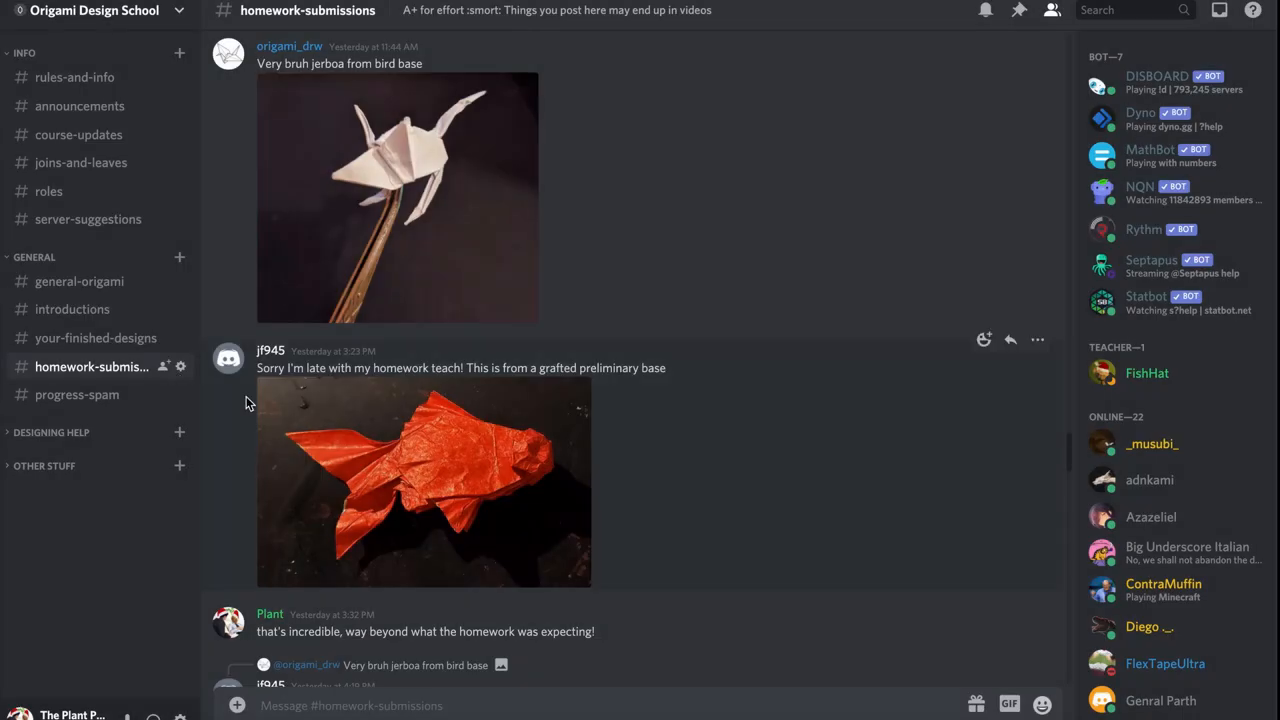
Step: Move past the goldfish post and view the albatross-from-fish-base photo at full size
click(424, 482)
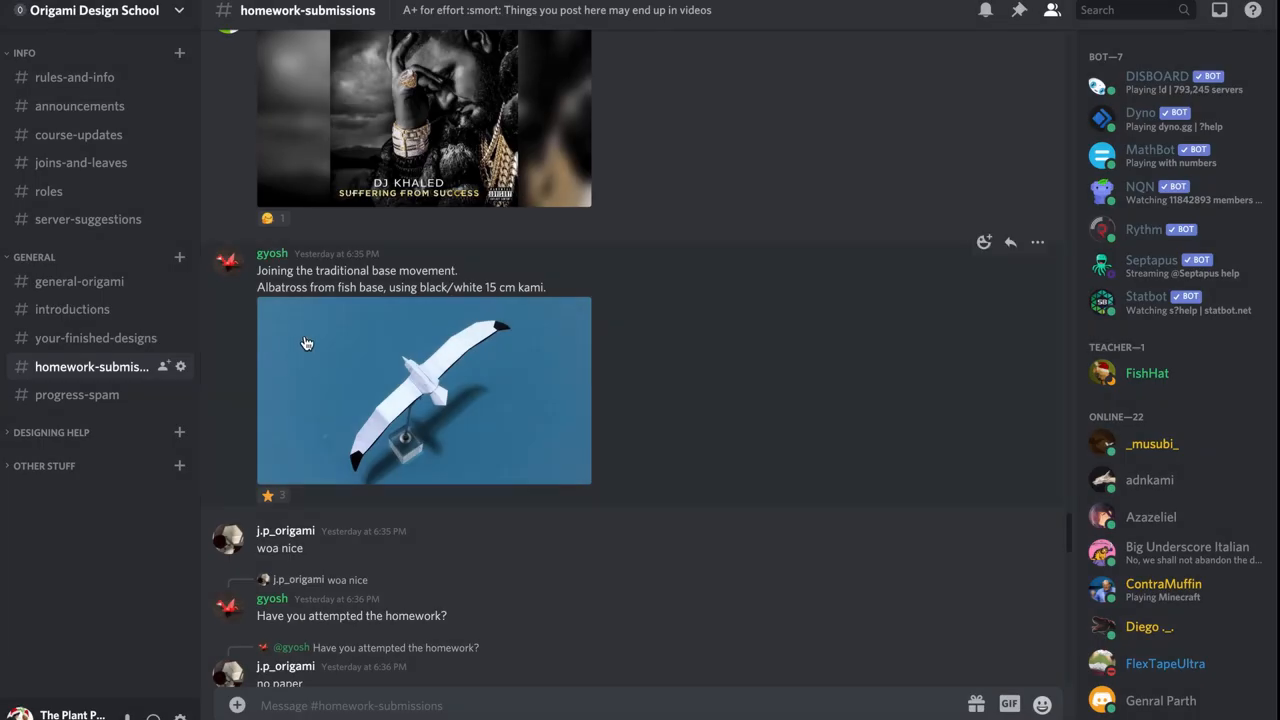
click(424, 390)
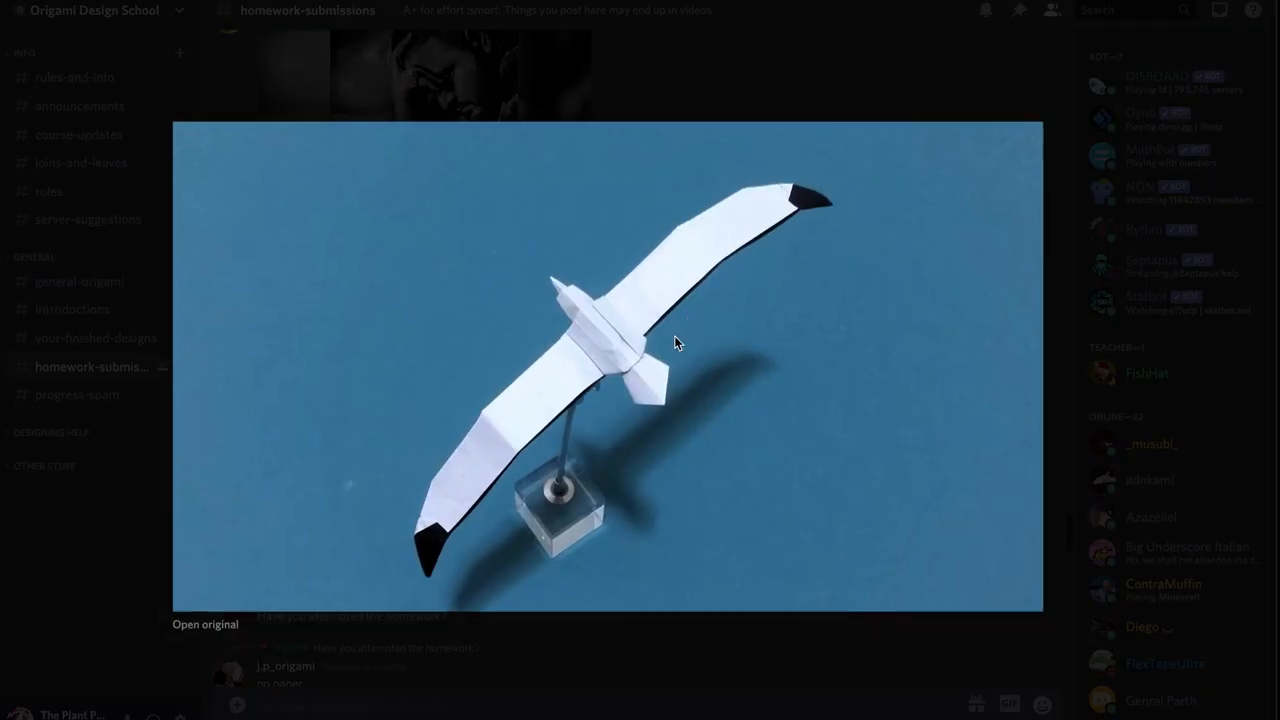
mouse_move(564, 422)
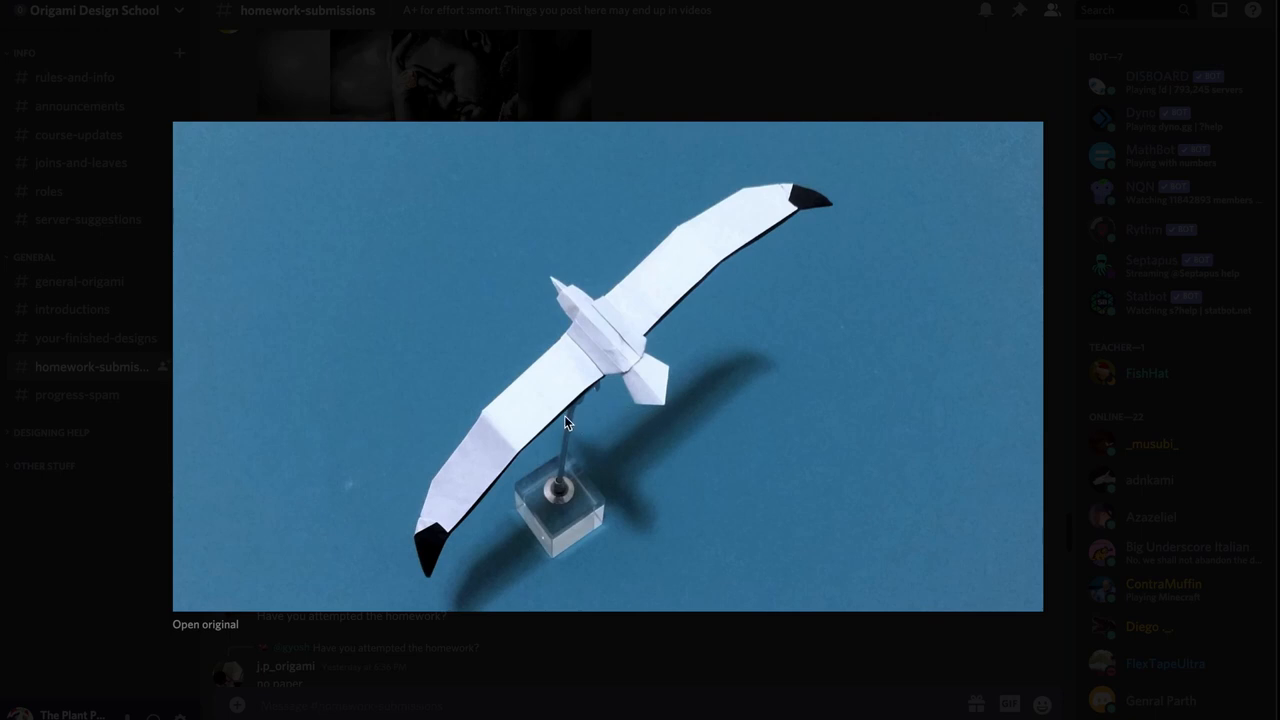
mouse_move(604, 348)
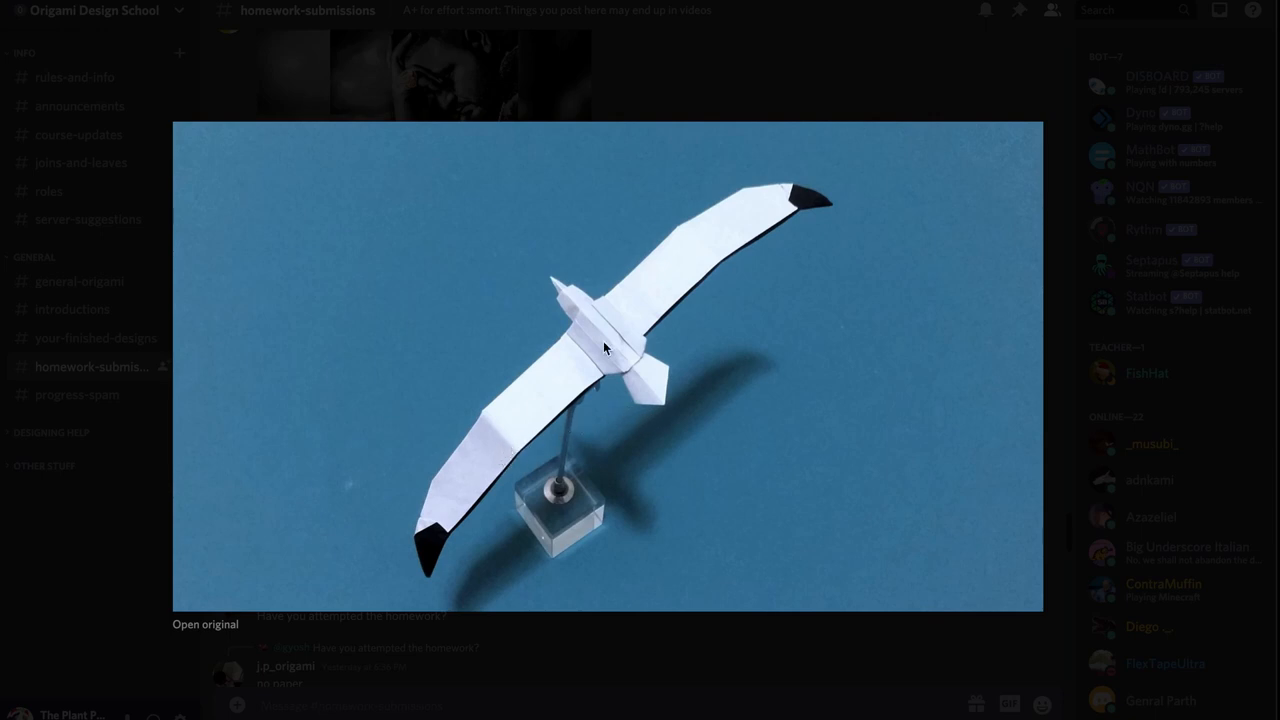
mouse_move(660, 404)
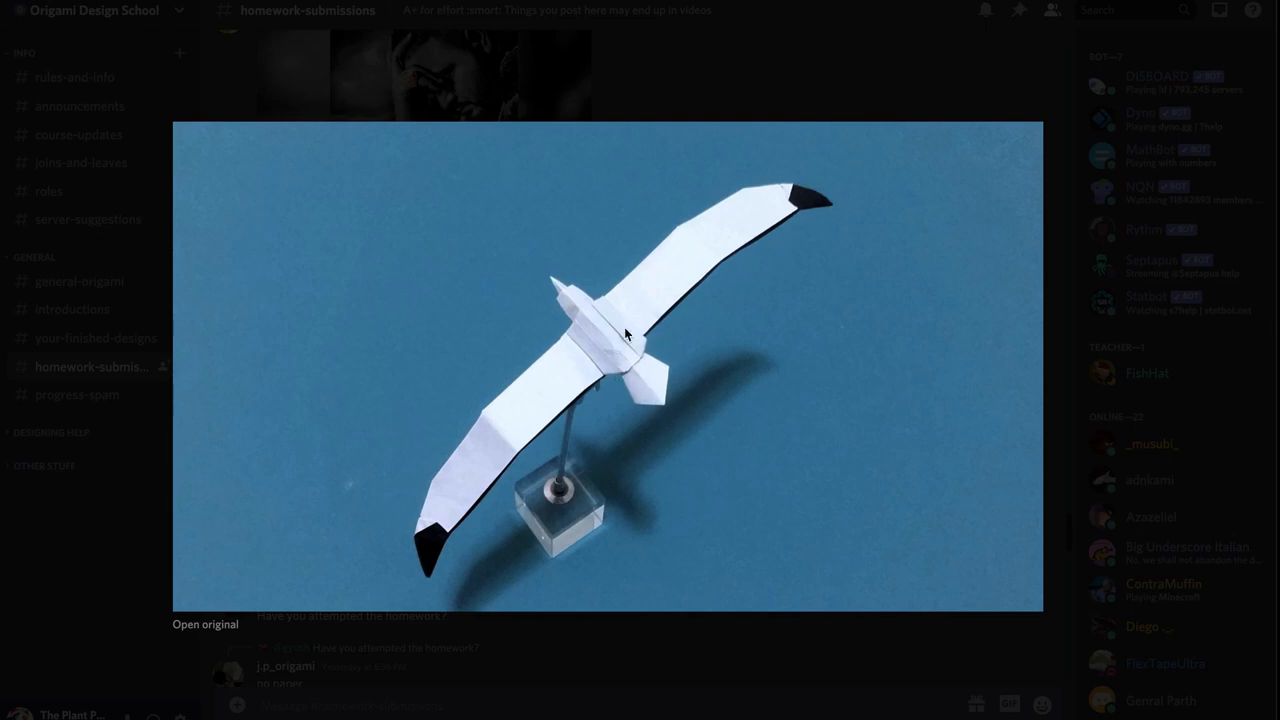
mouse_move(652, 404)
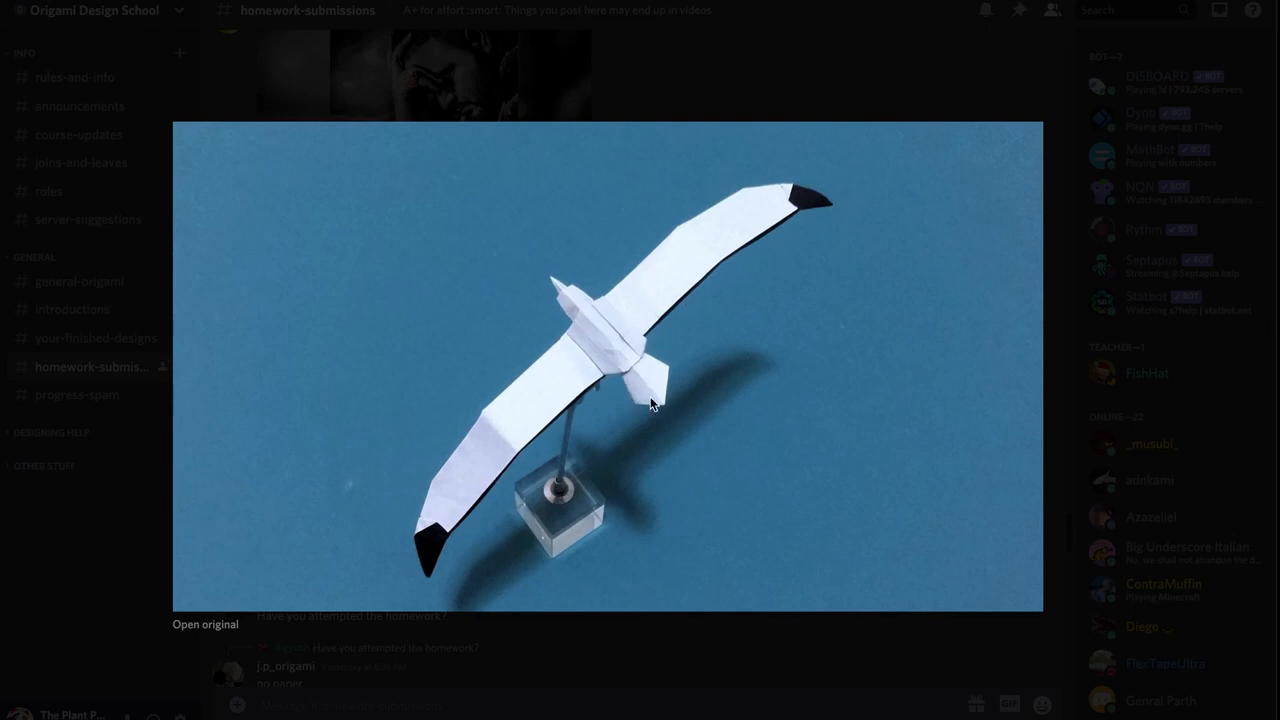
mouse_move(452, 532)
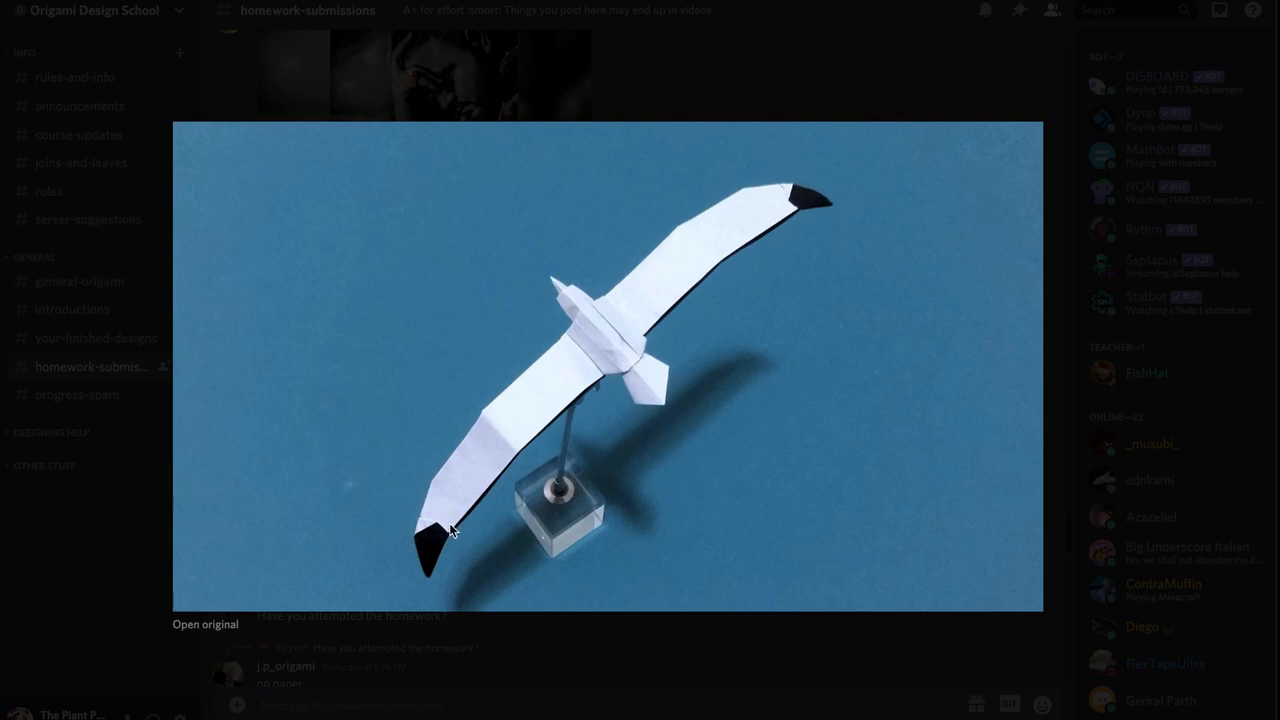
mouse_move(548, 390)
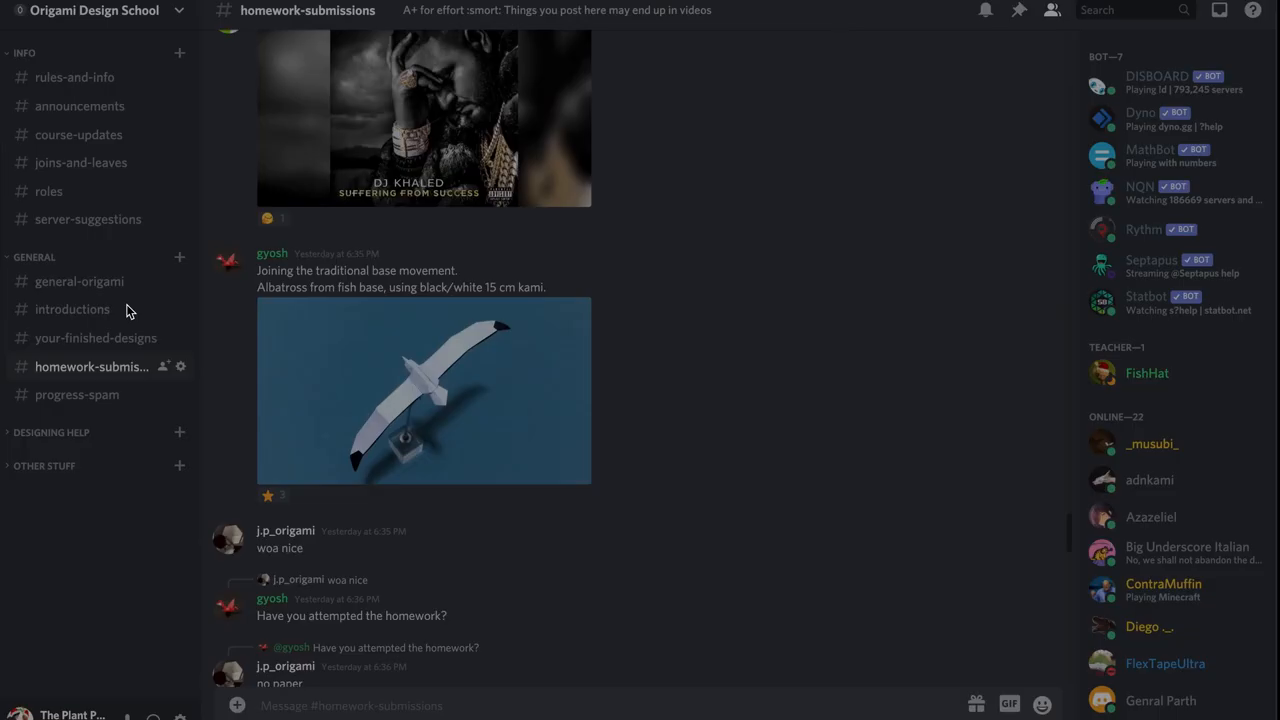
Step: View the cicada-from-waterbomb-base submission photo at full size
scroll(down, 3)
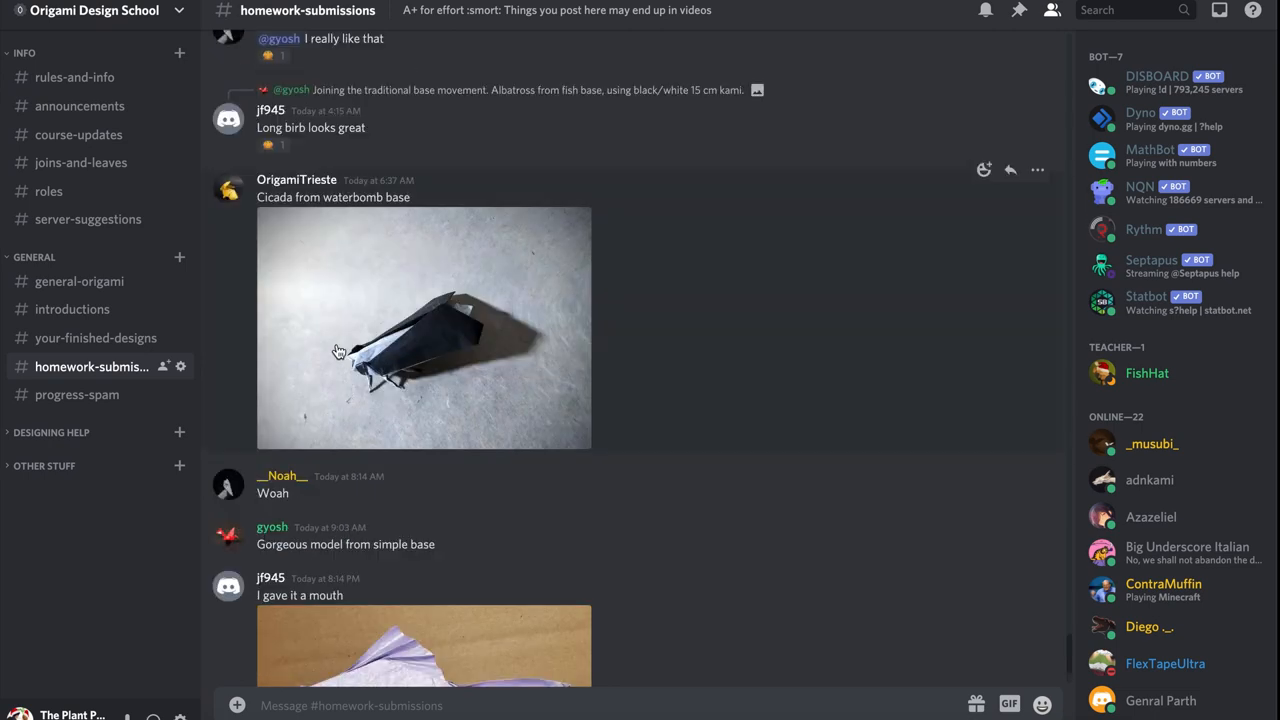
mouse_move(336, 276)
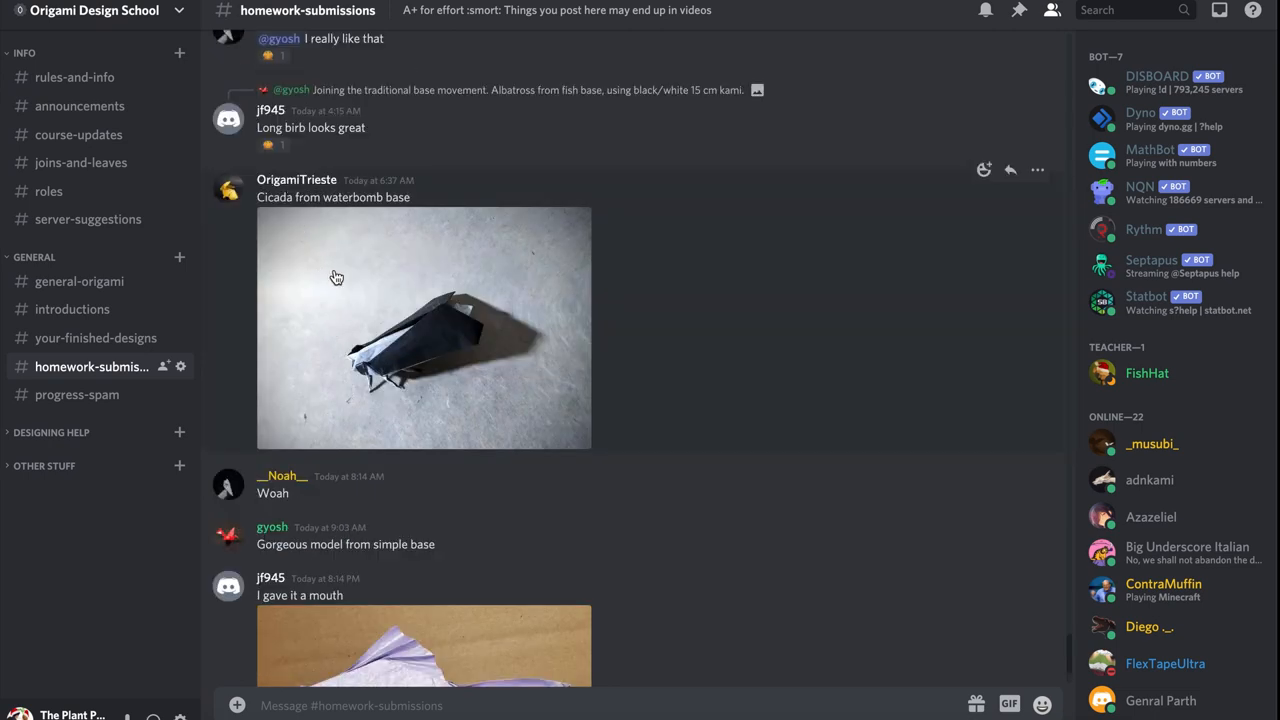
click(424, 328)
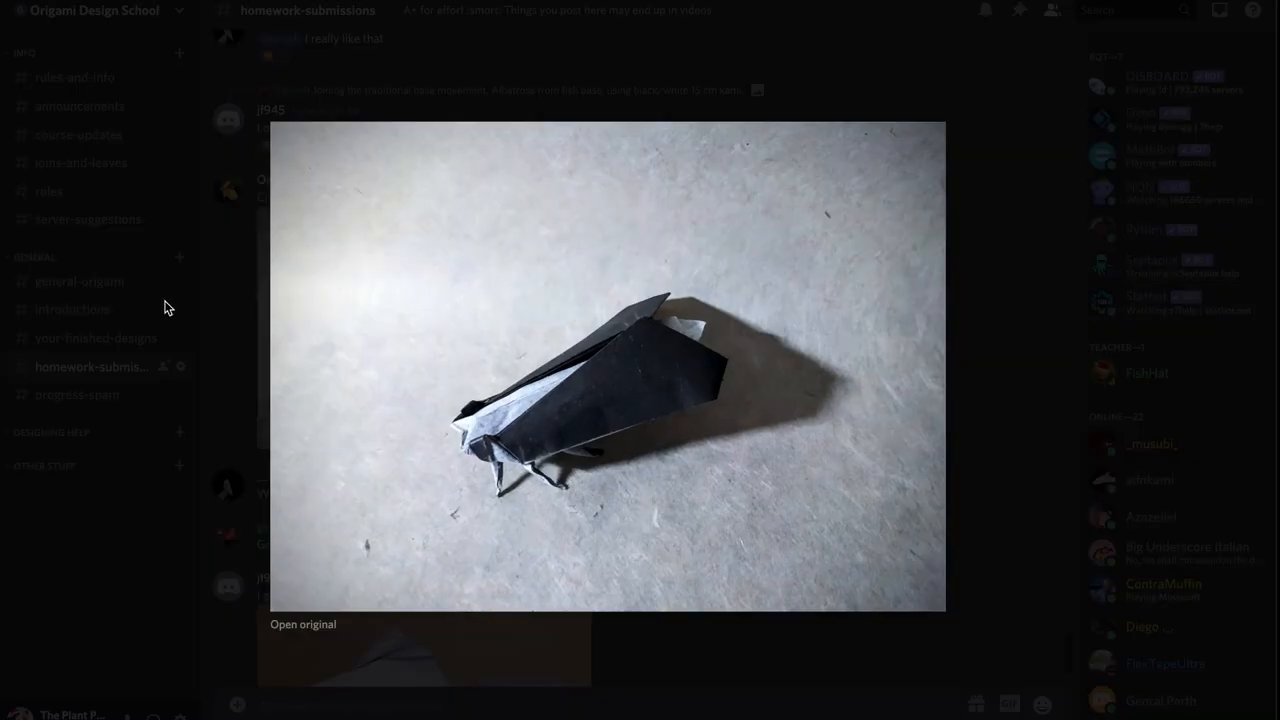
mouse_move(538, 492)
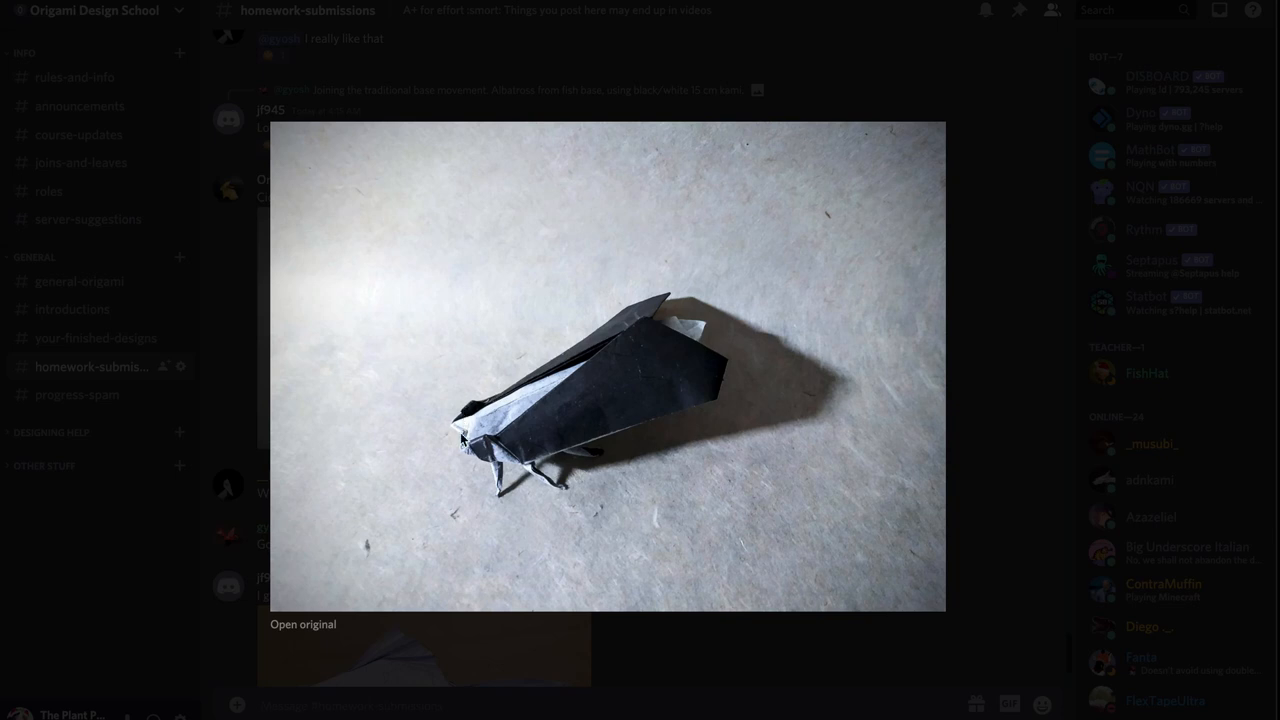
mouse_move(584, 436)
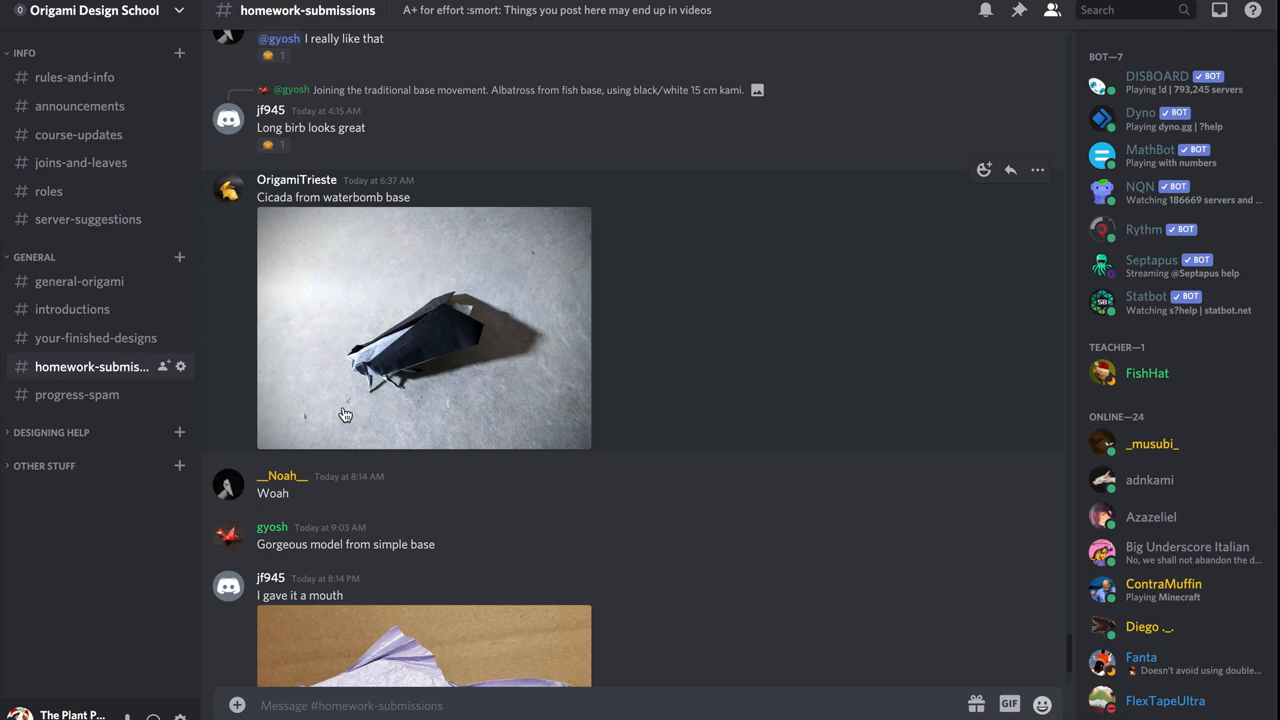
mouse_move(396, 450)
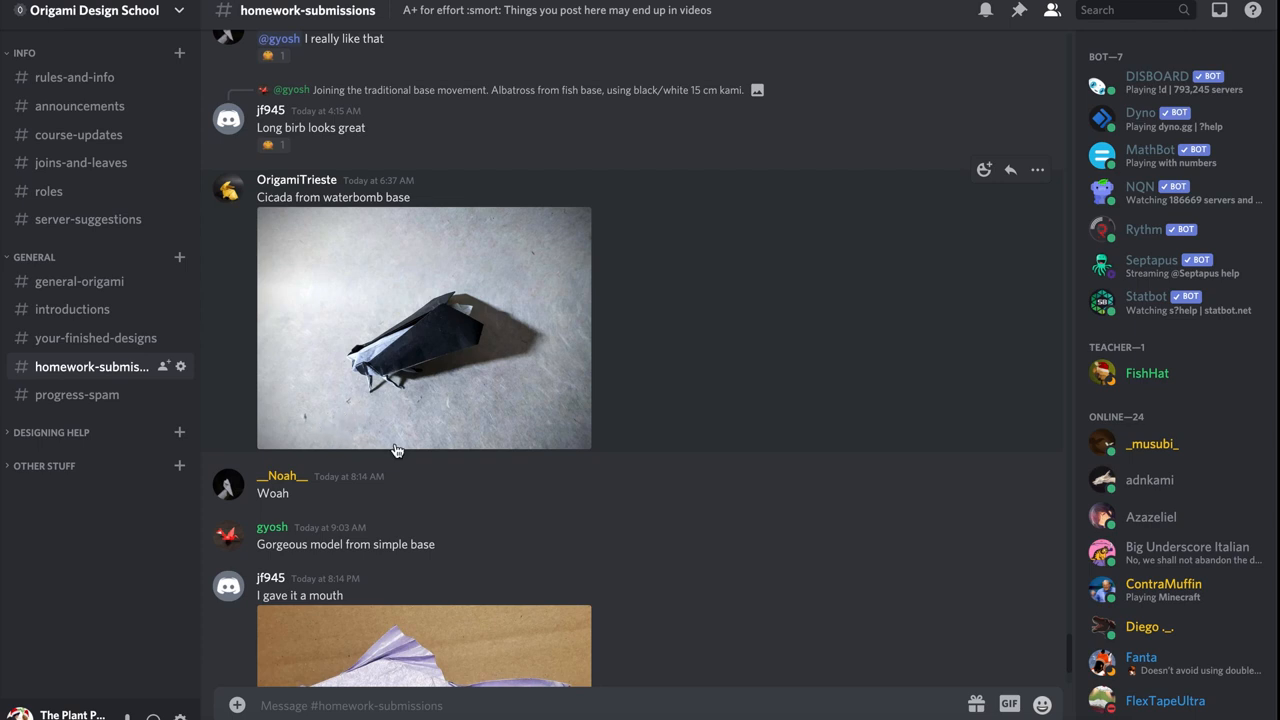
Step: Close the cicada photo and scroll to the purple goldfish post captioned 'I gave it a mouth'
scroll(down, 3)
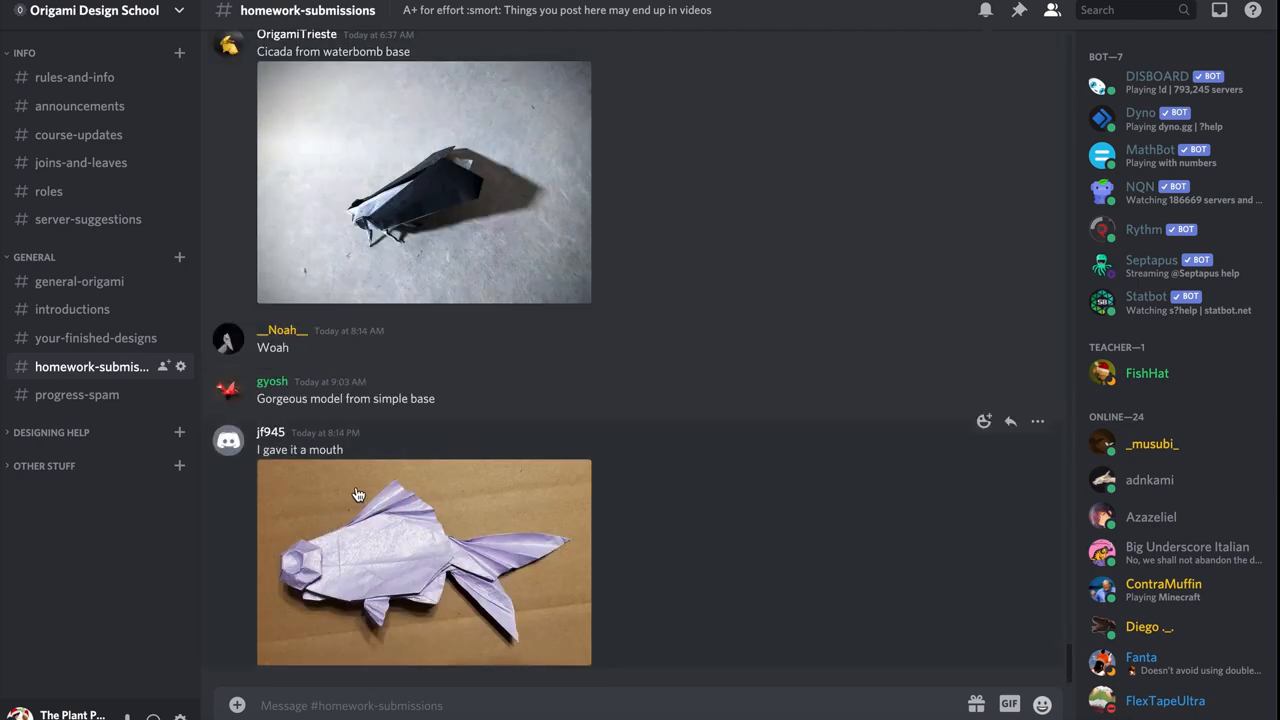
mouse_move(338, 552)
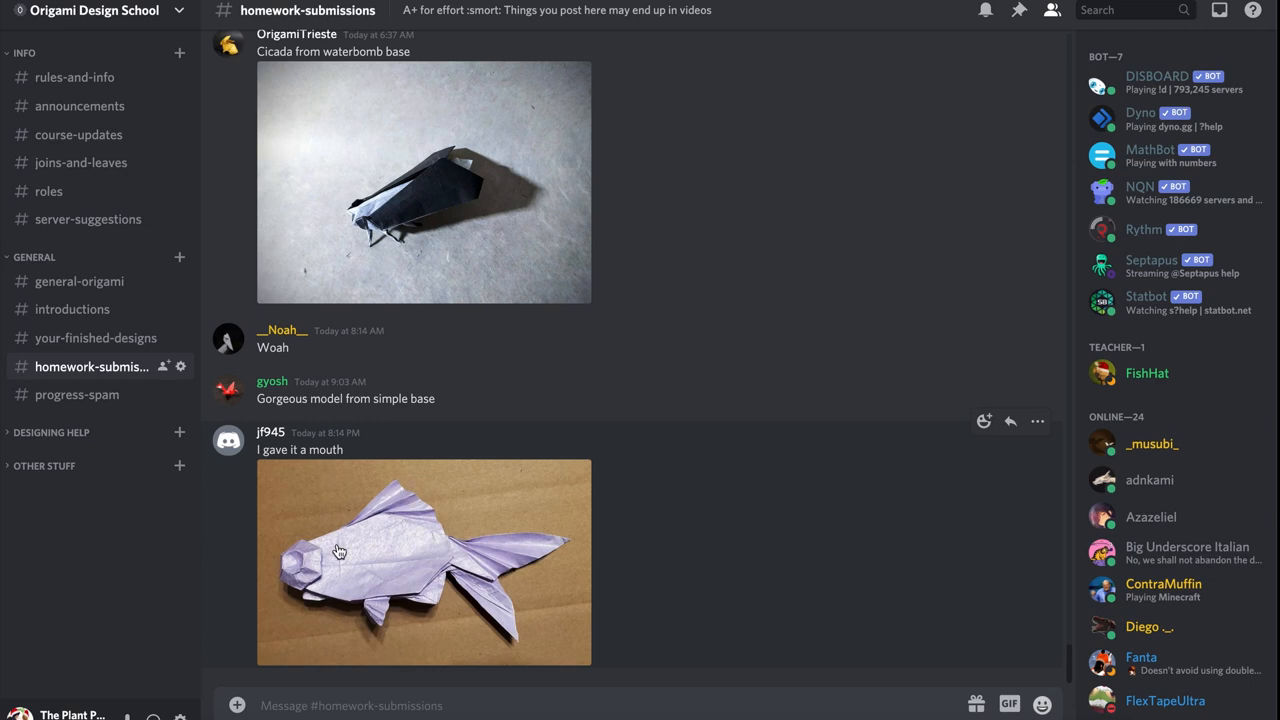
click(424, 560)
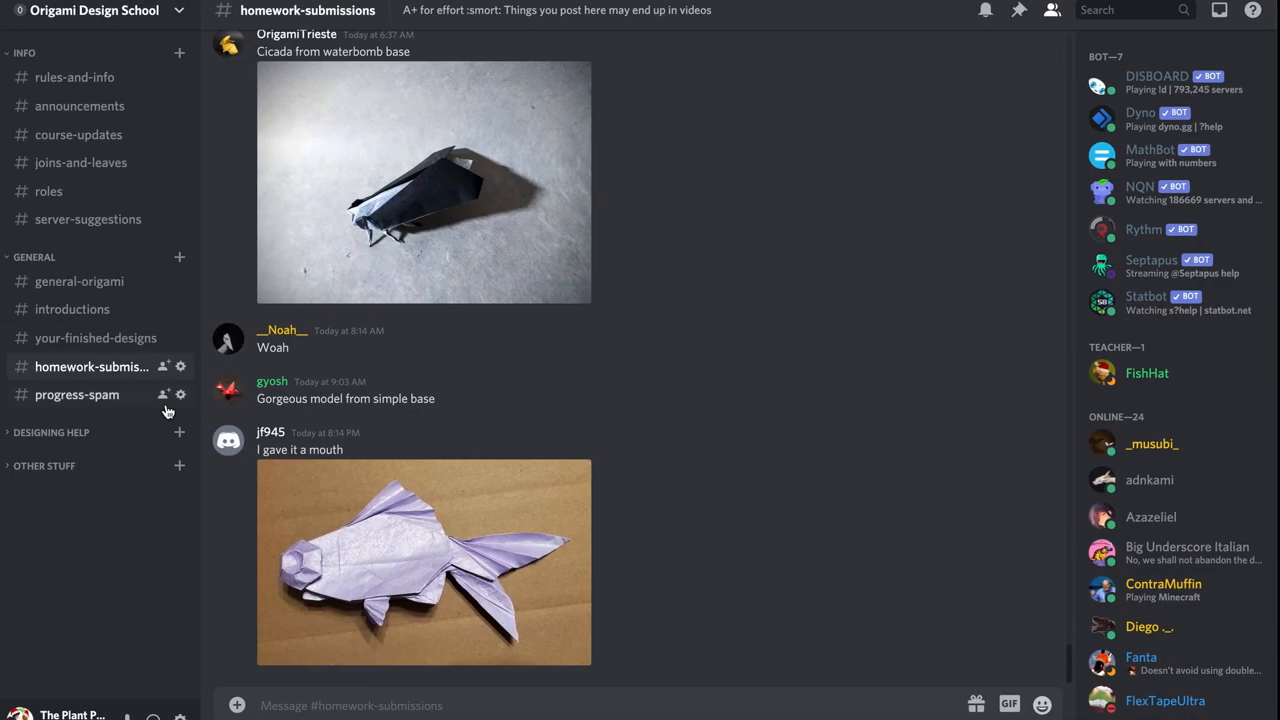
mouse_move(388, 510)
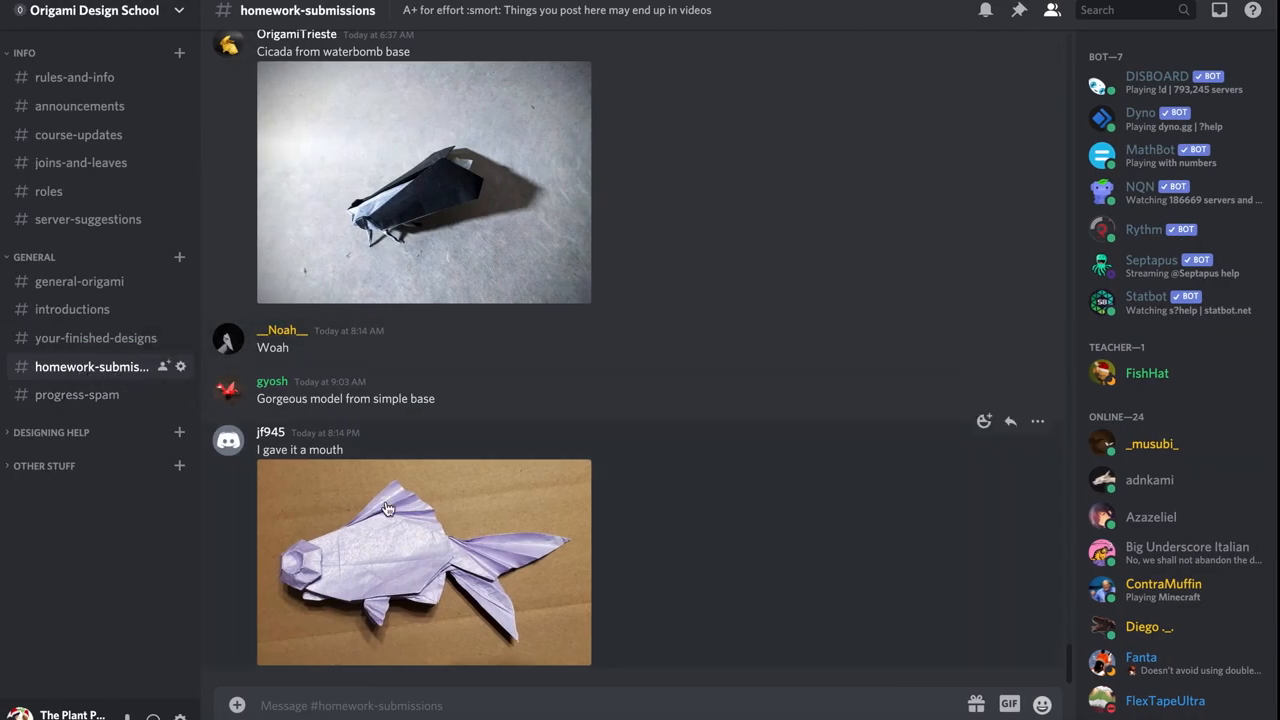